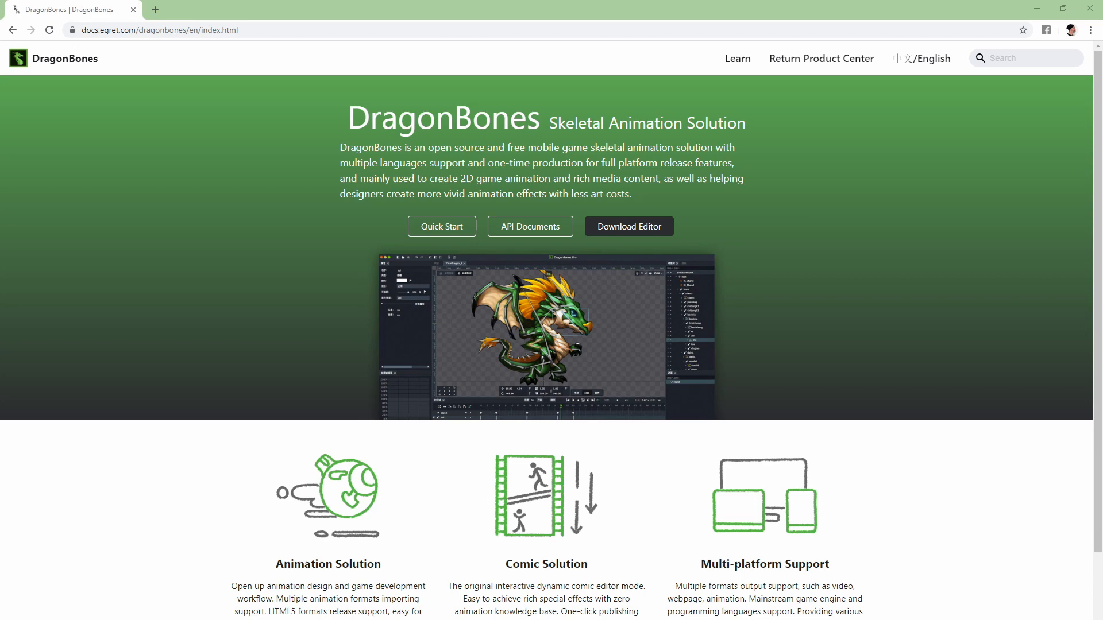
pyautogui.moveTo(679, 201)
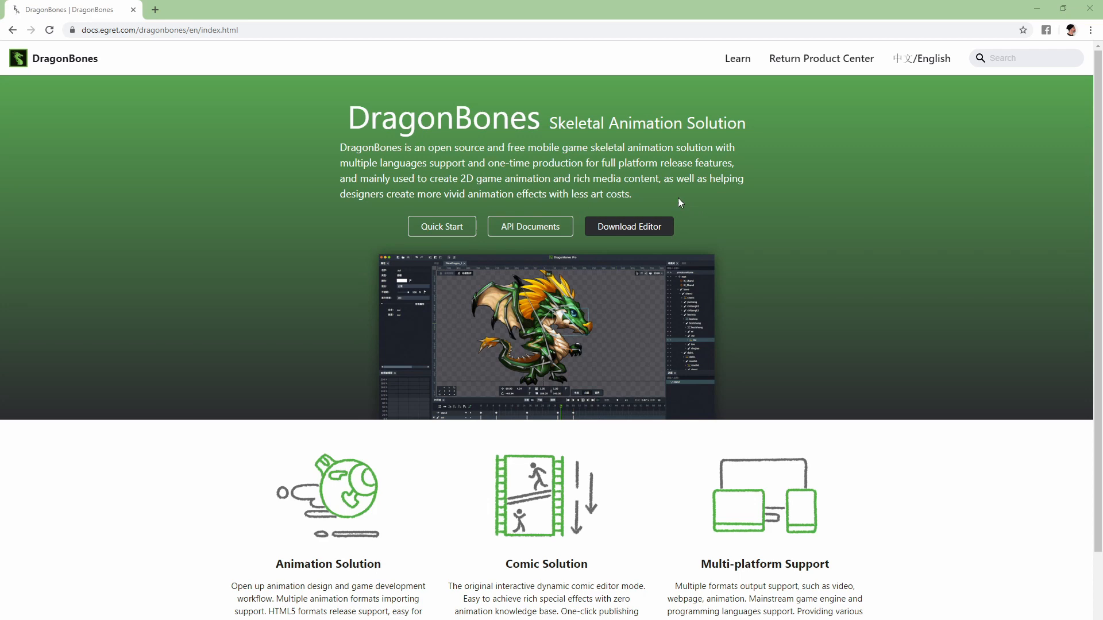
pyautogui.moveTo(752, 262)
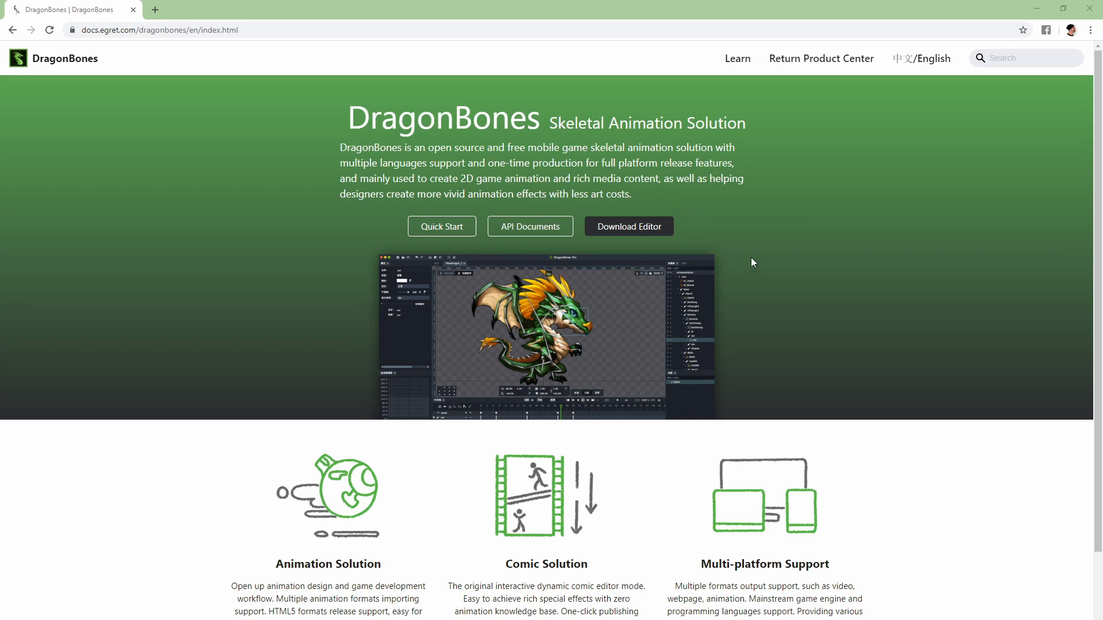
pyautogui.moveTo(674, 371)
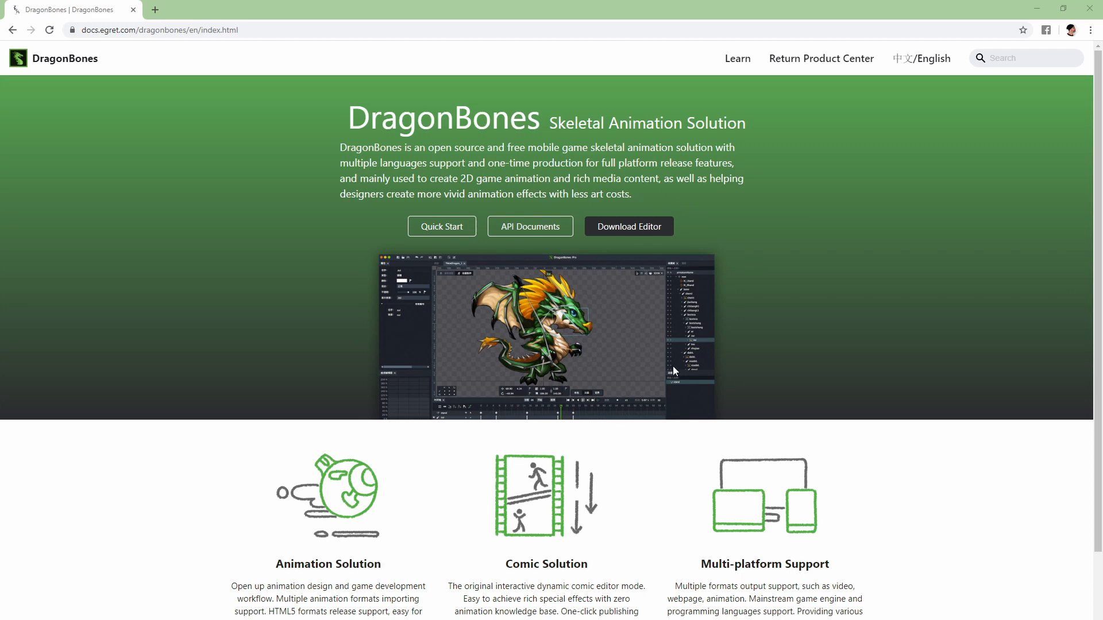
# Step: Start a new Create Animation project built from the Armature Template
pyautogui.click(629, 226)
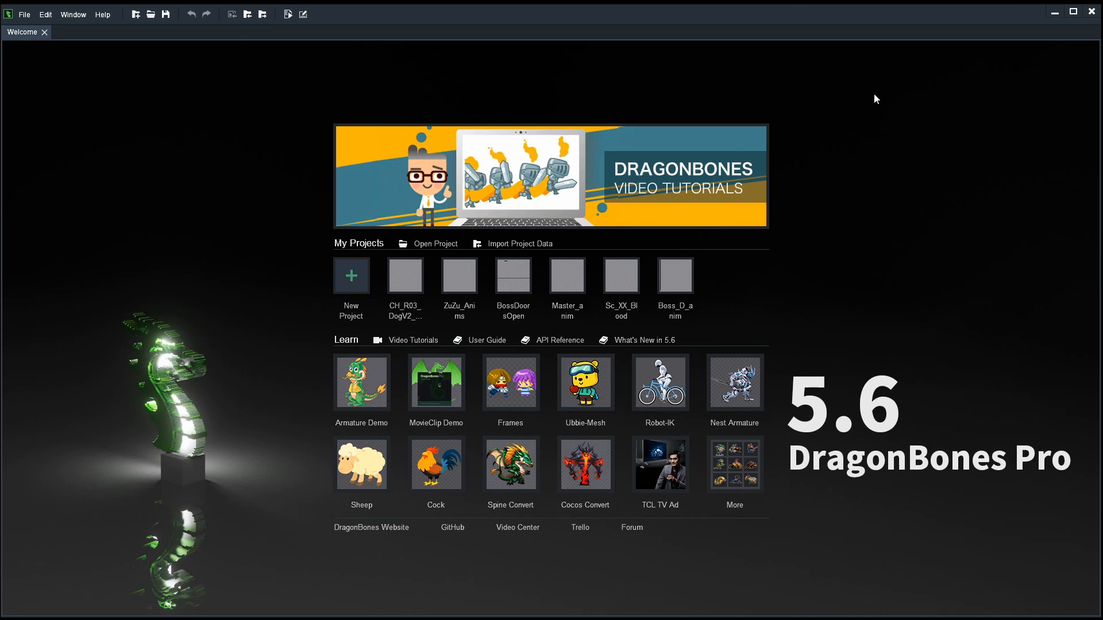
pyautogui.moveTo(783, 328)
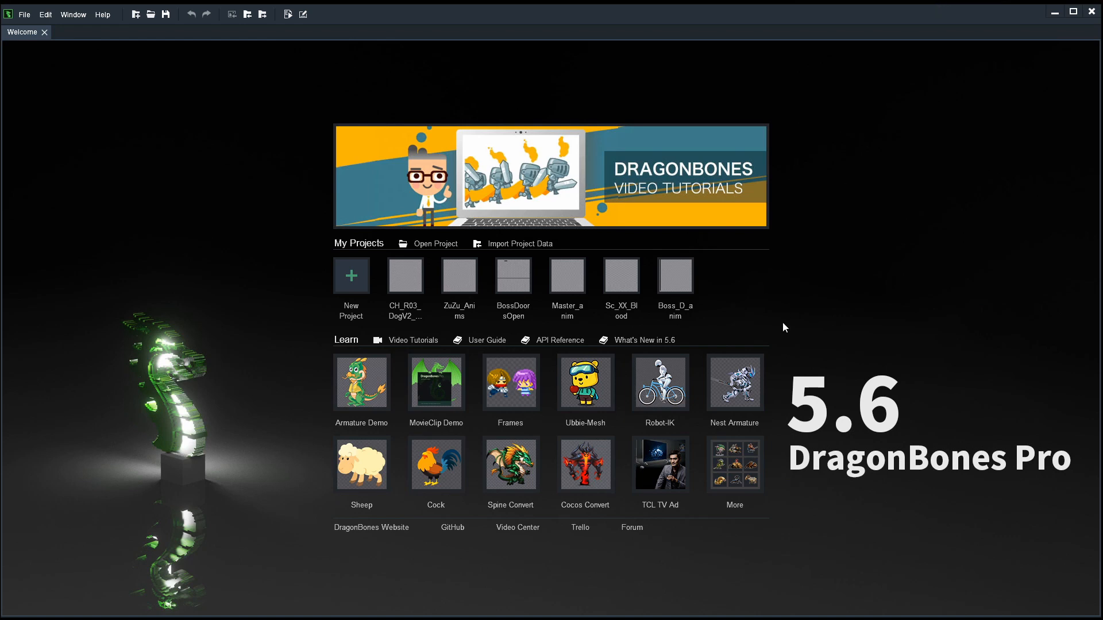
pyautogui.moveTo(255, 611)
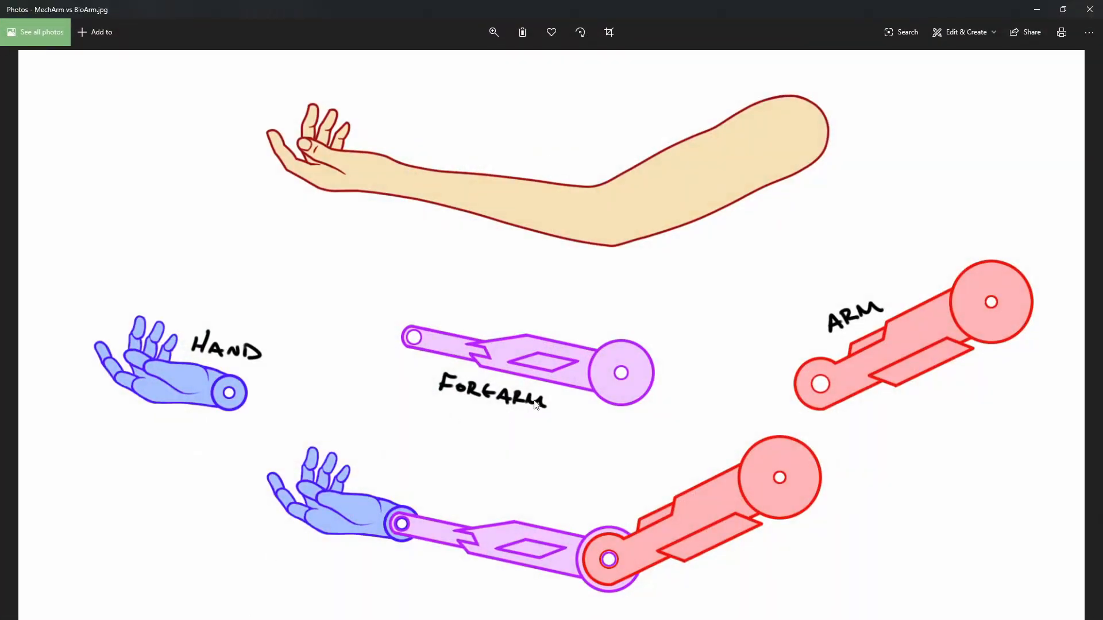
pyautogui.moveTo(704, 158)
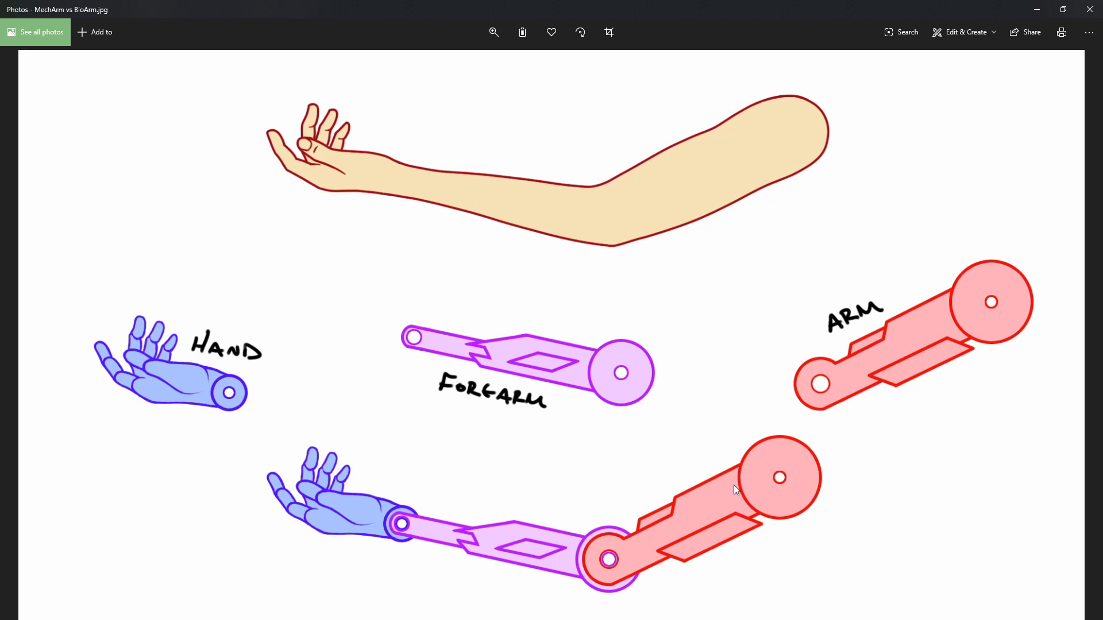
pyautogui.moveTo(631, 563)
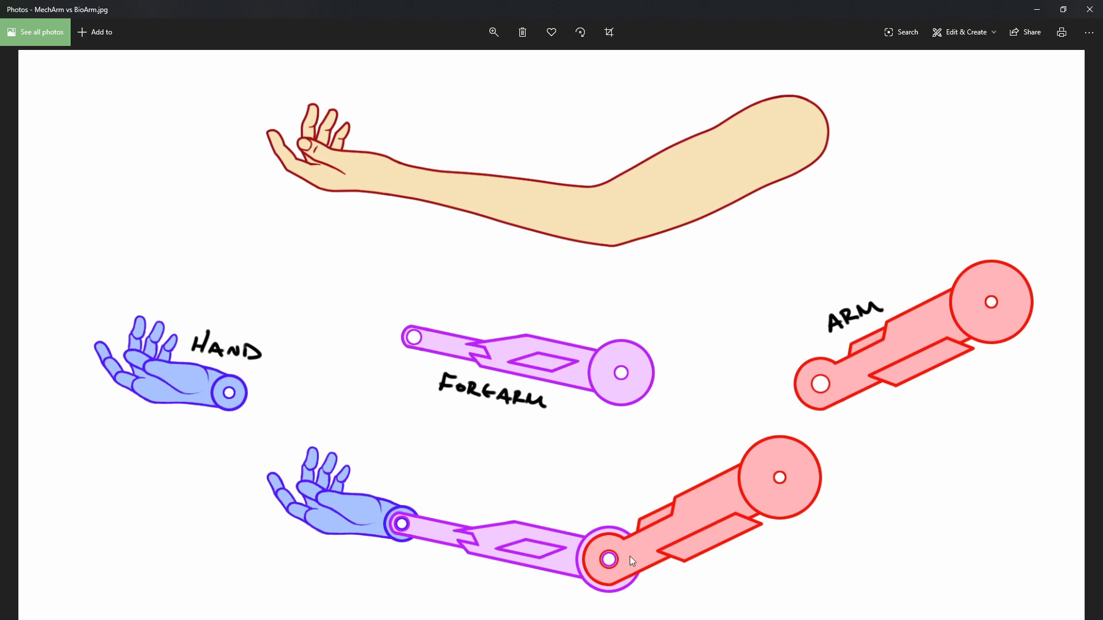
pyautogui.moveTo(505, 414)
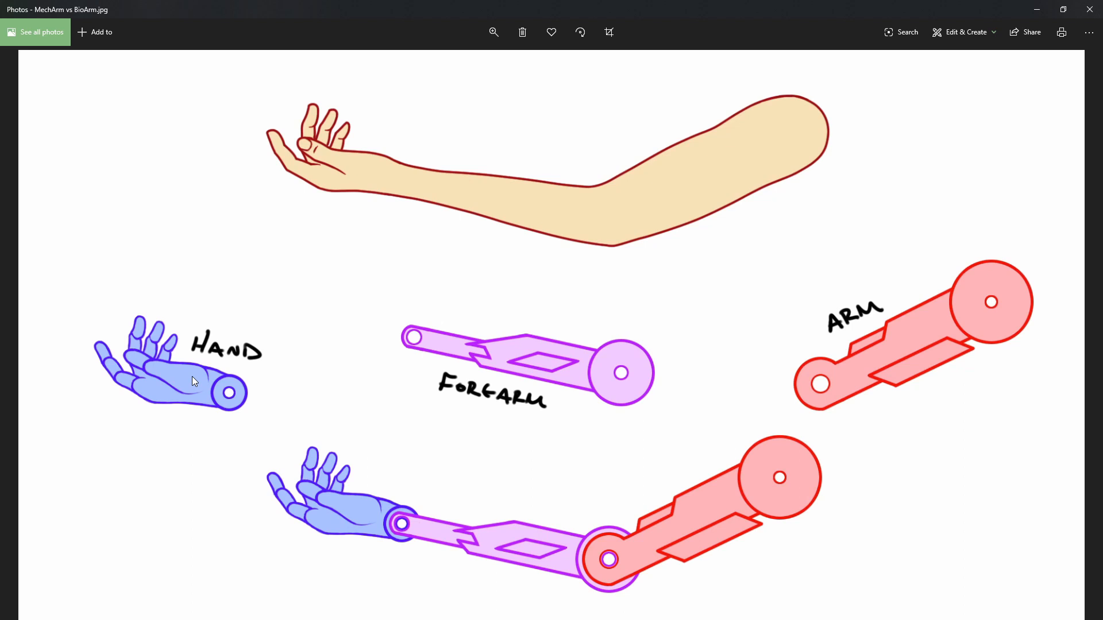
pyautogui.moveTo(802, 340)
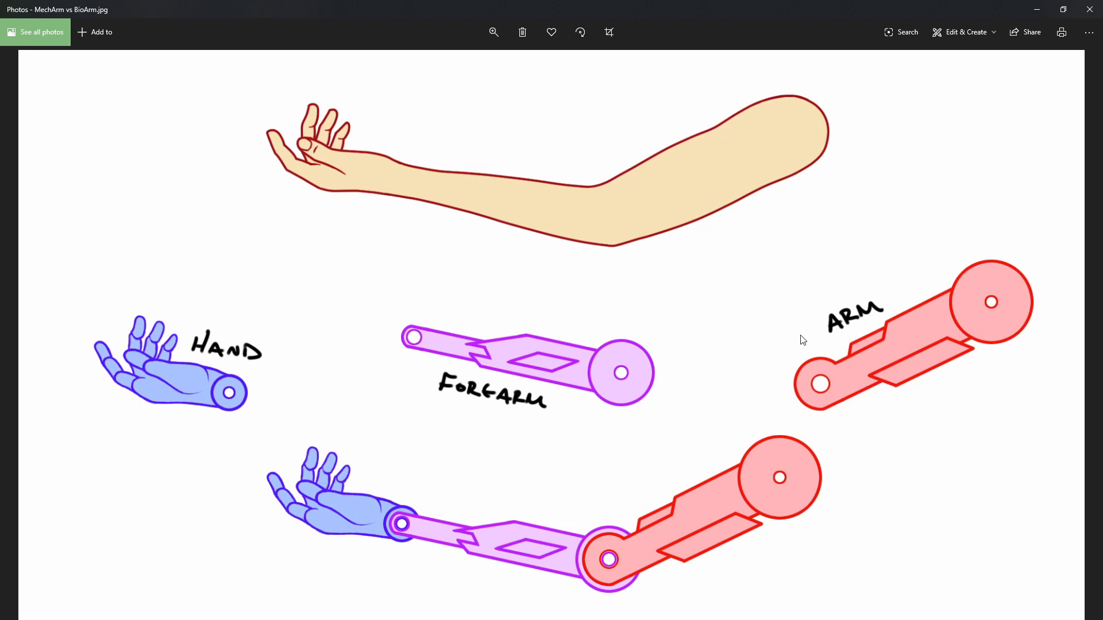
pyautogui.moveTo(194, 402)
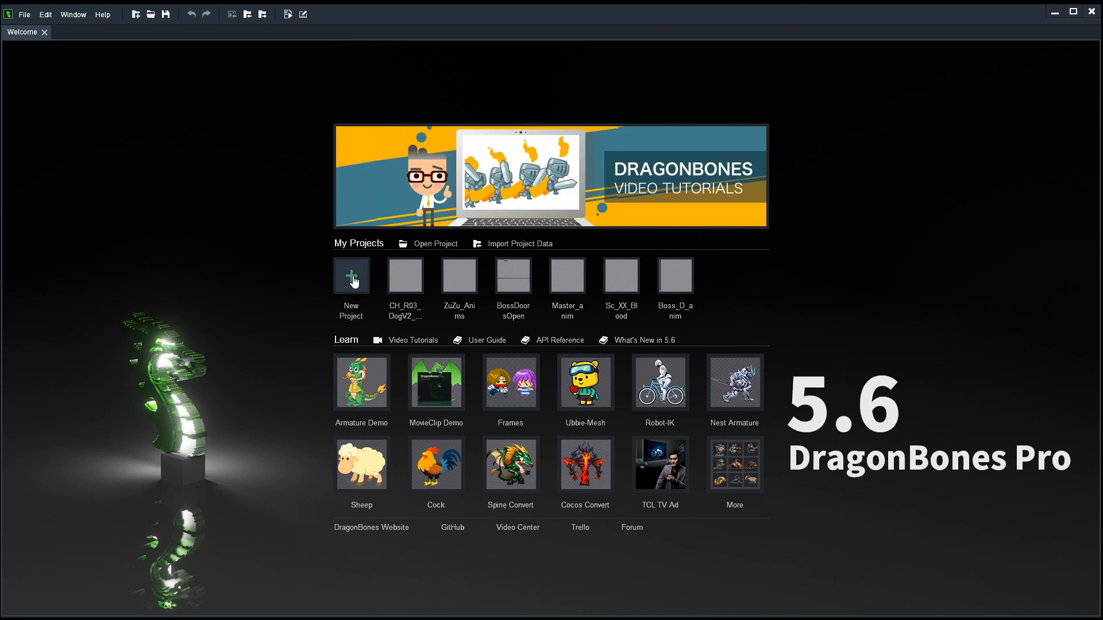
pyautogui.click(351, 276)
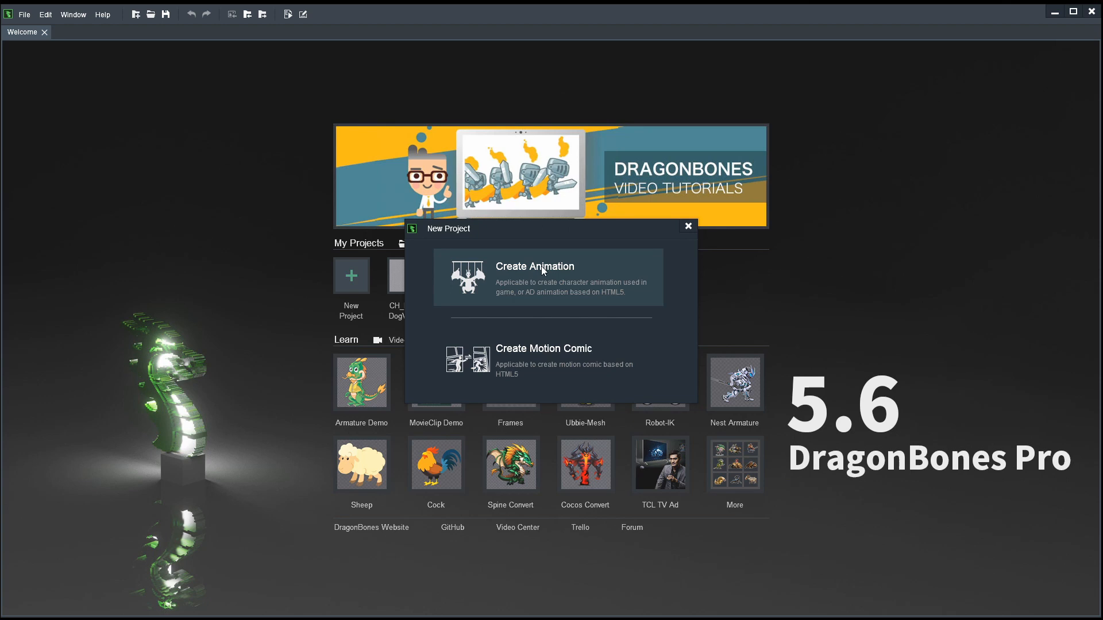
pyautogui.click(546, 277)
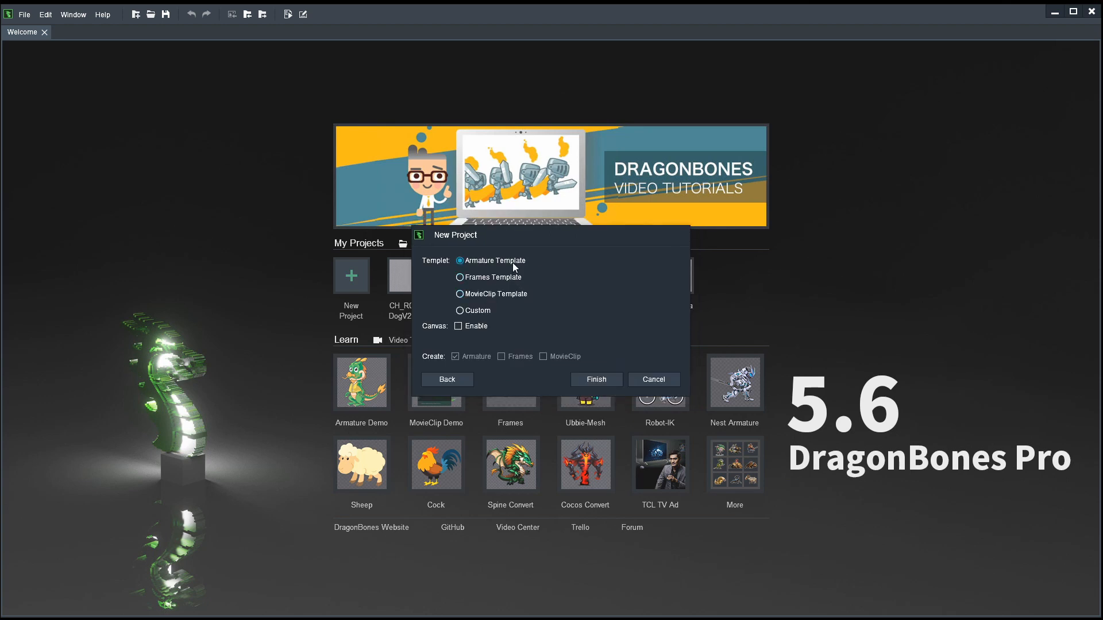
pyautogui.moveTo(468, 255)
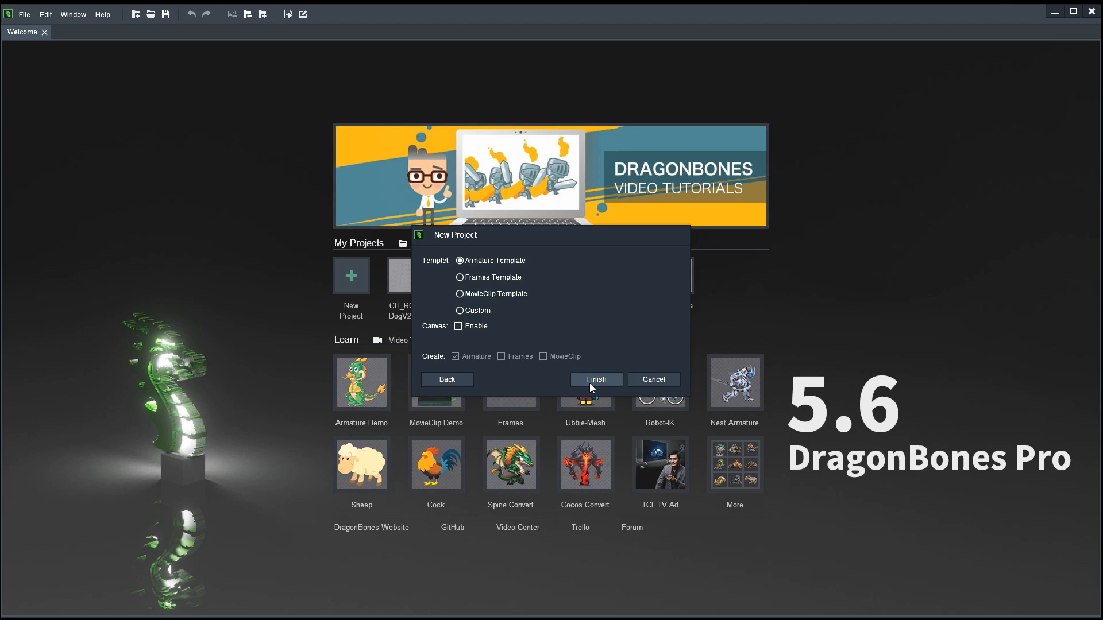
pyautogui.click(596, 379)
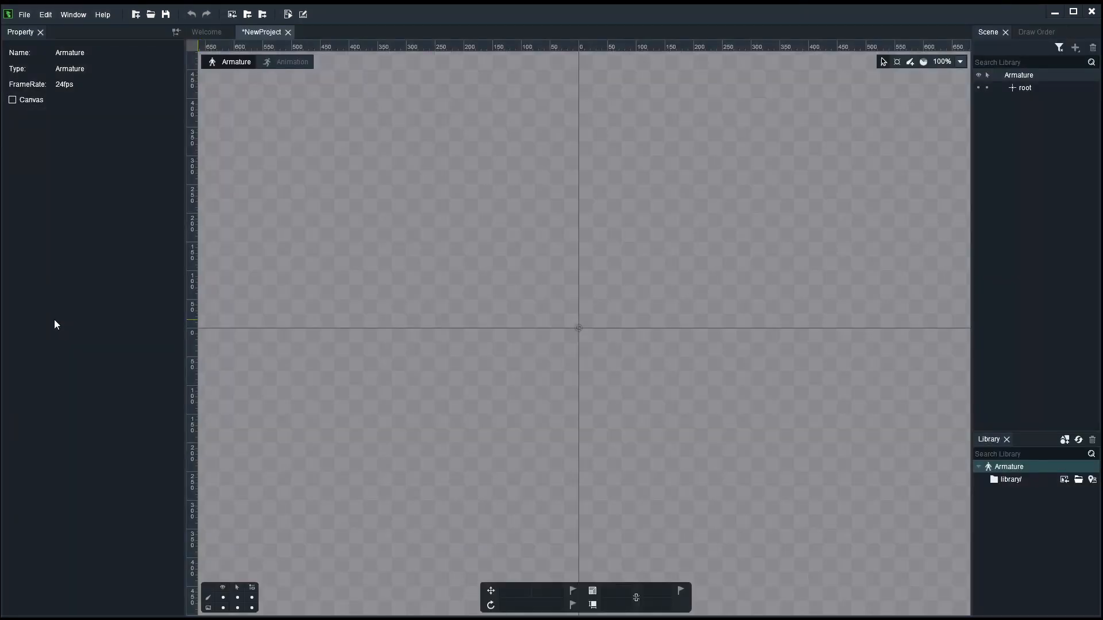
pyautogui.moveTo(271, 92)
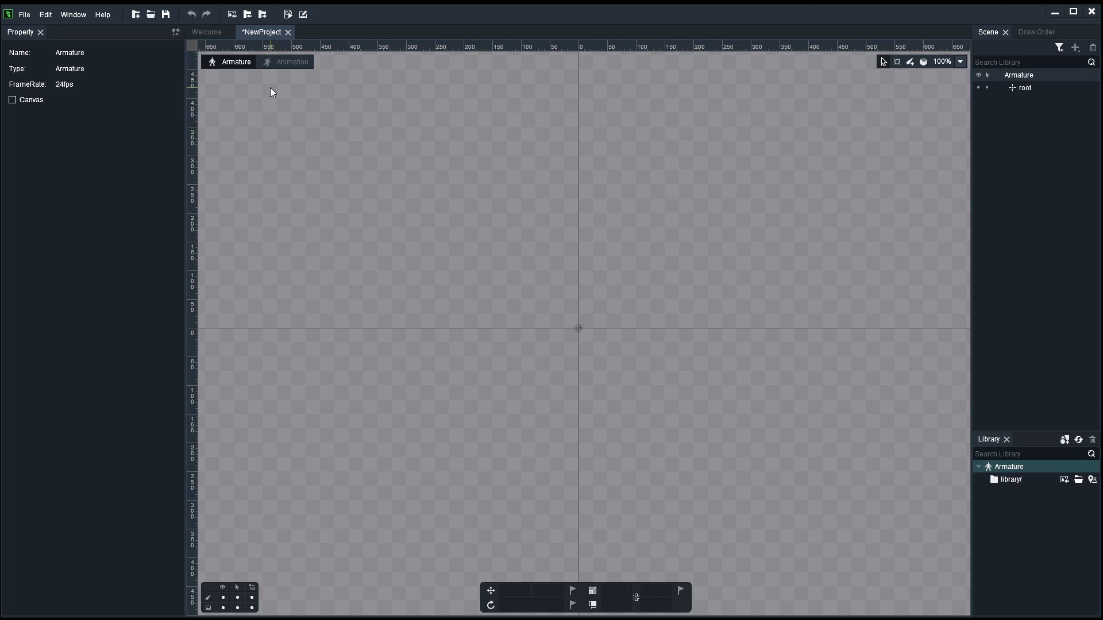
pyautogui.moveTo(714, 319)
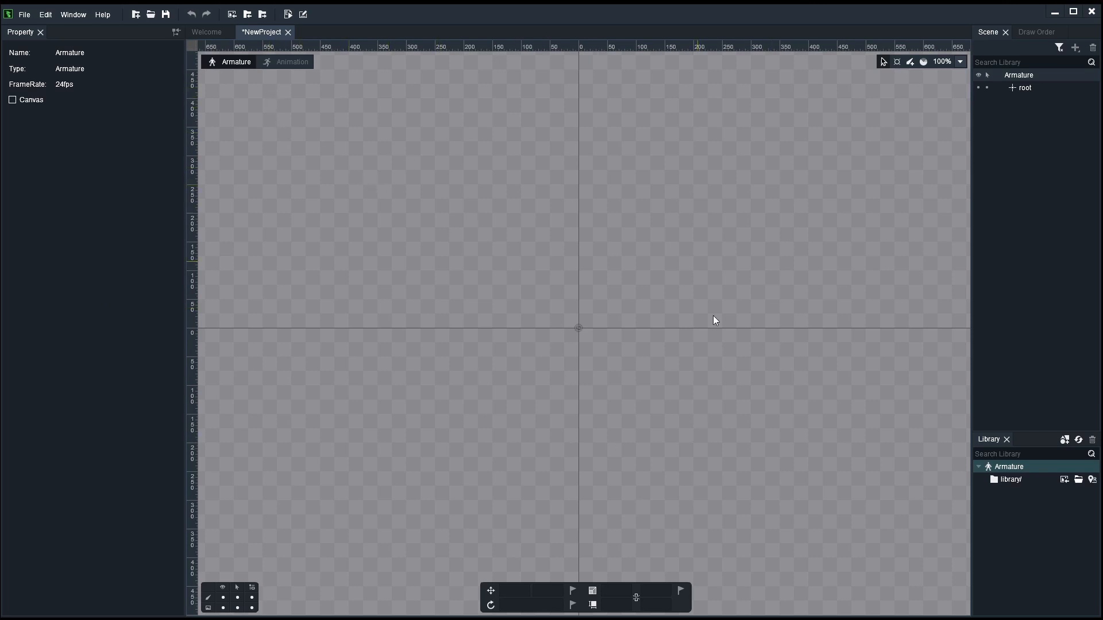
pyautogui.moveTo(288, 108)
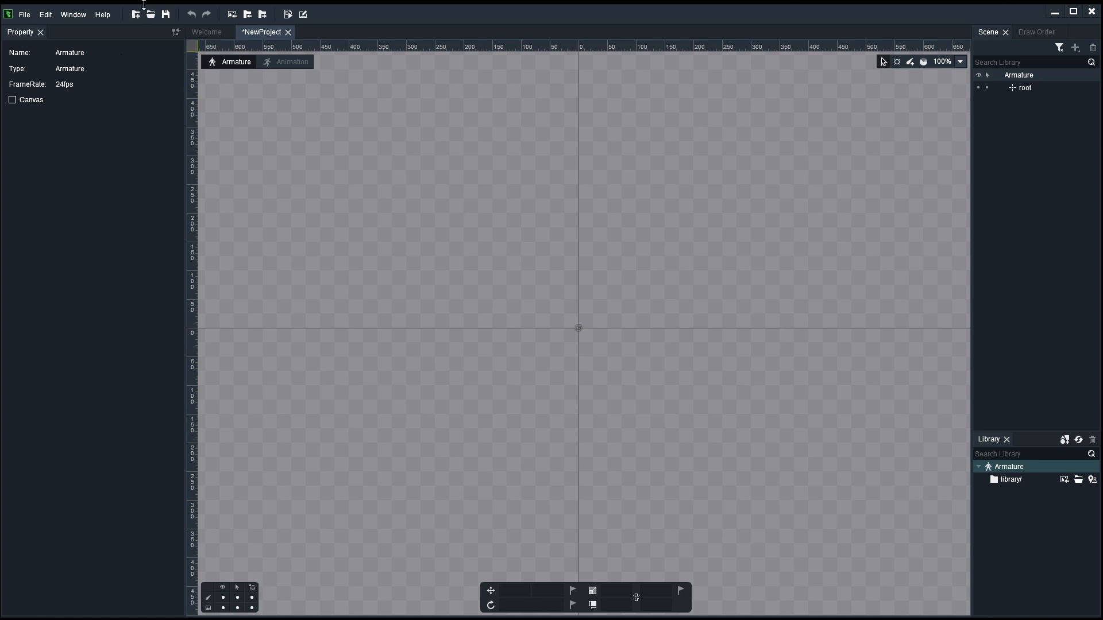
pyautogui.moveTo(961, 173)
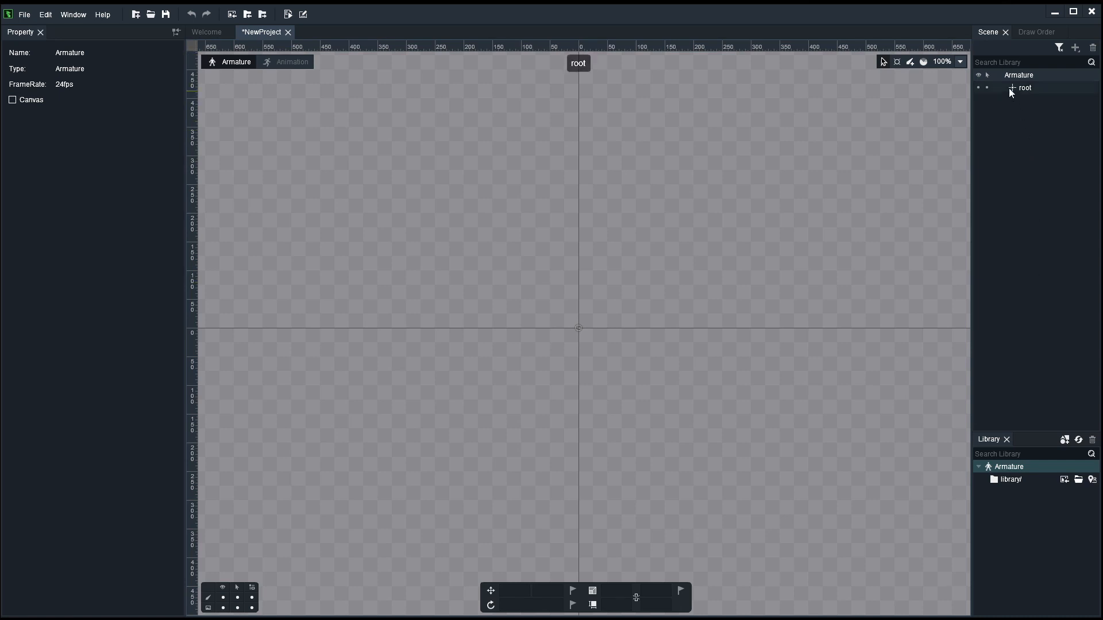
pyautogui.click(1036, 32)
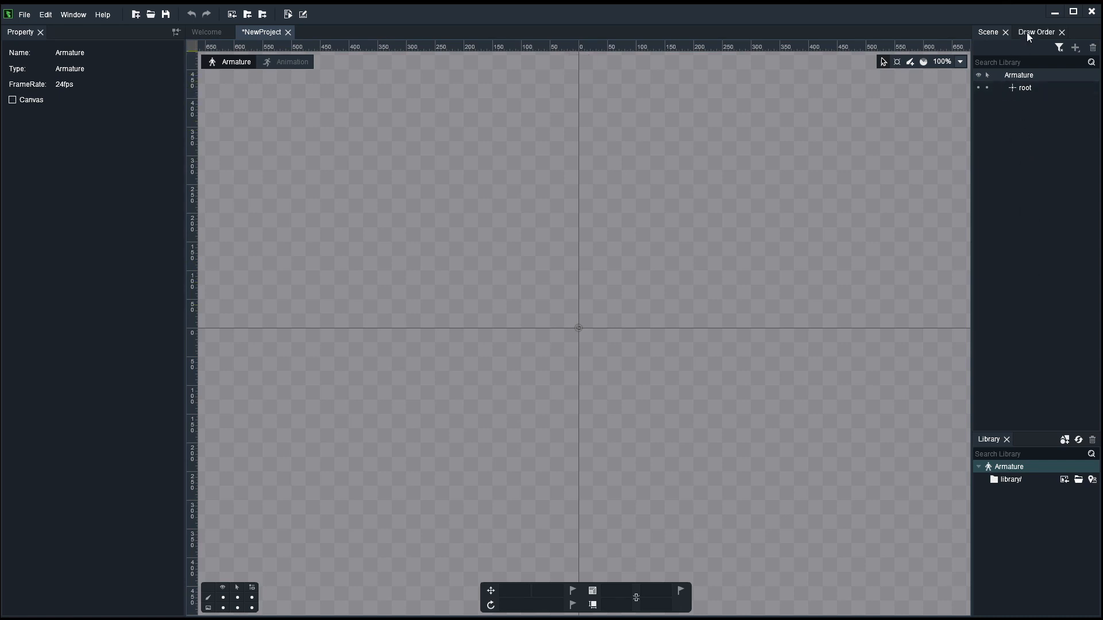
pyautogui.click(1034, 32)
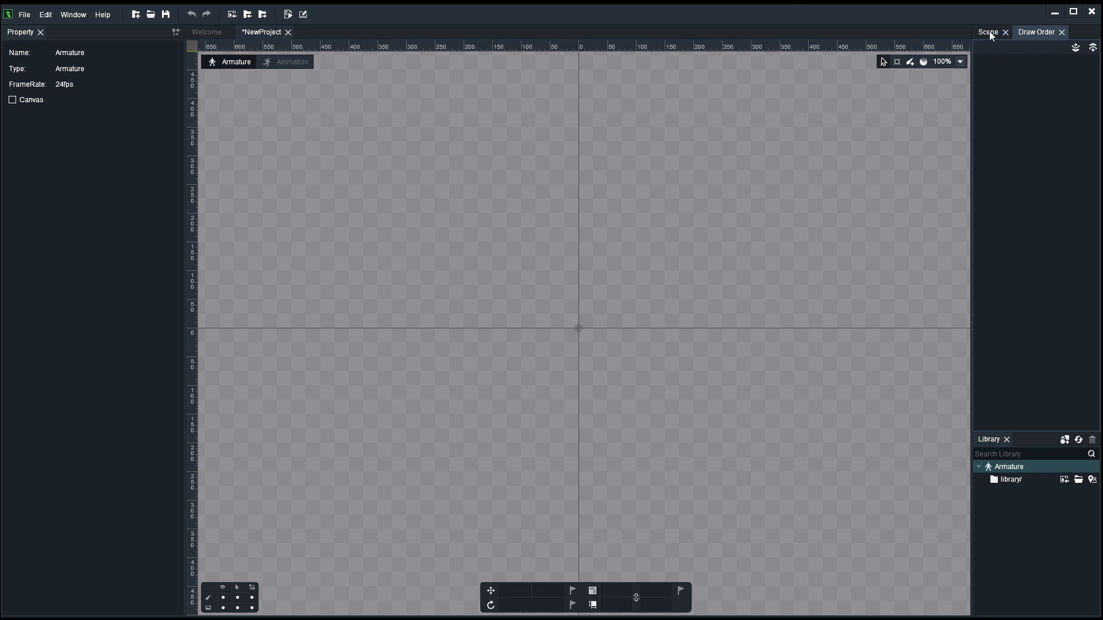
pyautogui.click(988, 32)
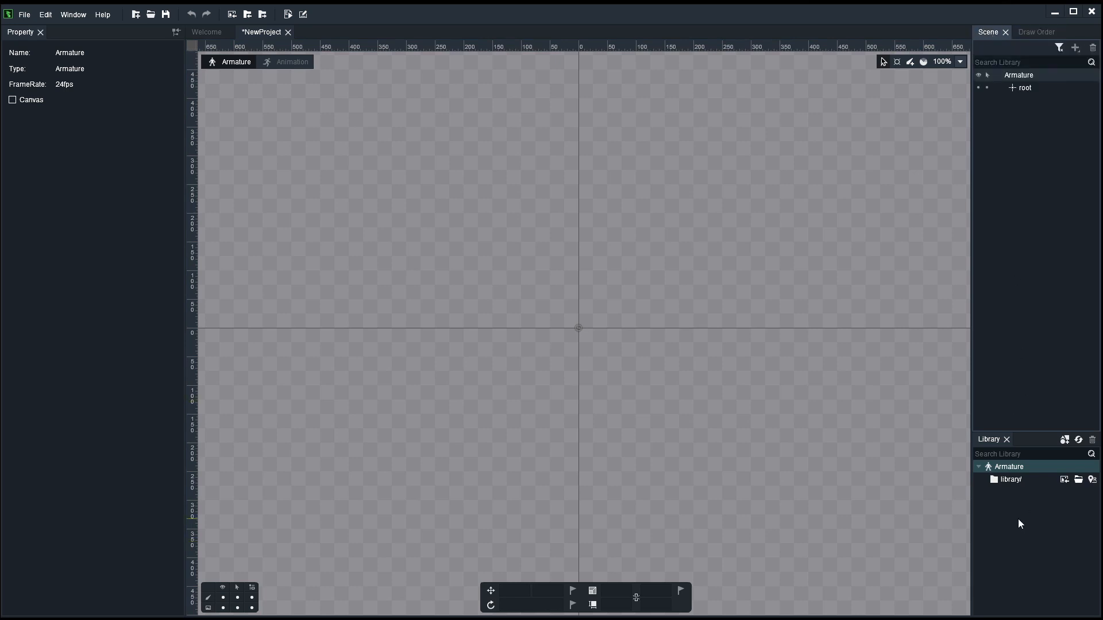
pyautogui.moveTo(1018, 539)
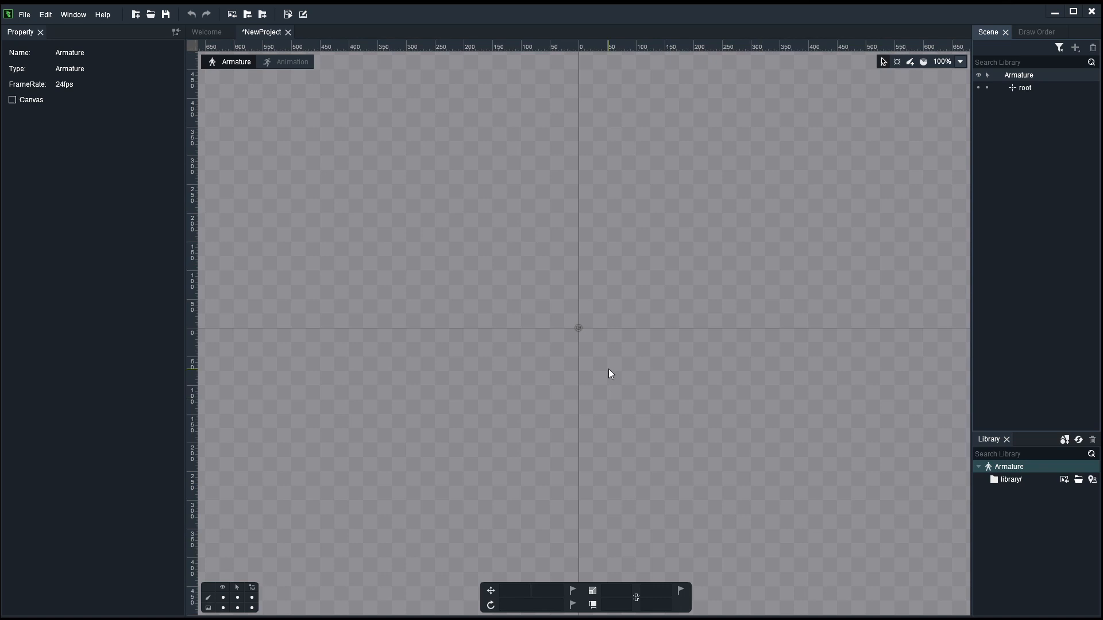
pyautogui.moveTo(546, 215)
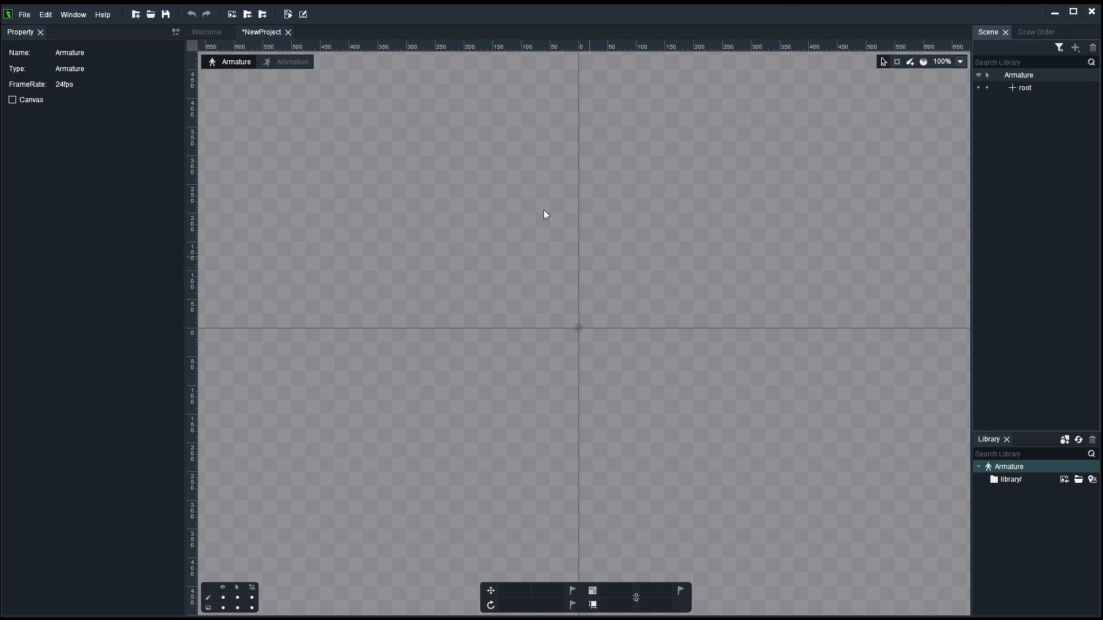
pyautogui.moveTo(347, 139)
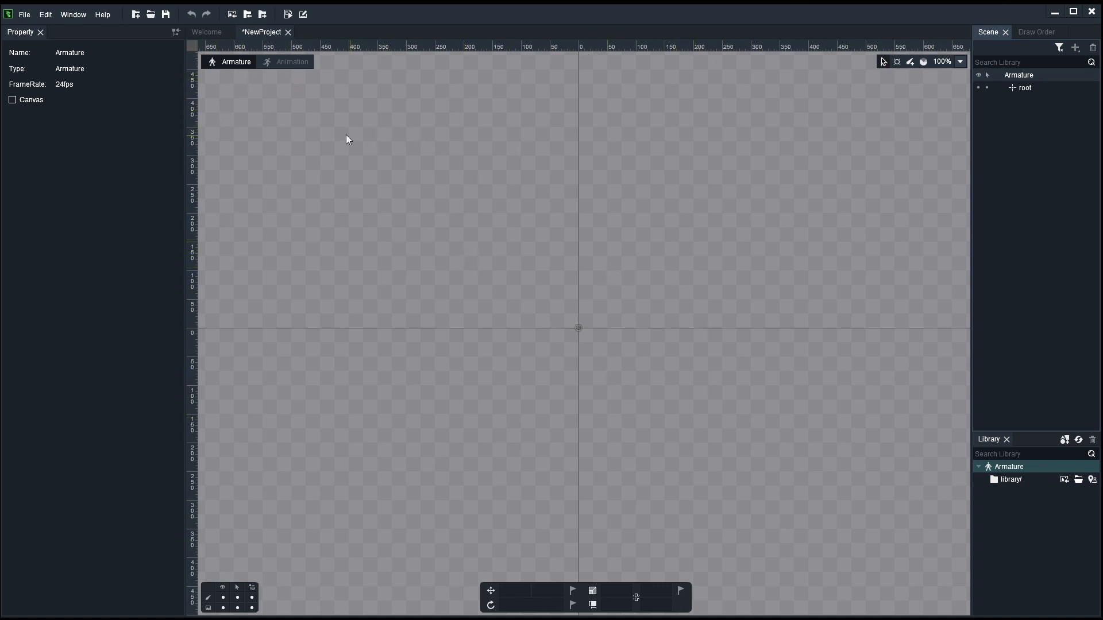
# Step: Switch from Animation mode back to Armature rigging mode
pyautogui.click(292, 62)
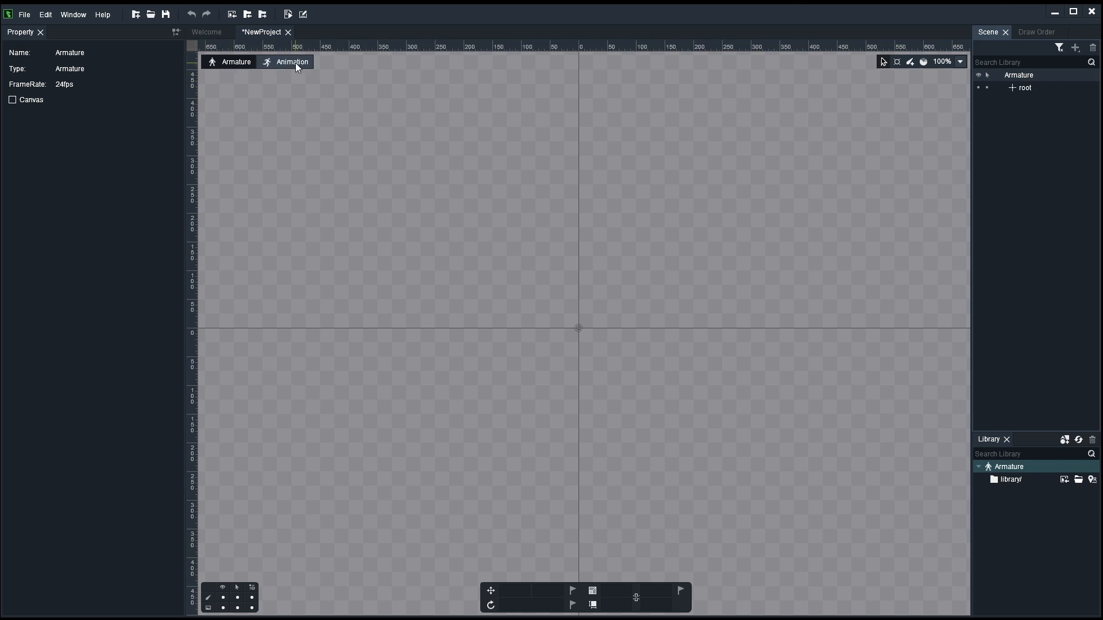
pyautogui.click(236, 62)
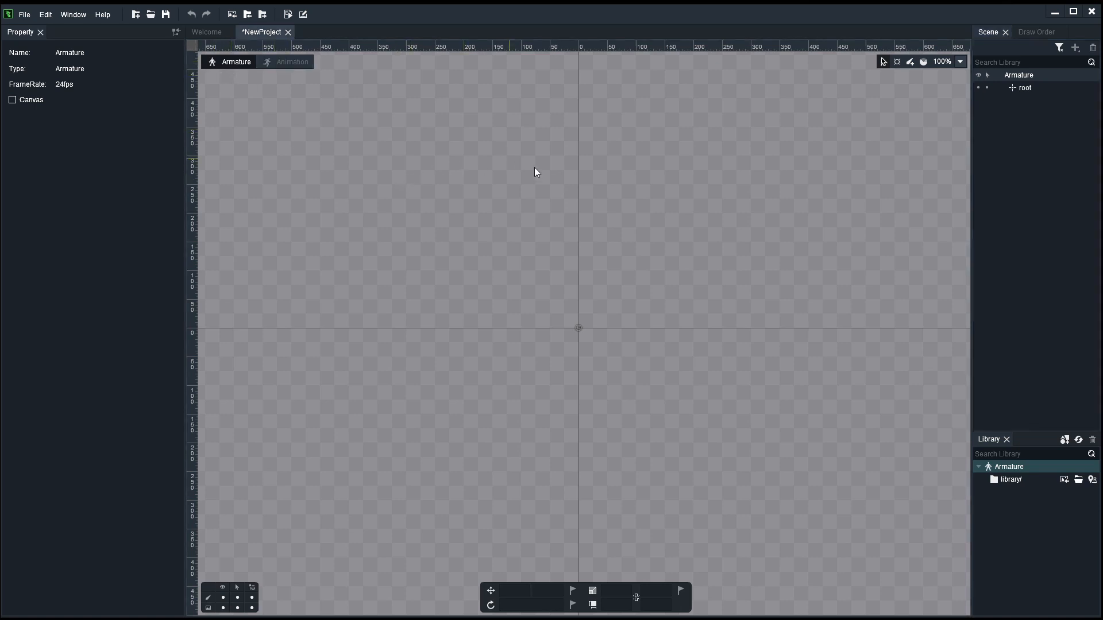
pyautogui.moveTo(539, 178)
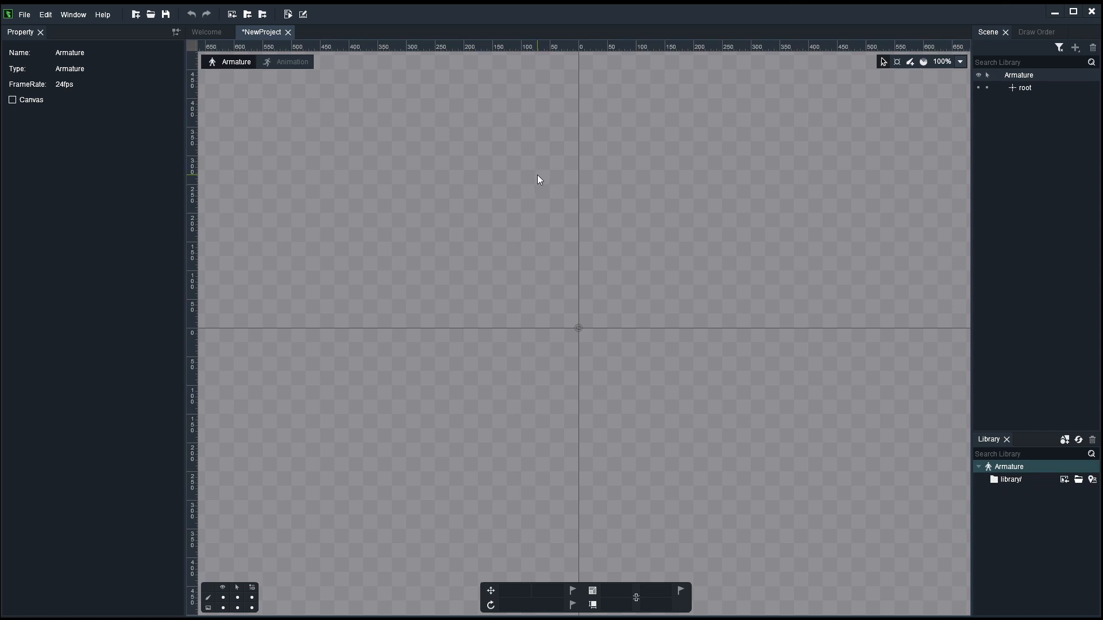
pyautogui.moveTo(244, 85)
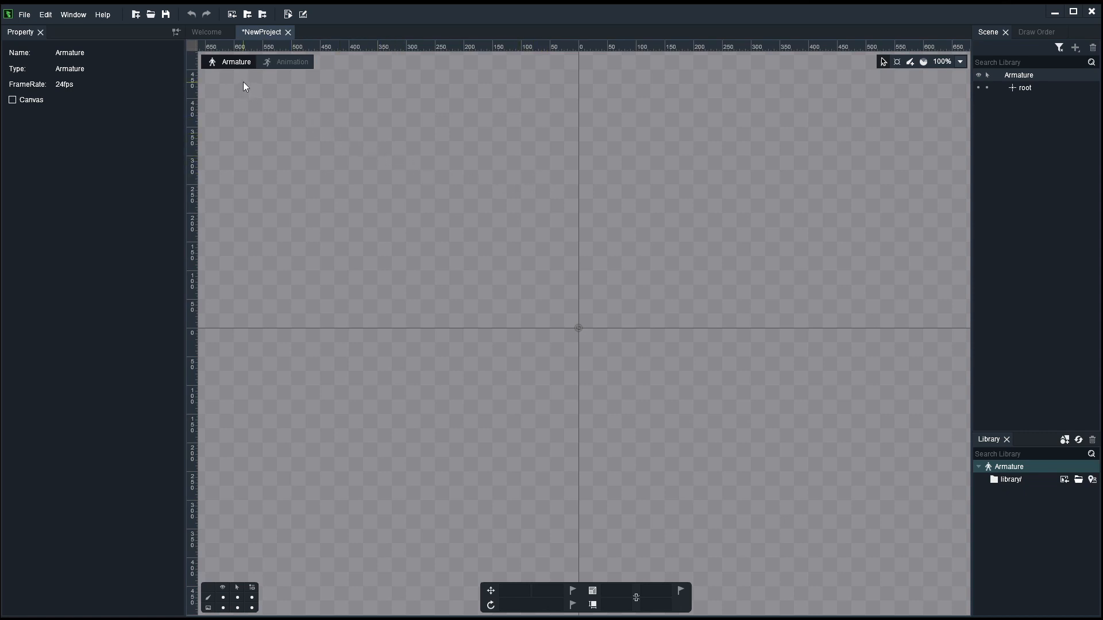
pyautogui.click(293, 62)
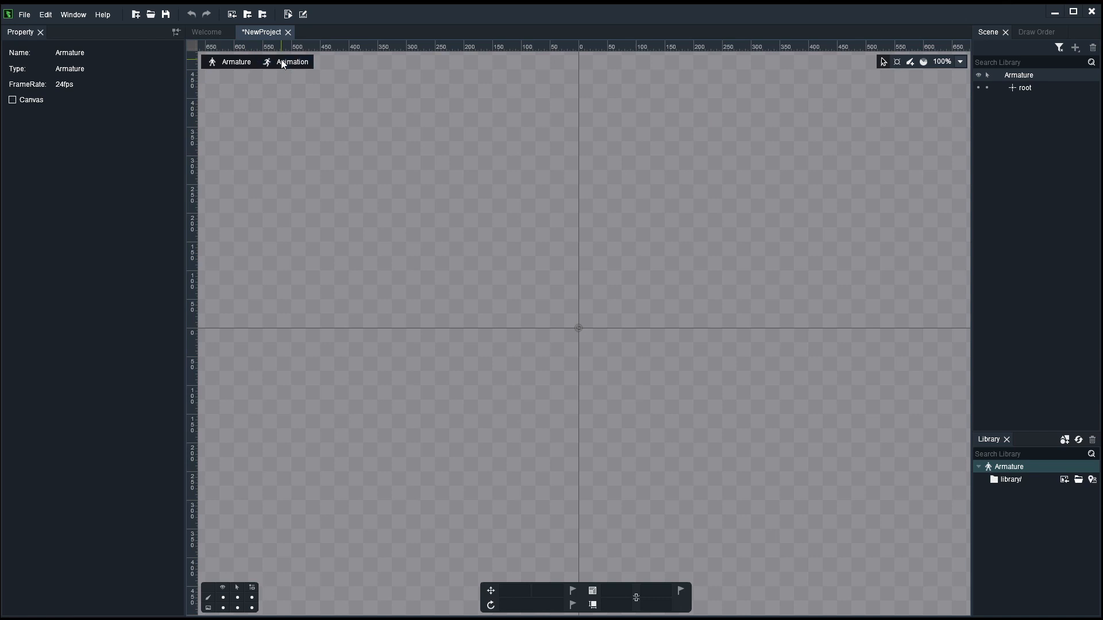
pyautogui.click(292, 62)
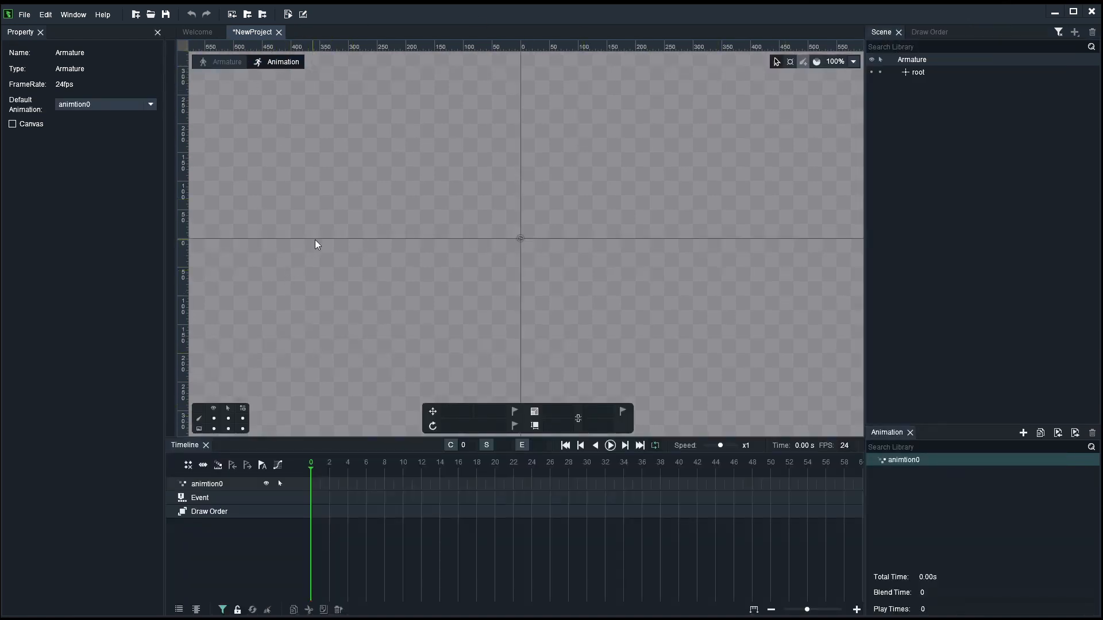
pyautogui.click(220, 62)
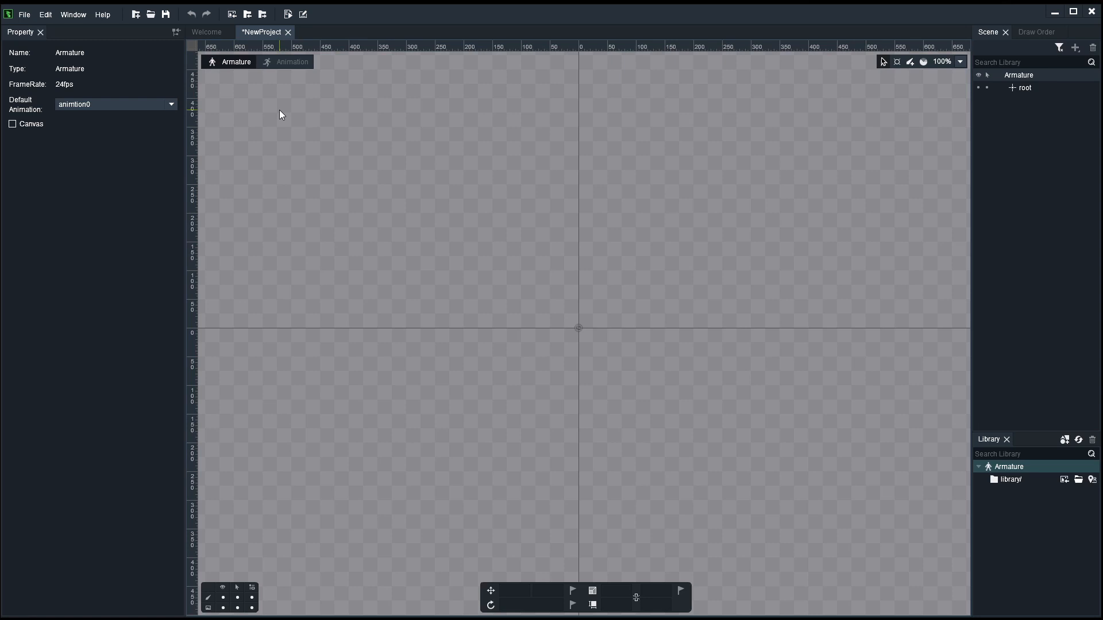
pyautogui.moveTo(313, 87)
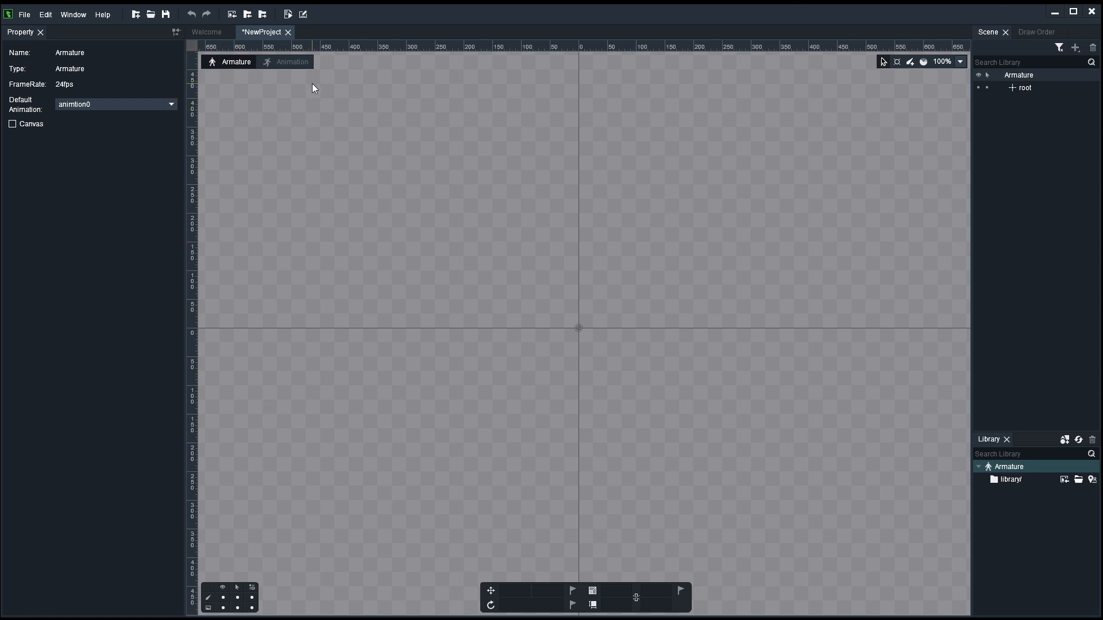
pyautogui.moveTo(35, 13)
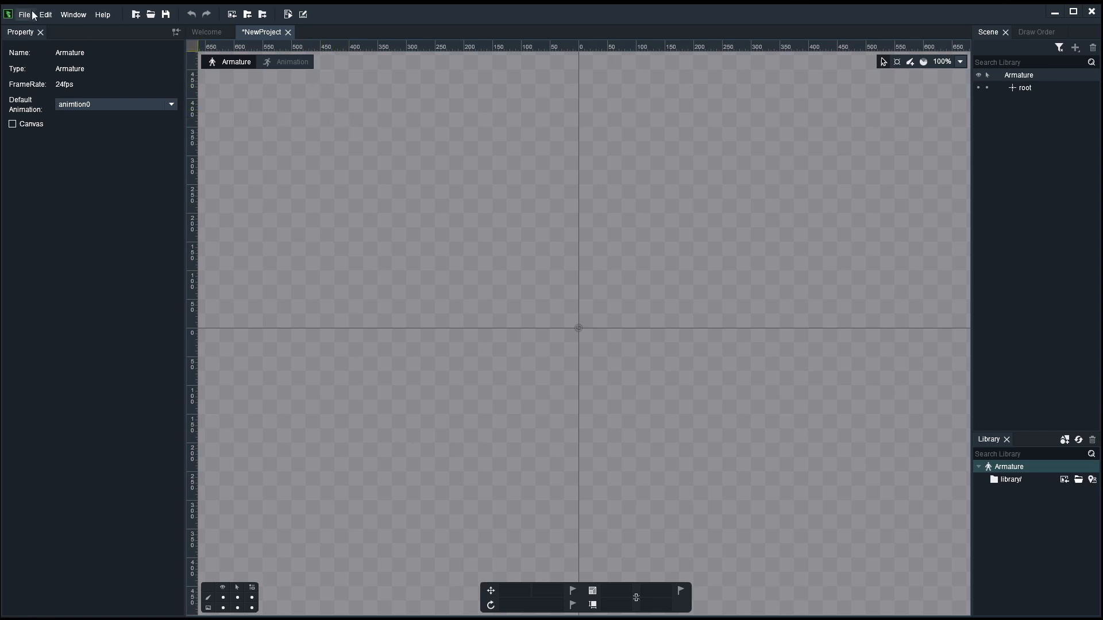
# Step: Import the MechArm_ARM, MechArm_FOREARM and MechArm_HAND PNGs into the library
pyautogui.click(25, 12)
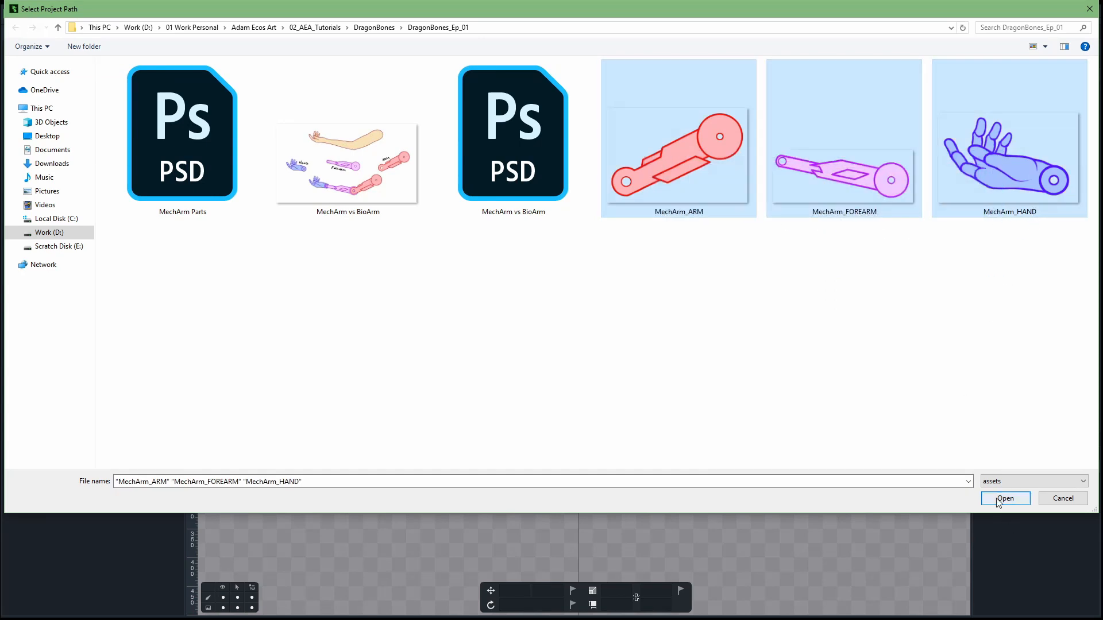
pyautogui.click(1005, 498)
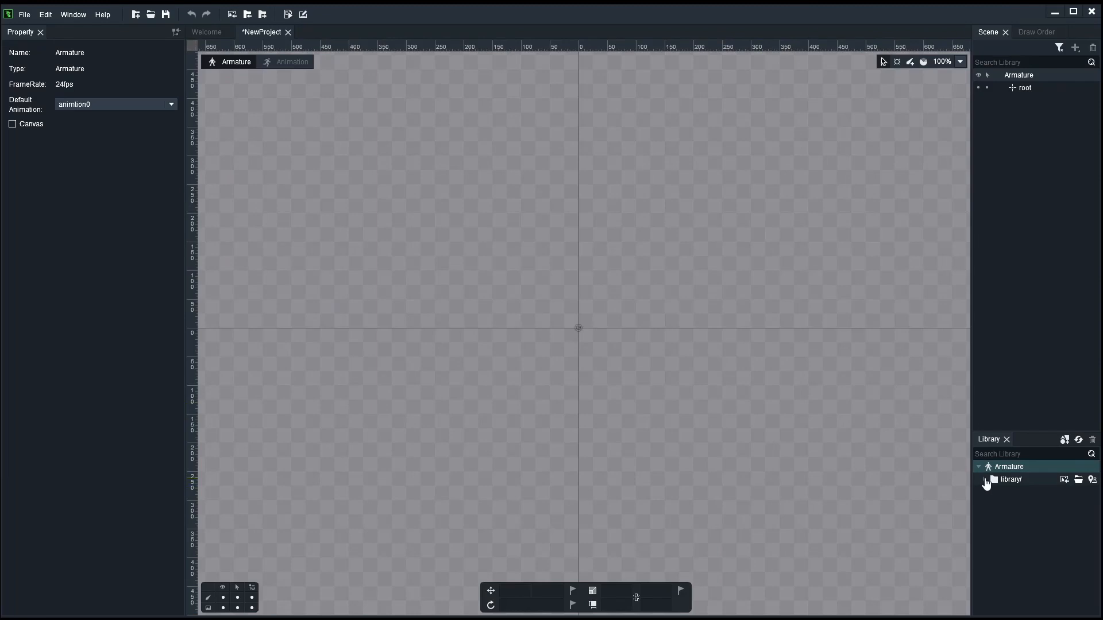
# Step: Drag the arm, forearm and hand images onto the stage and move the forearm's round end onto the arm
pyautogui.click(986, 480)
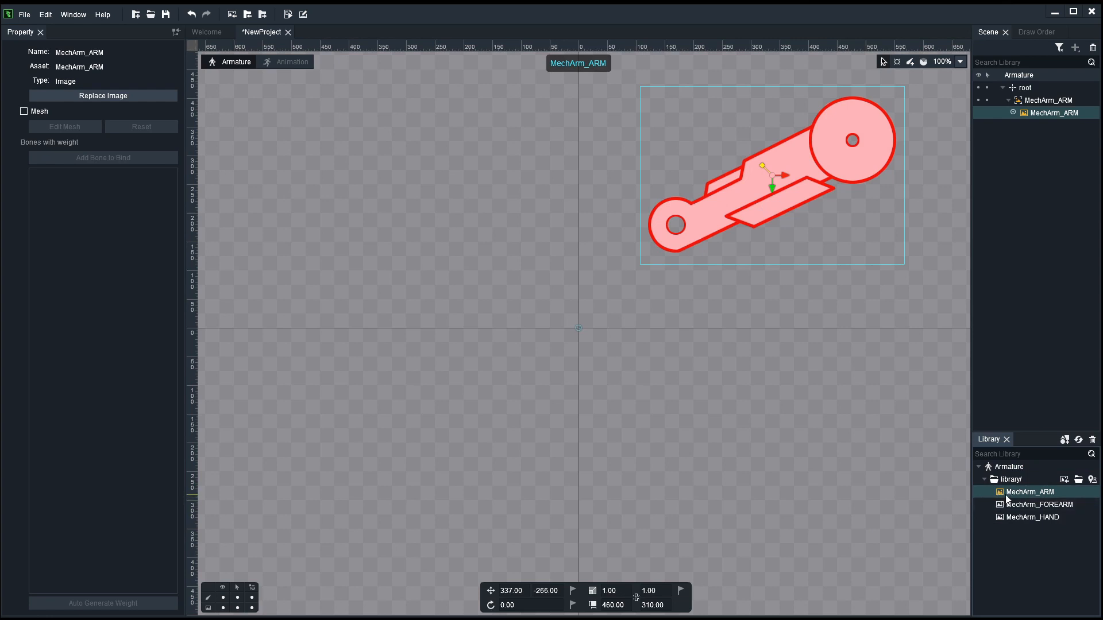
pyautogui.moveTo(999, 496)
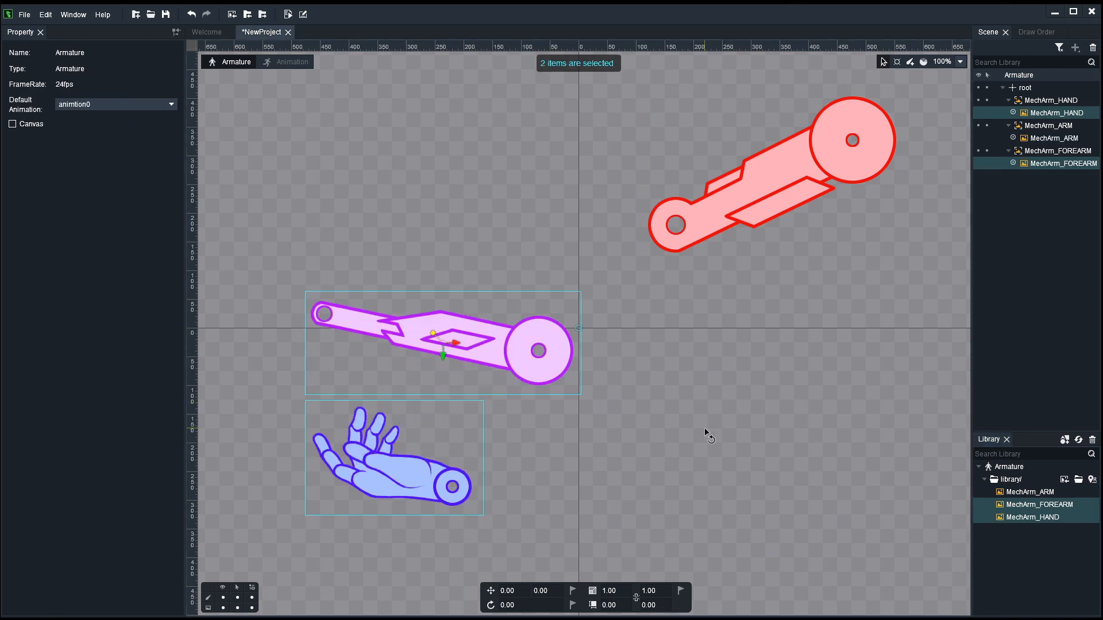
pyautogui.click(1057, 138)
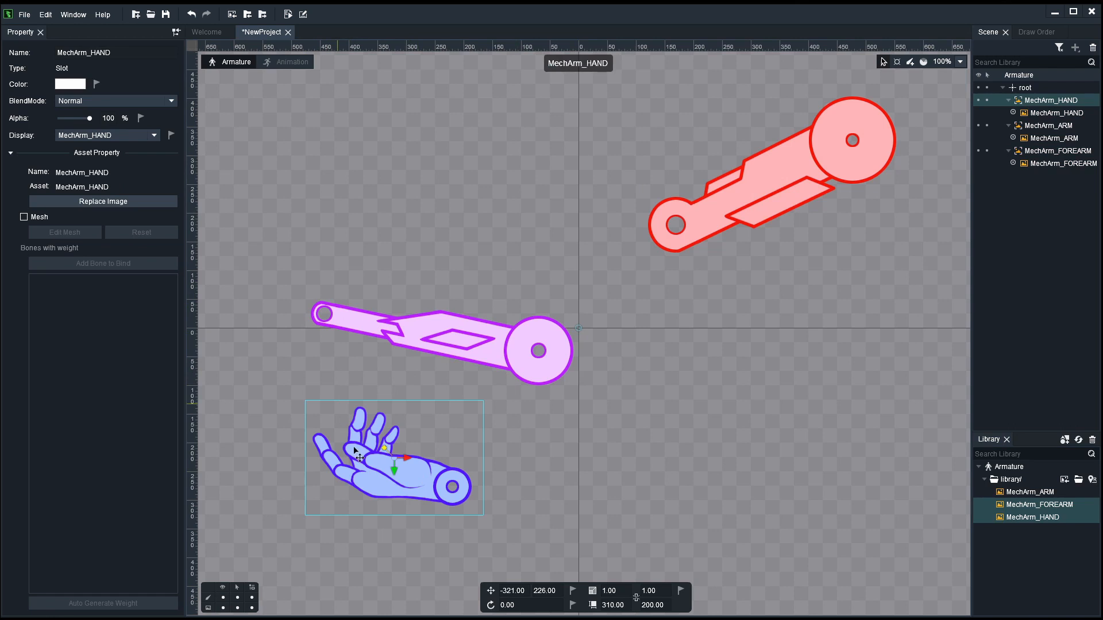
pyautogui.moveTo(324, 442)
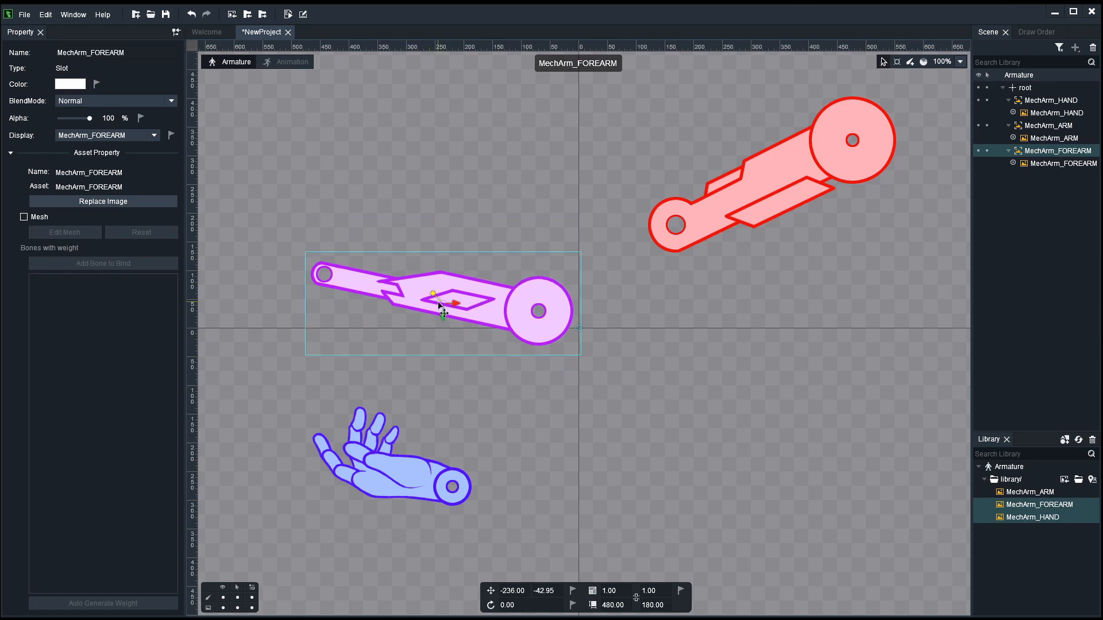
pyautogui.moveTo(441, 306); pyautogui.dragTo(434, 320)
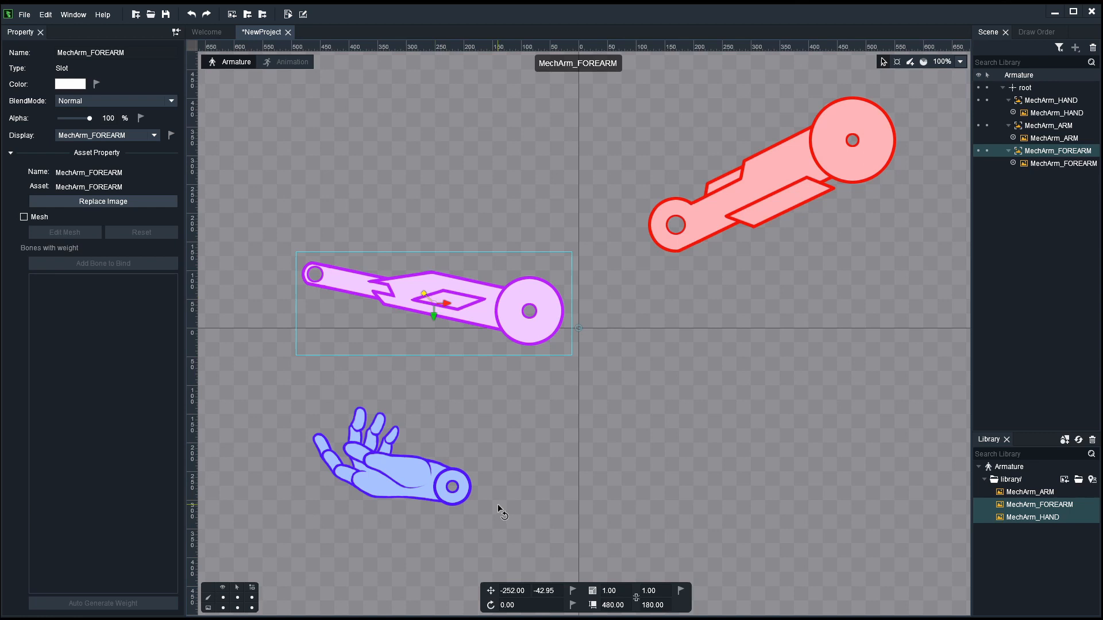
pyautogui.moveTo(492, 590)
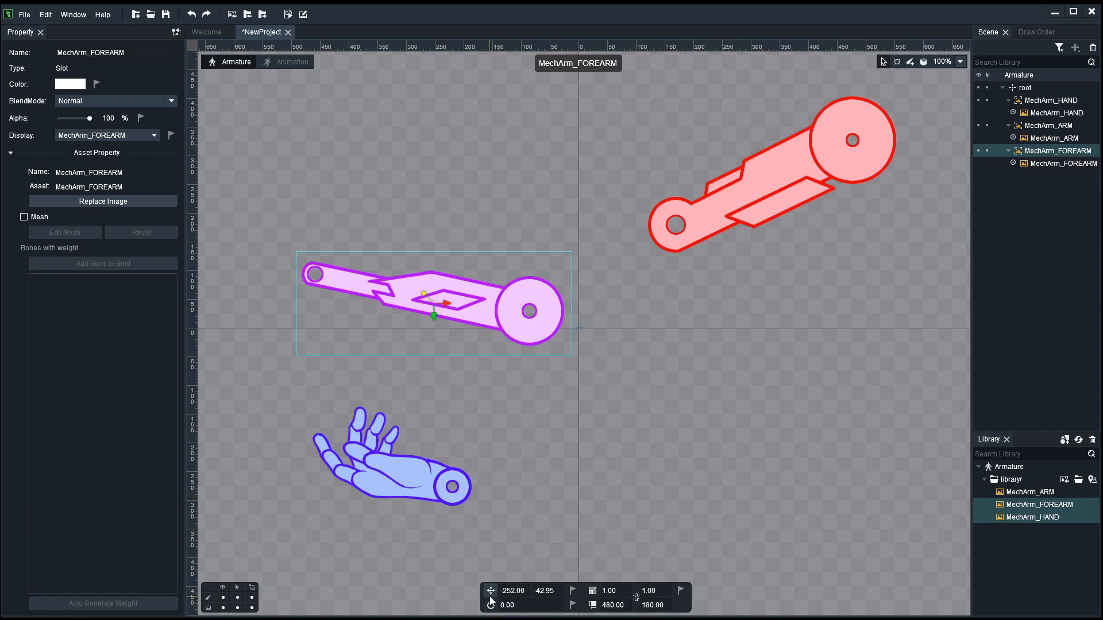
pyautogui.moveTo(499, 595)
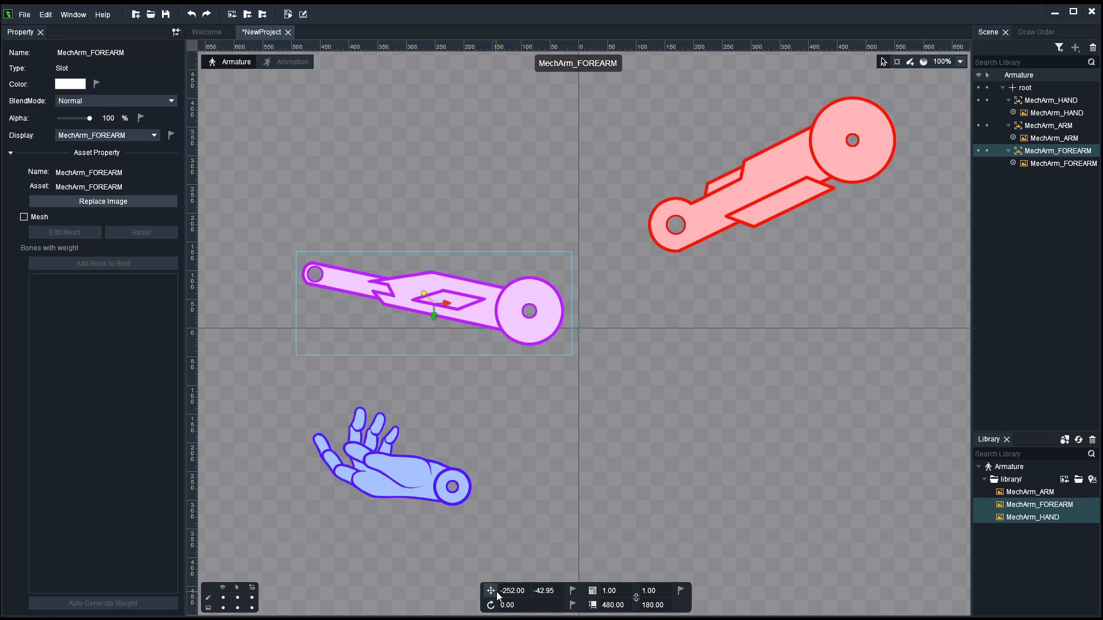
pyautogui.moveTo(428, 600)
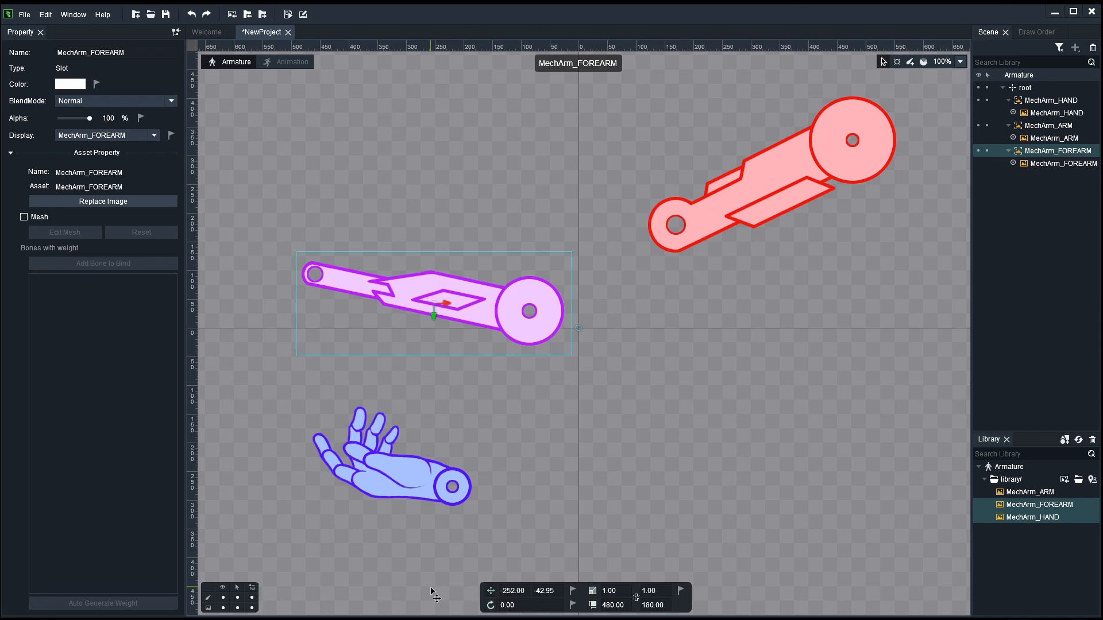
pyautogui.moveTo(435, 303); pyautogui.dragTo(491, 286)
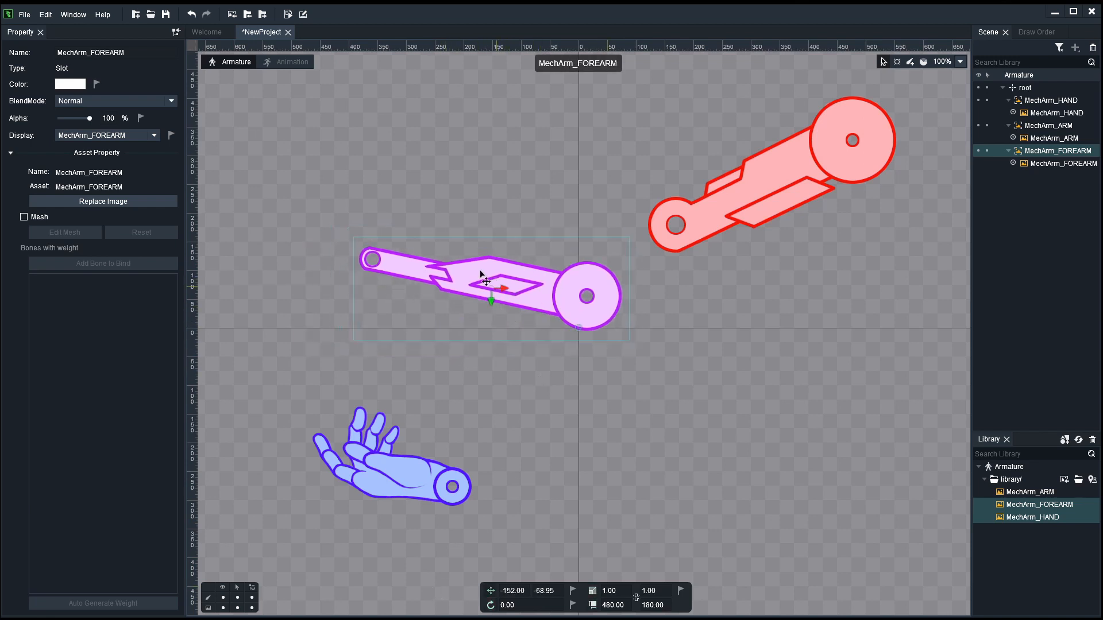
pyautogui.moveTo(490, 281); pyautogui.dragTo(574, 218)
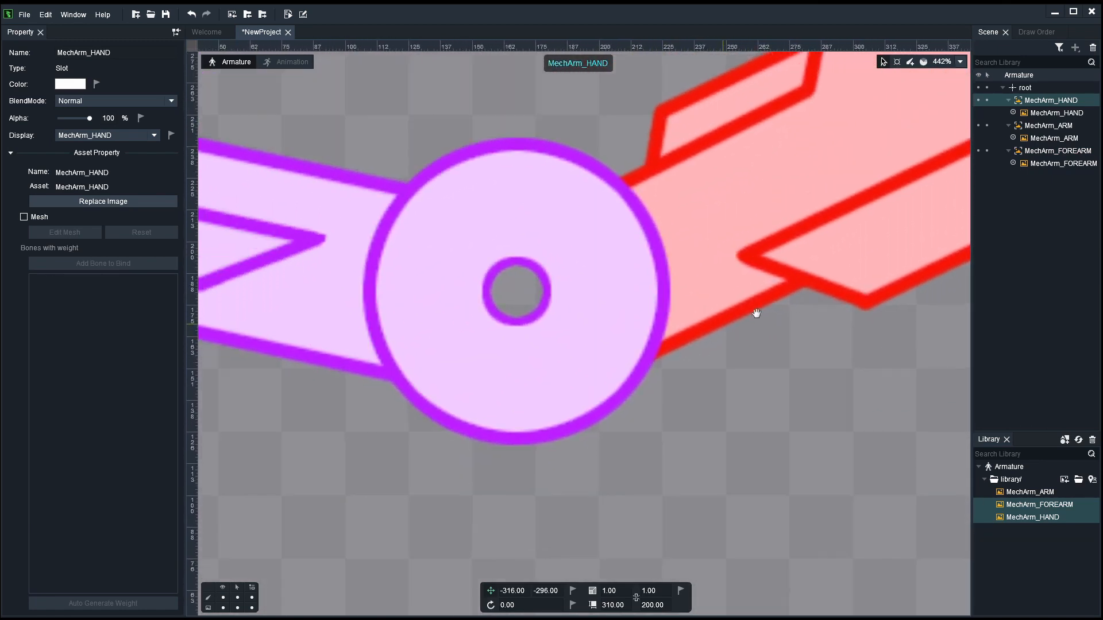
# Step: Nudge the forearm so its joint hole is centred on the arm's joint hole
pyautogui.click(1051, 151)
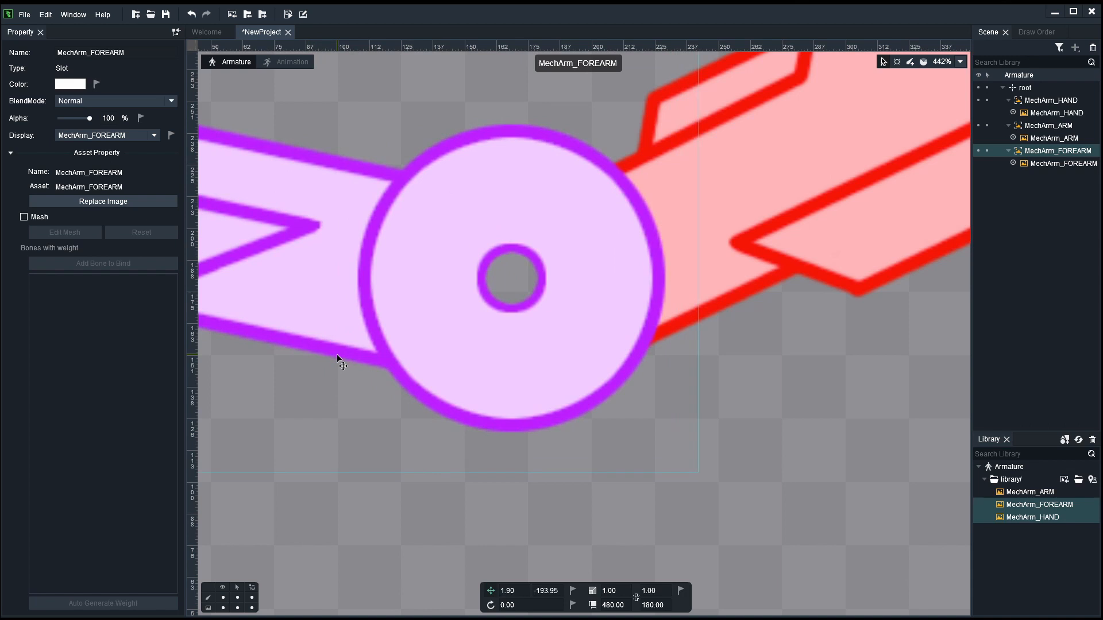
pyautogui.moveTo(340, 359); pyautogui.dragTo(500, 285)
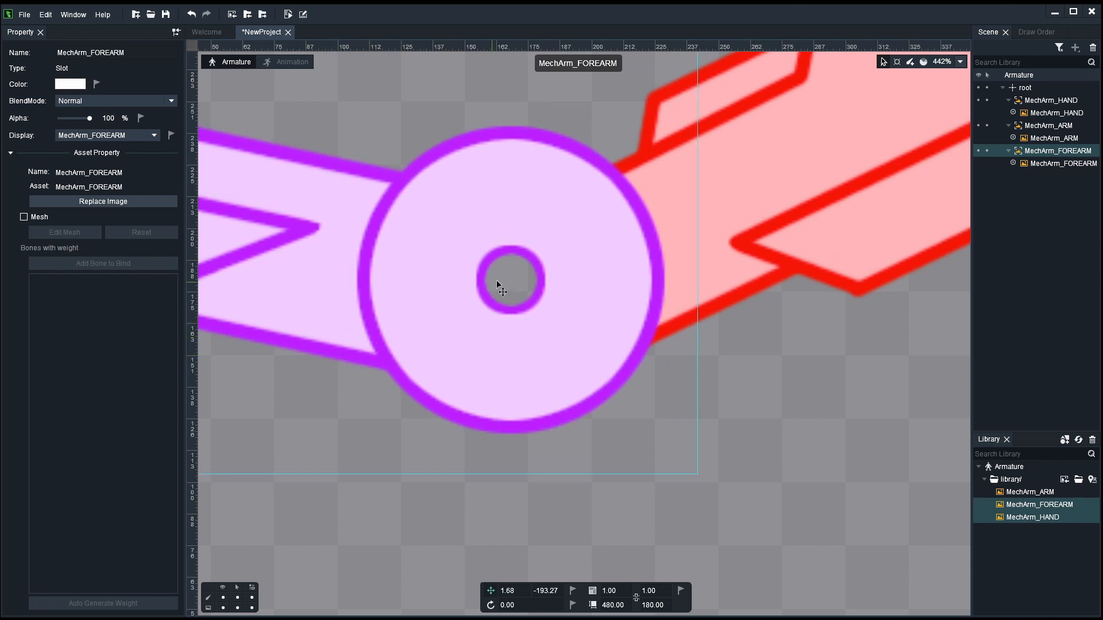
pyautogui.moveTo(509, 283)
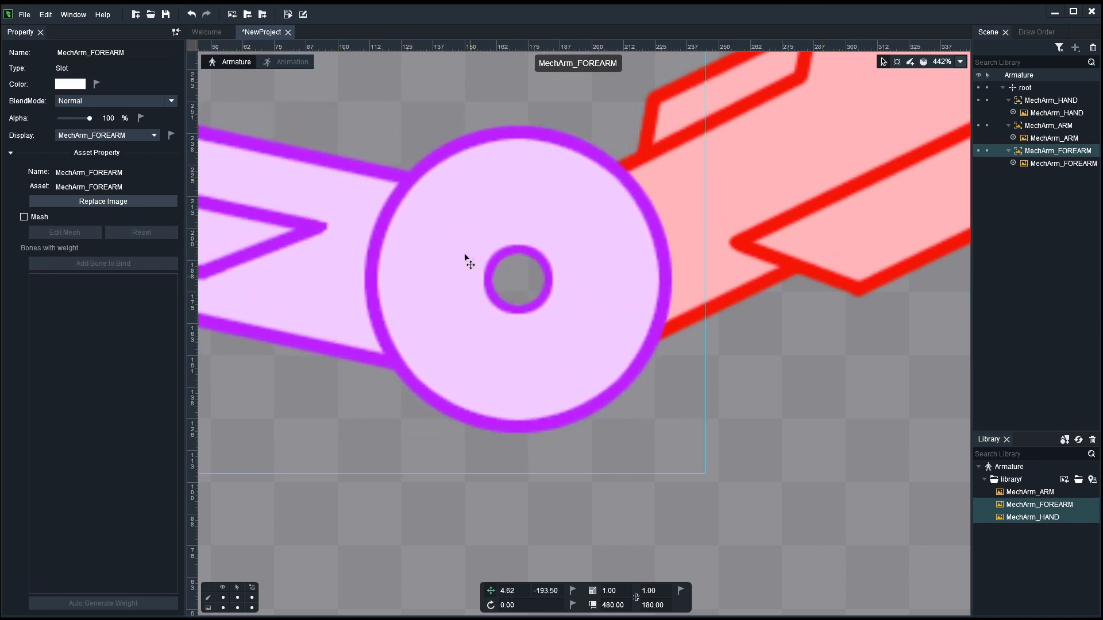
pyautogui.moveTo(463, 277)
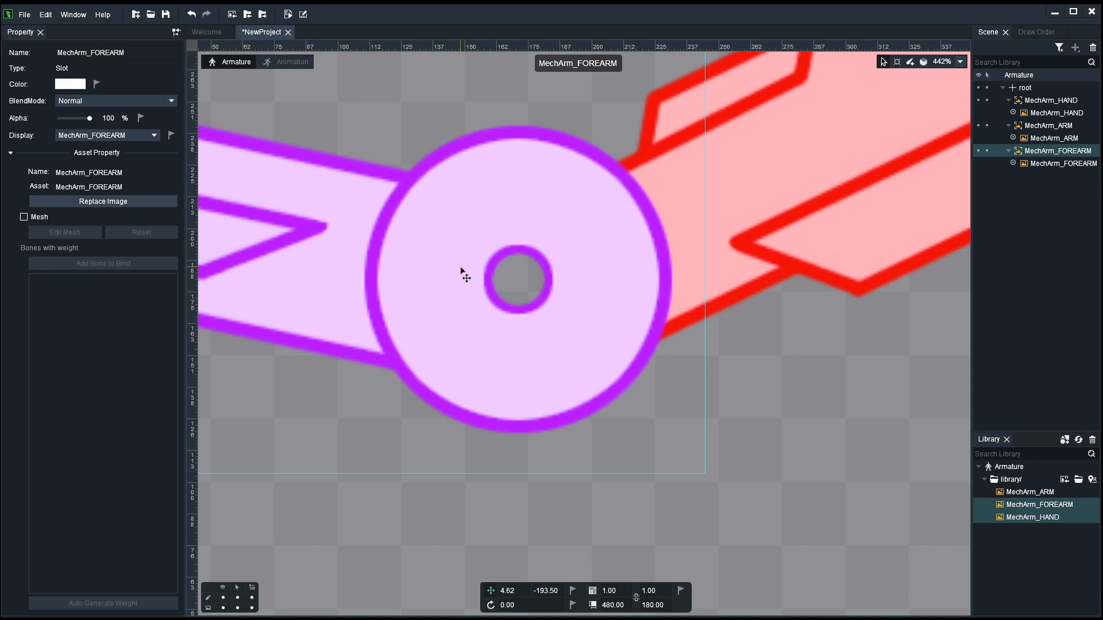
# Step: Send the forearm backward and move MechArm_ARM above it in the Draw Order list
pyautogui.rightClick(308, 237)
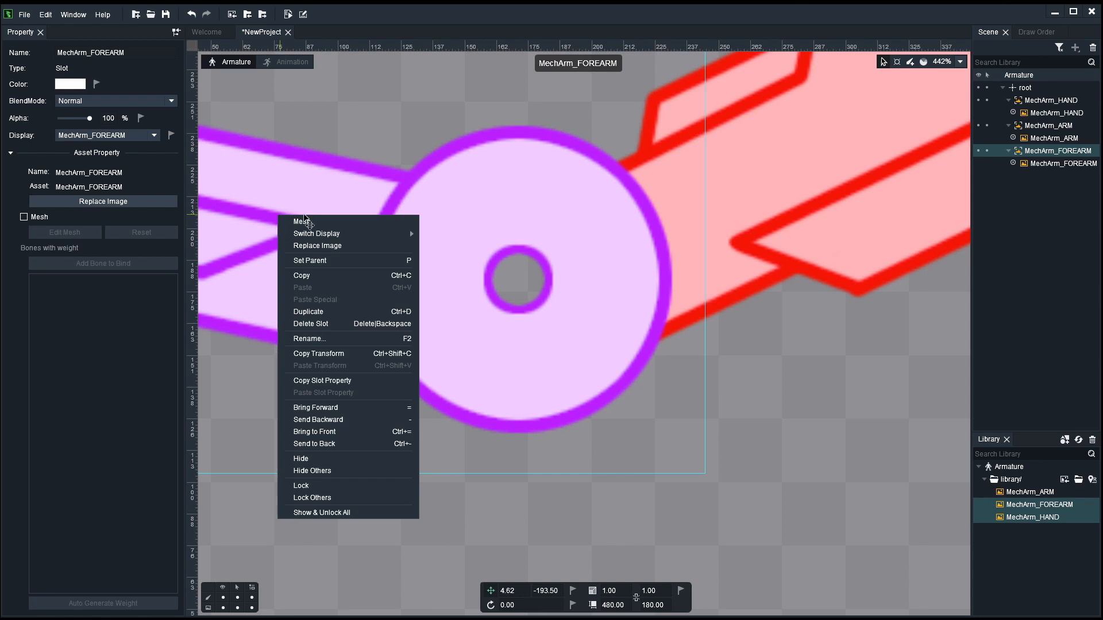
pyautogui.moveTo(319, 419)
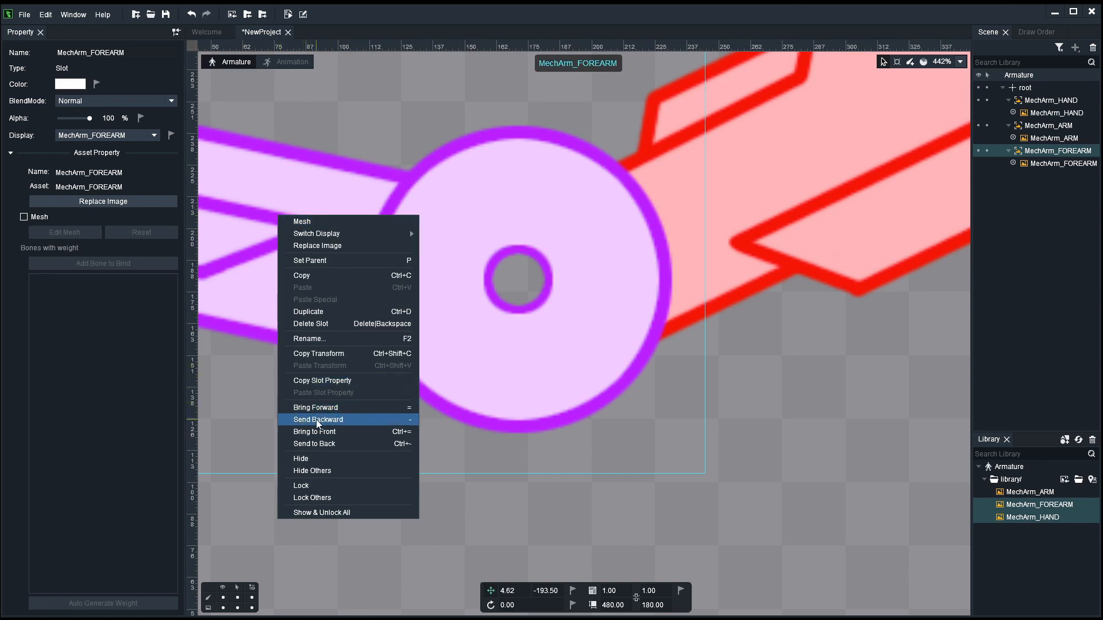
pyautogui.click(317, 419)
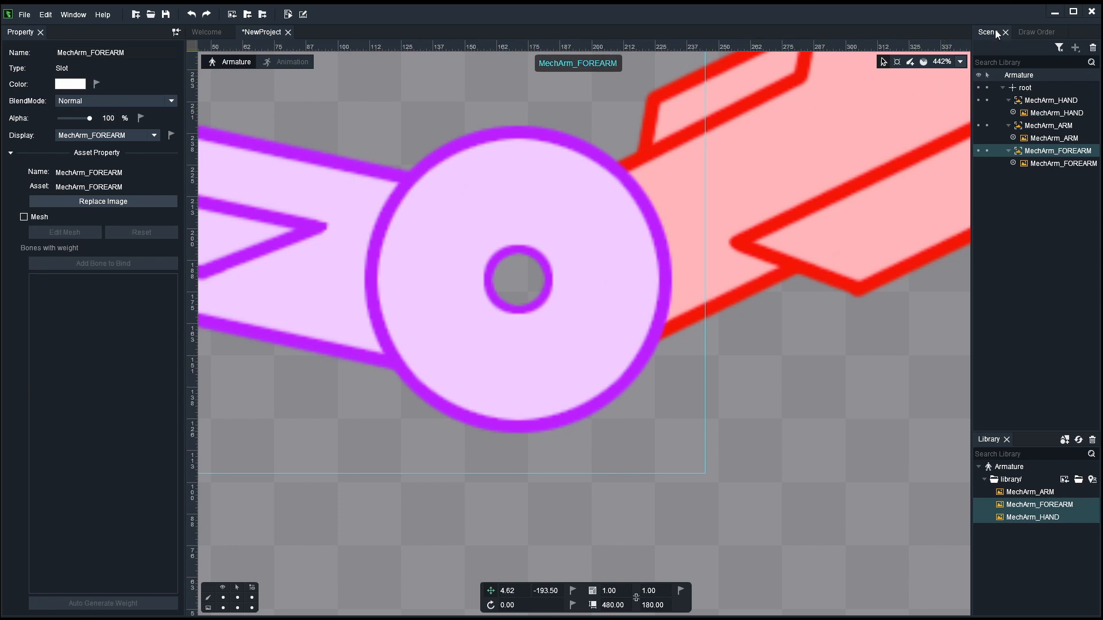
pyautogui.click(1036, 32)
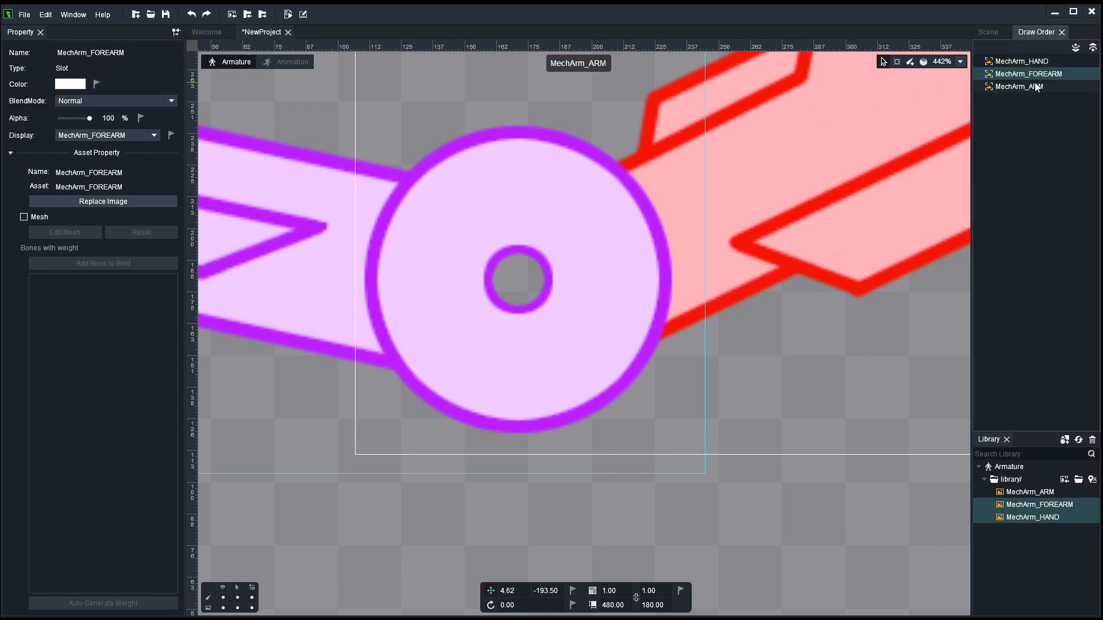
pyautogui.click(1023, 87)
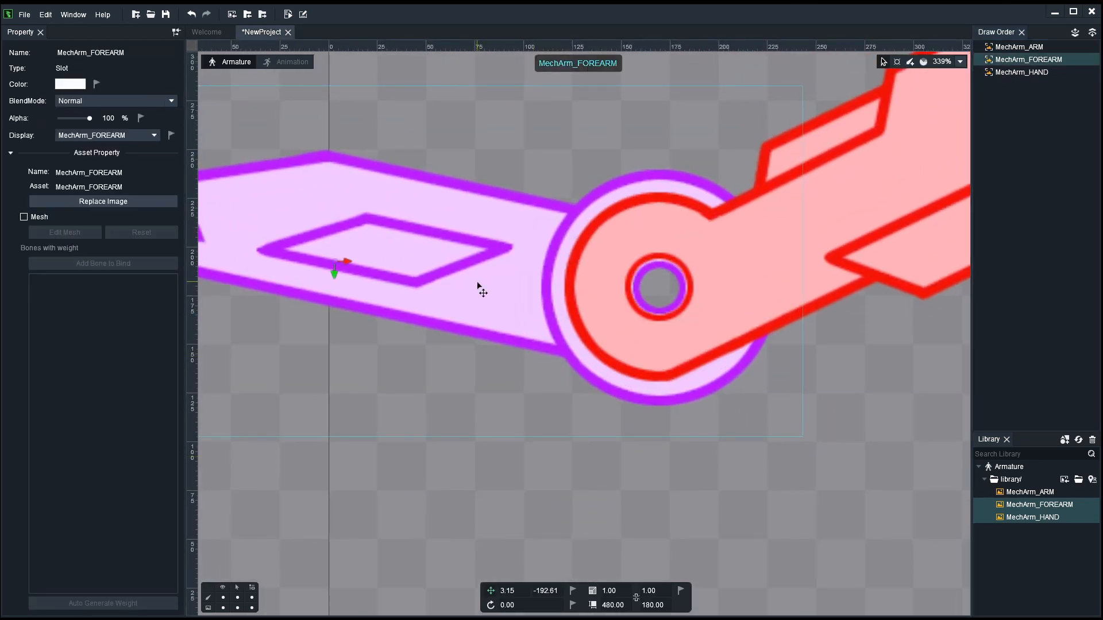
# Step: Align the hand's wrist circle with the forearm's free-end hole
pyautogui.moveTo(478, 286); pyautogui.dragTo(317, 243)
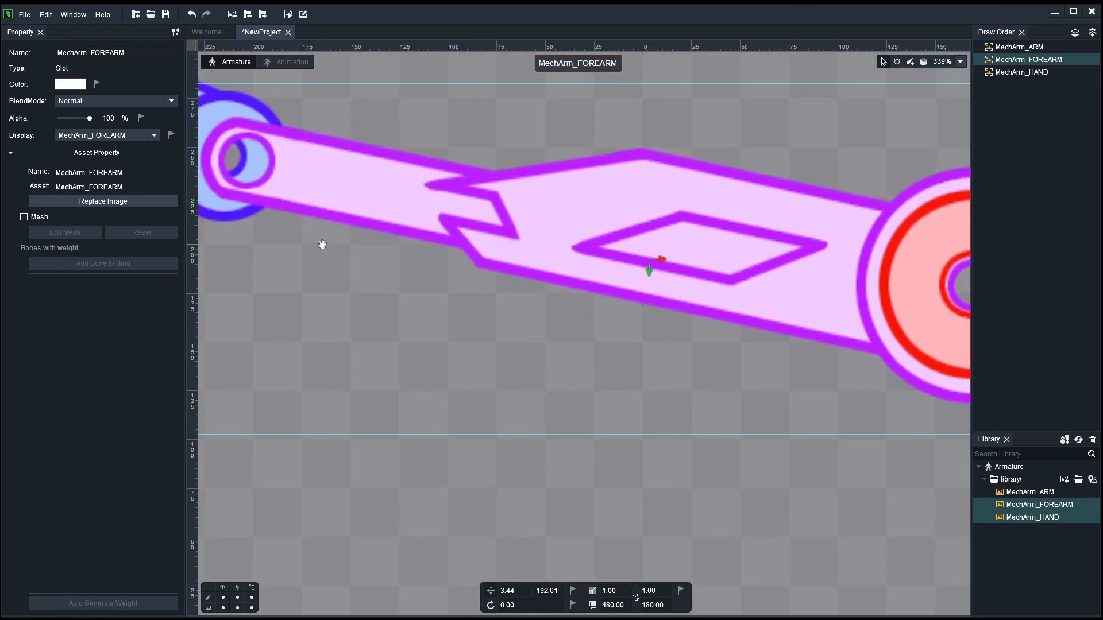
pyautogui.click(1023, 71)
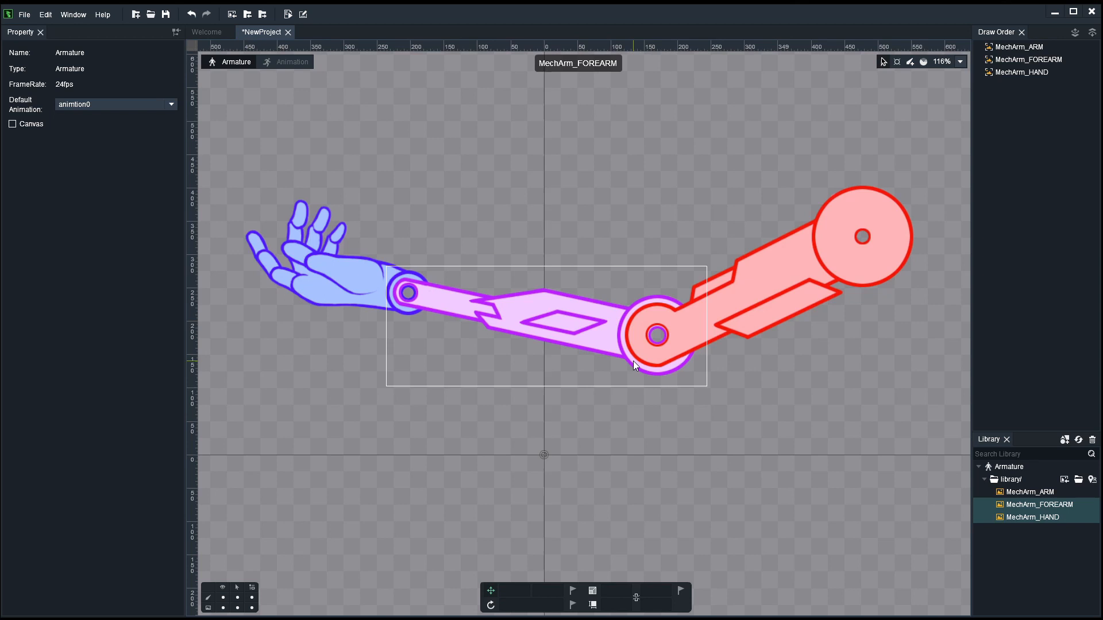
pyautogui.moveTo(617, 374)
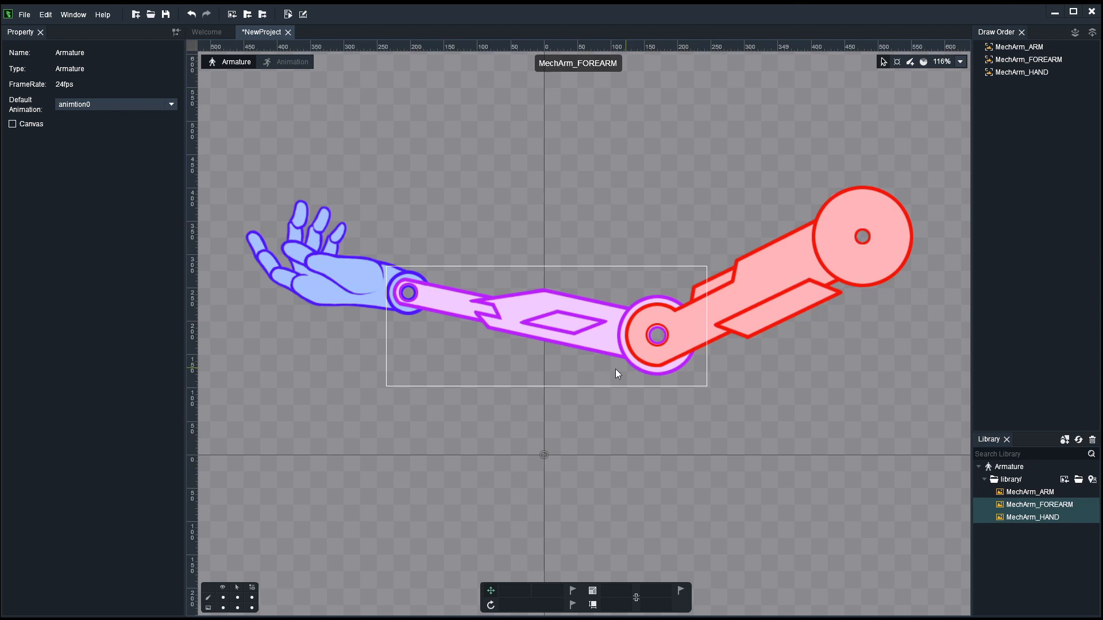
# Step: Save the project as MechArm with Copy Library into the DragonBones_Ep_01 folder
pyautogui.click(24, 13)
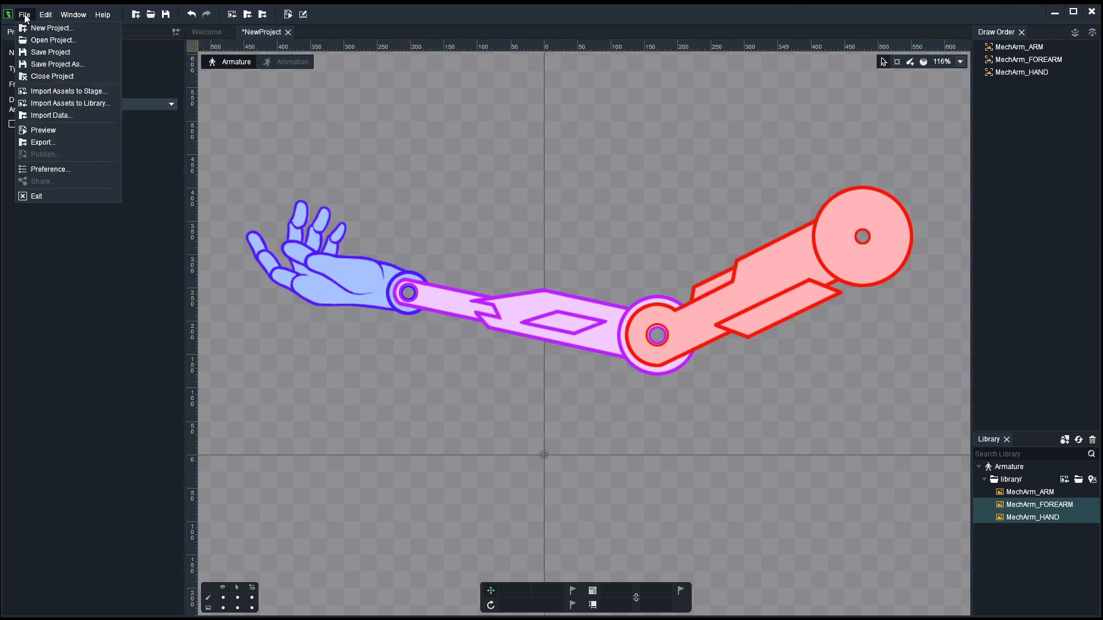
pyautogui.moveTo(50, 52)
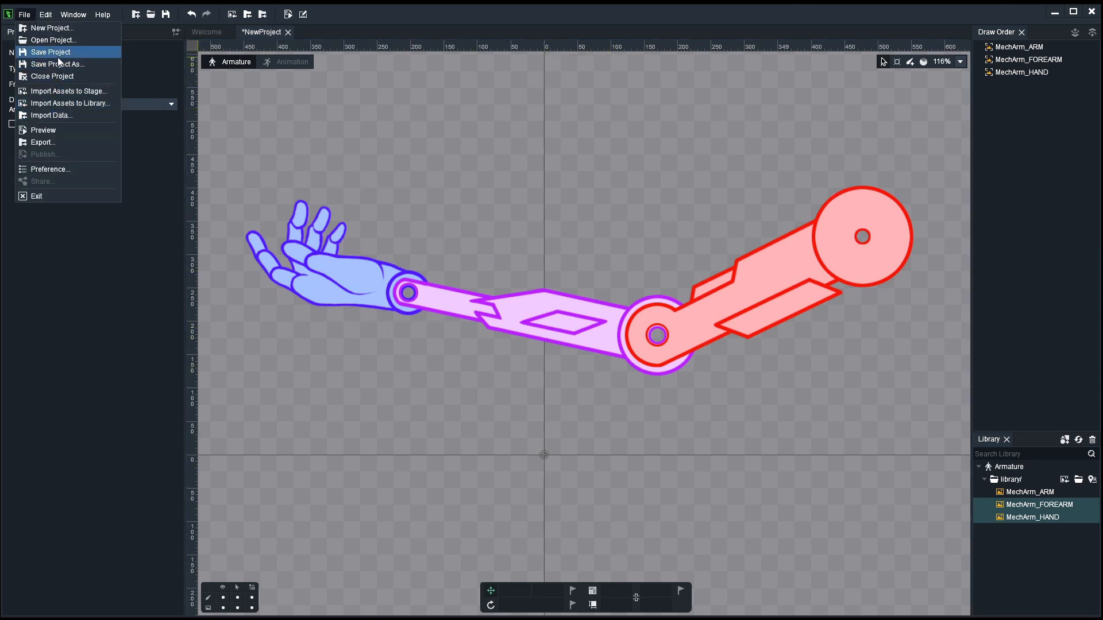
pyautogui.click(58, 65)
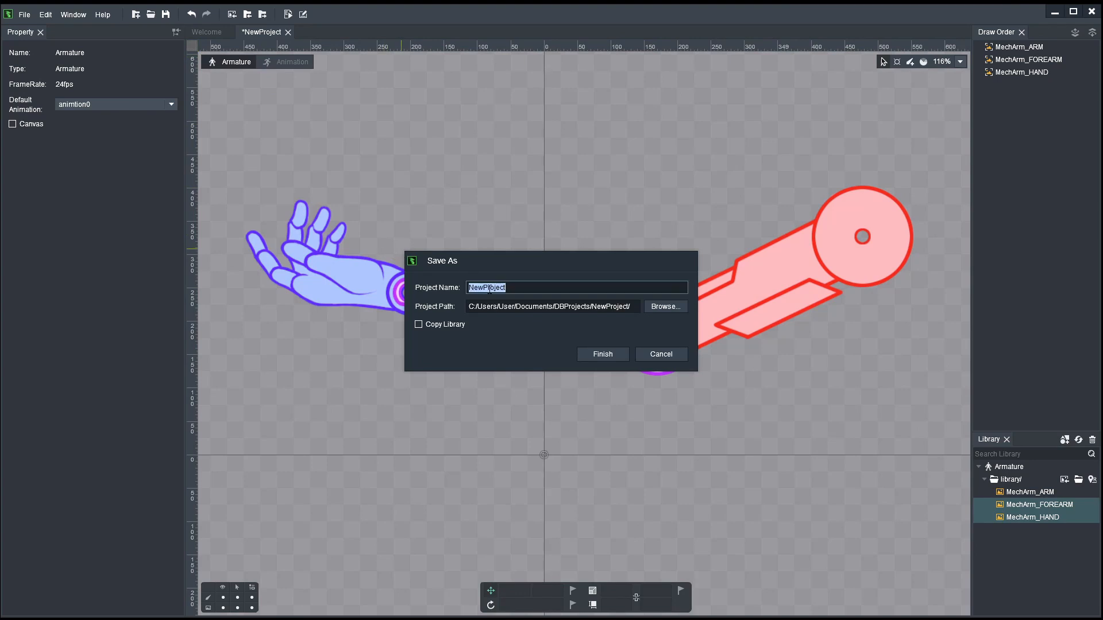
pyautogui.write('Mech')
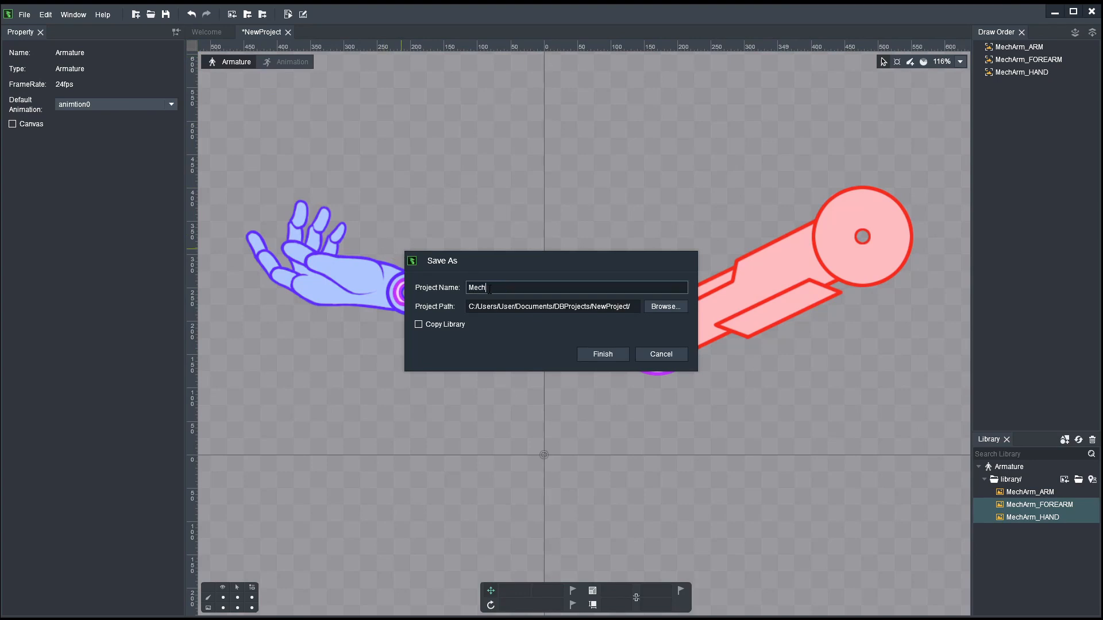
pyautogui.write('Arm')
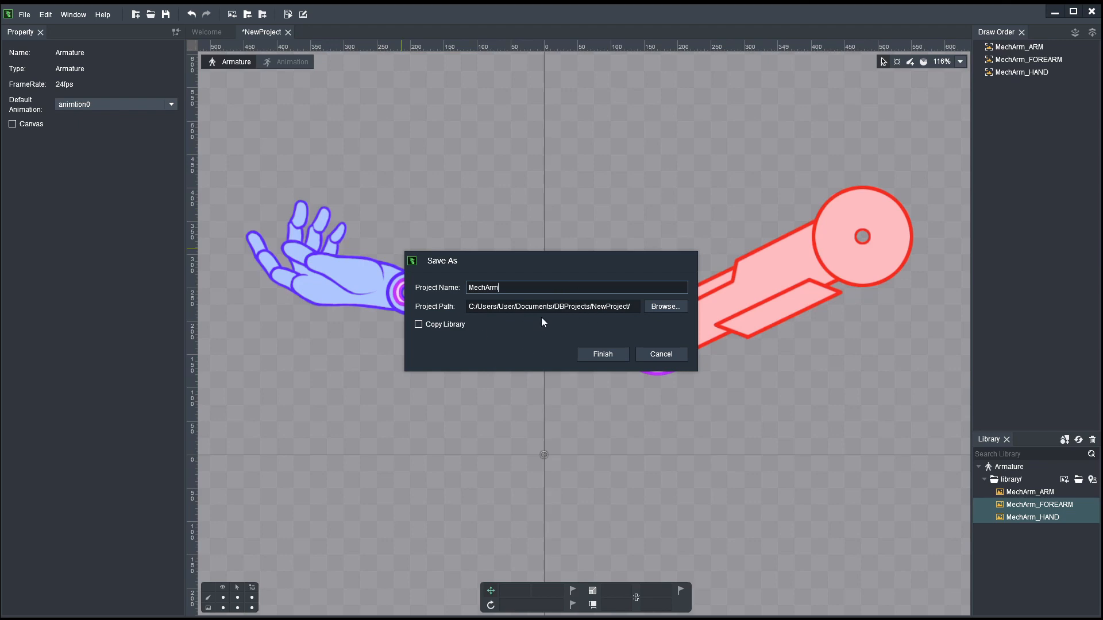
pyautogui.click(665, 306)
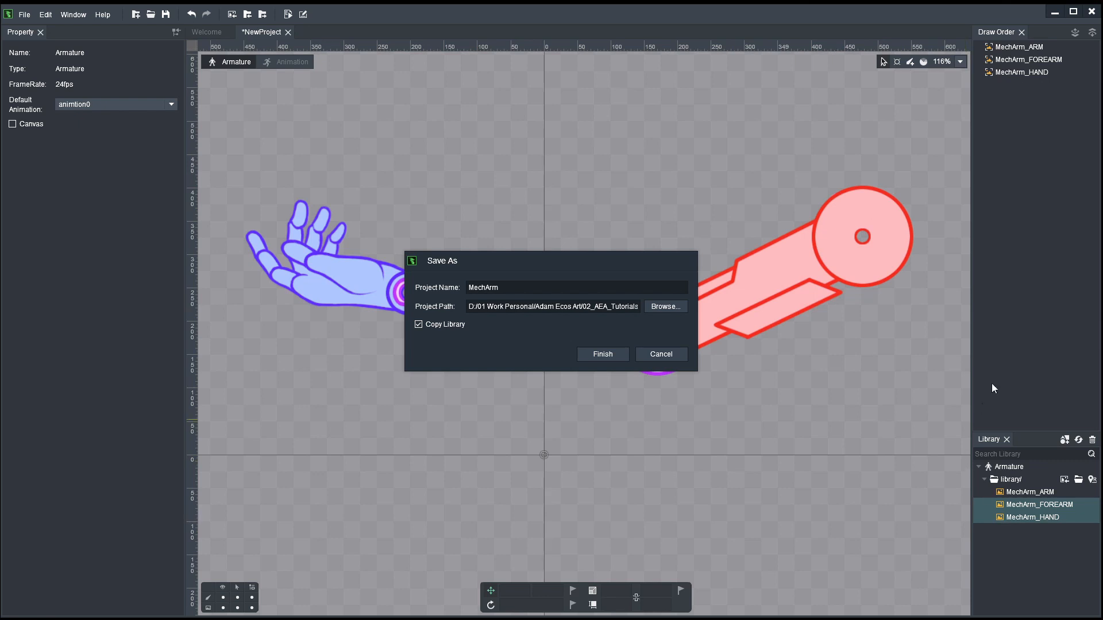
pyautogui.click(602, 353)
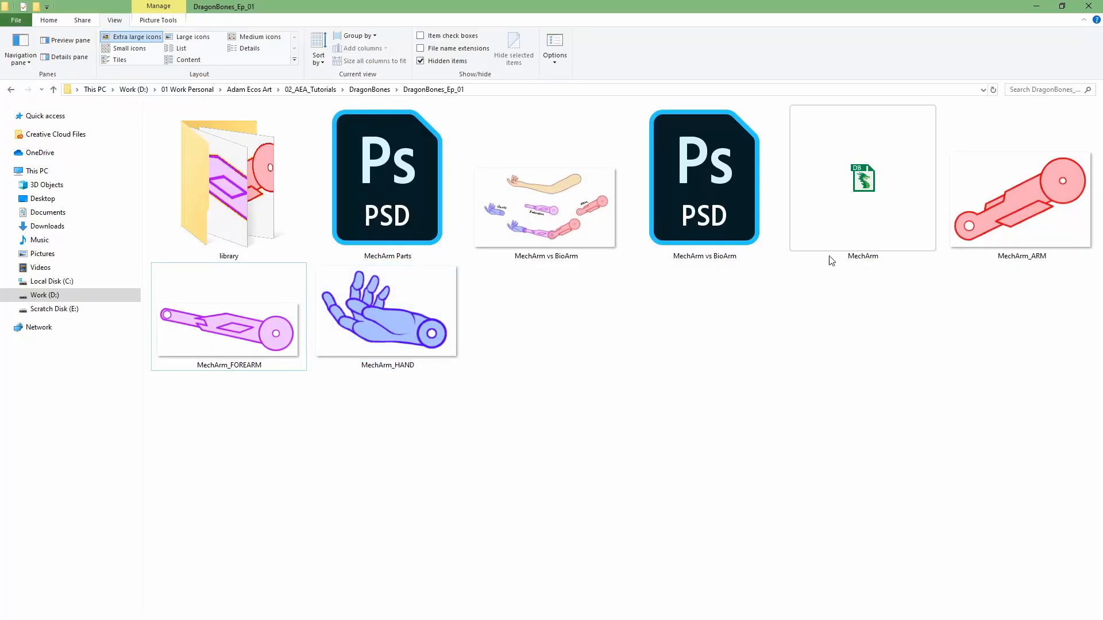
pyautogui.moveTo(862, 178)
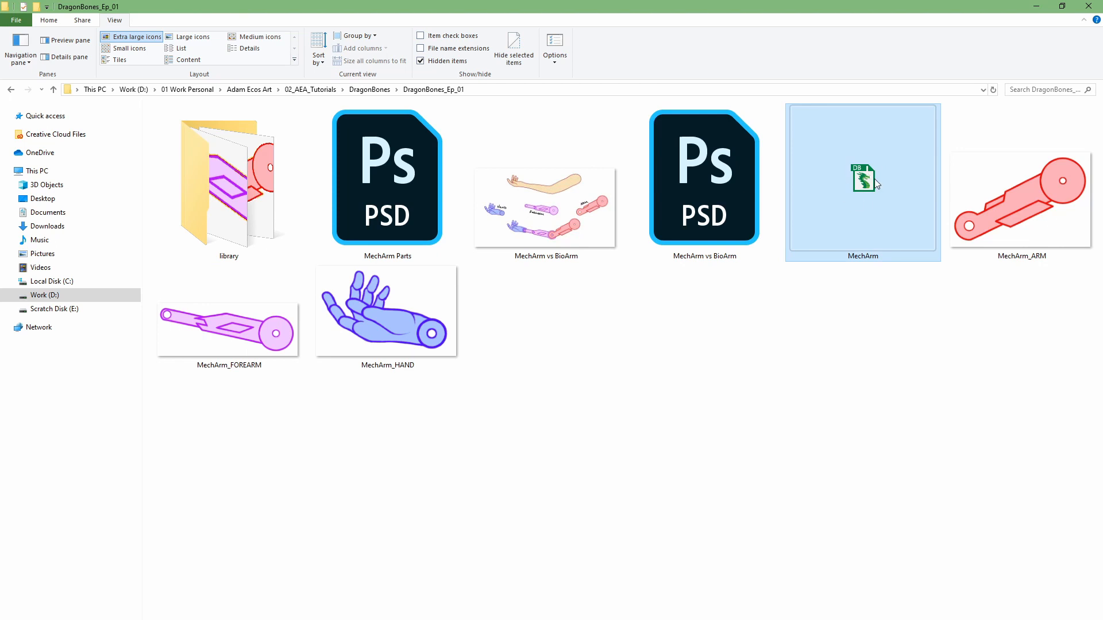
# Step: Inspect the saved MechArm file and library folder, then reopen MechArm in DragonBones Pro
pyautogui.doubleClick(228, 178)
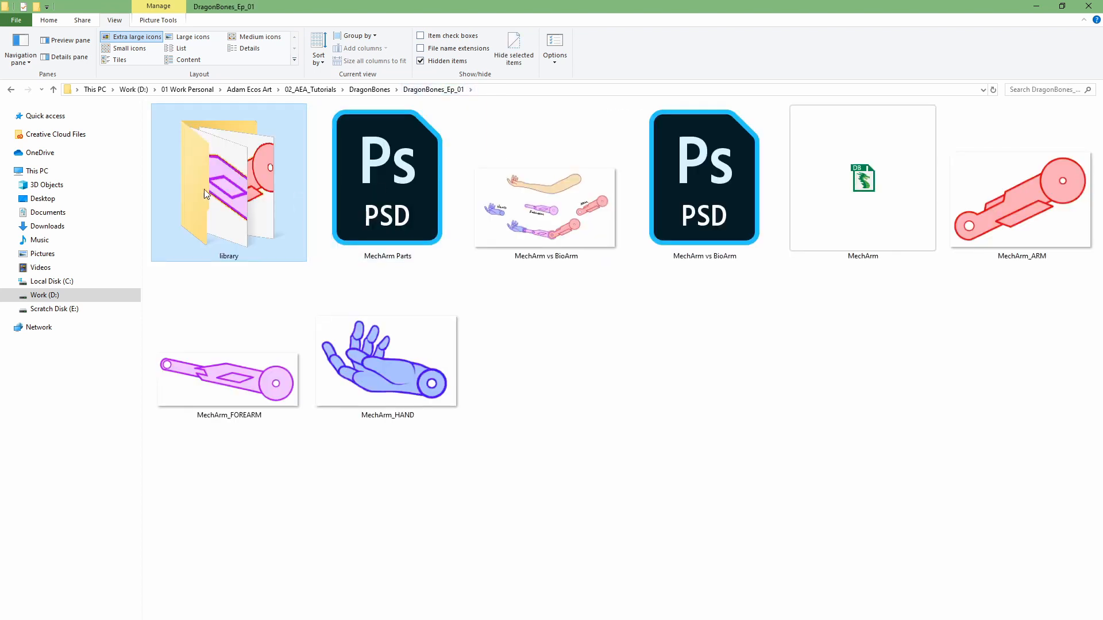
pyautogui.click(862, 178)
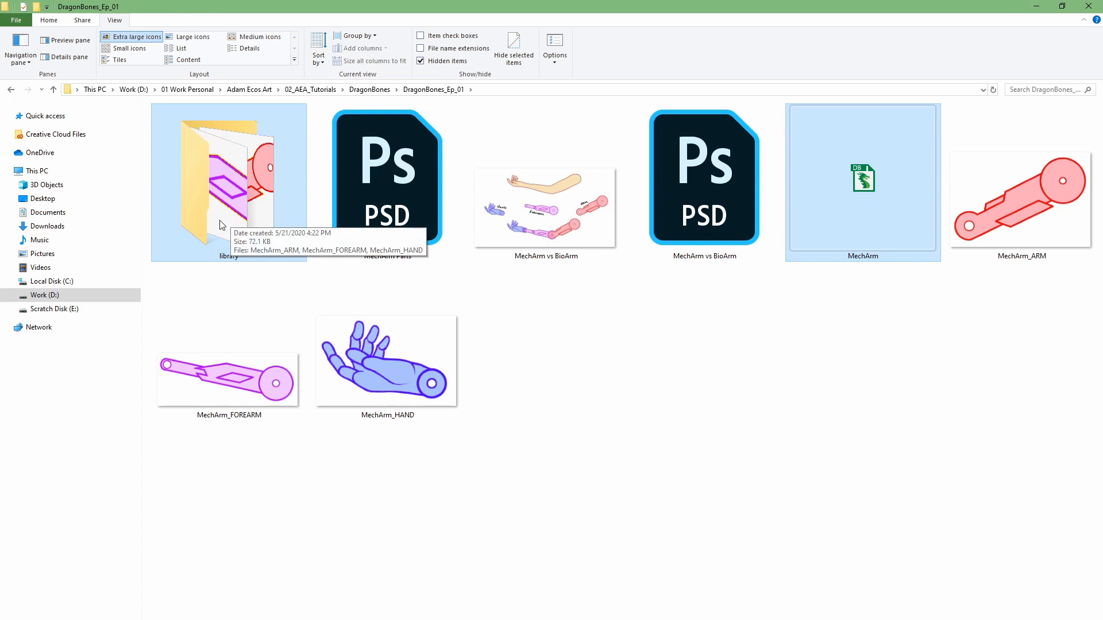
pyautogui.moveTo(425, 97)
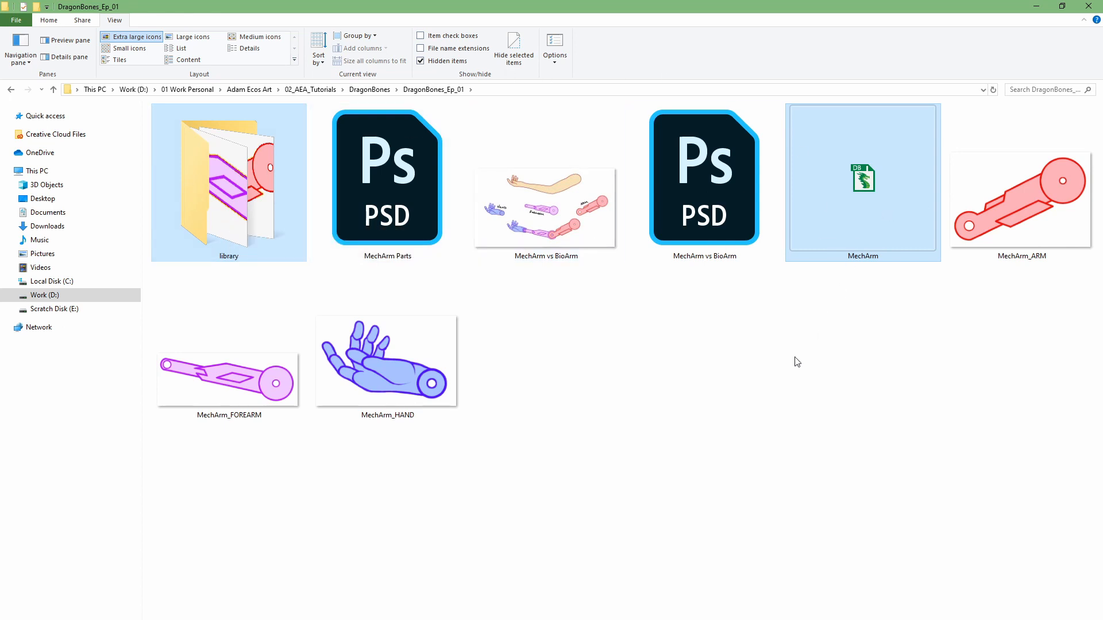
pyautogui.moveTo(793, 271)
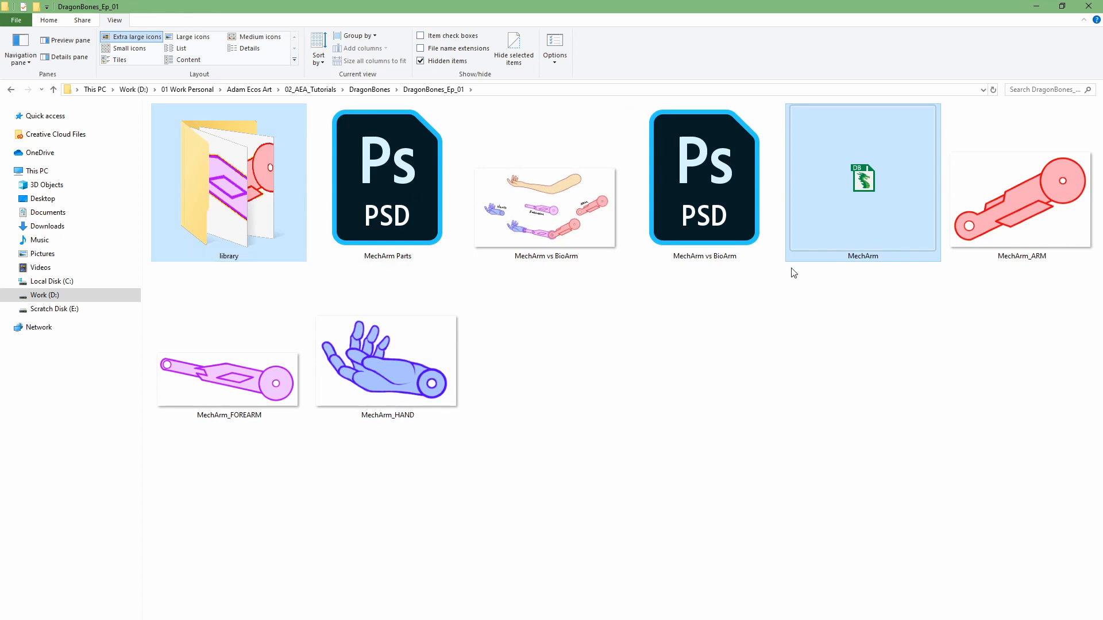
pyautogui.moveTo(832, 245)
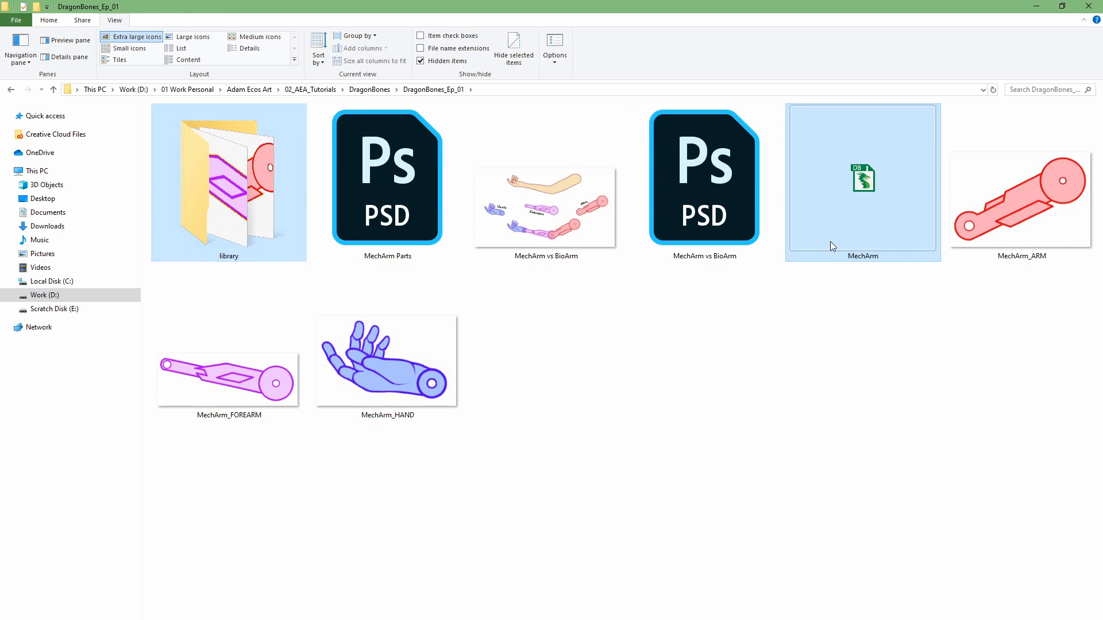
pyautogui.doubleClick(863, 178)
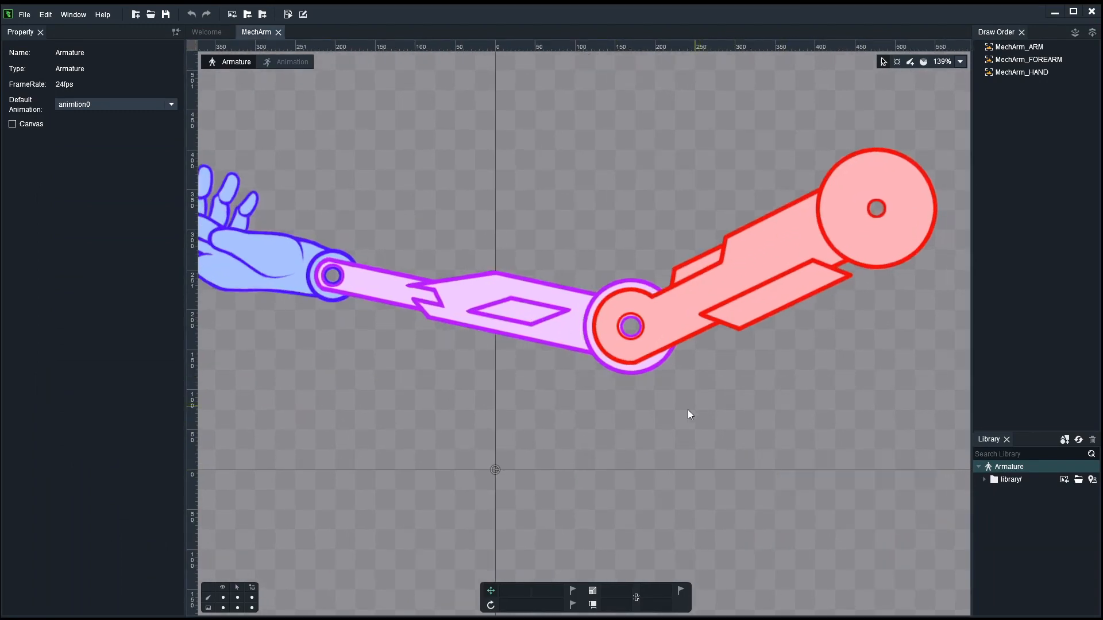
pyautogui.moveTo(739, 403)
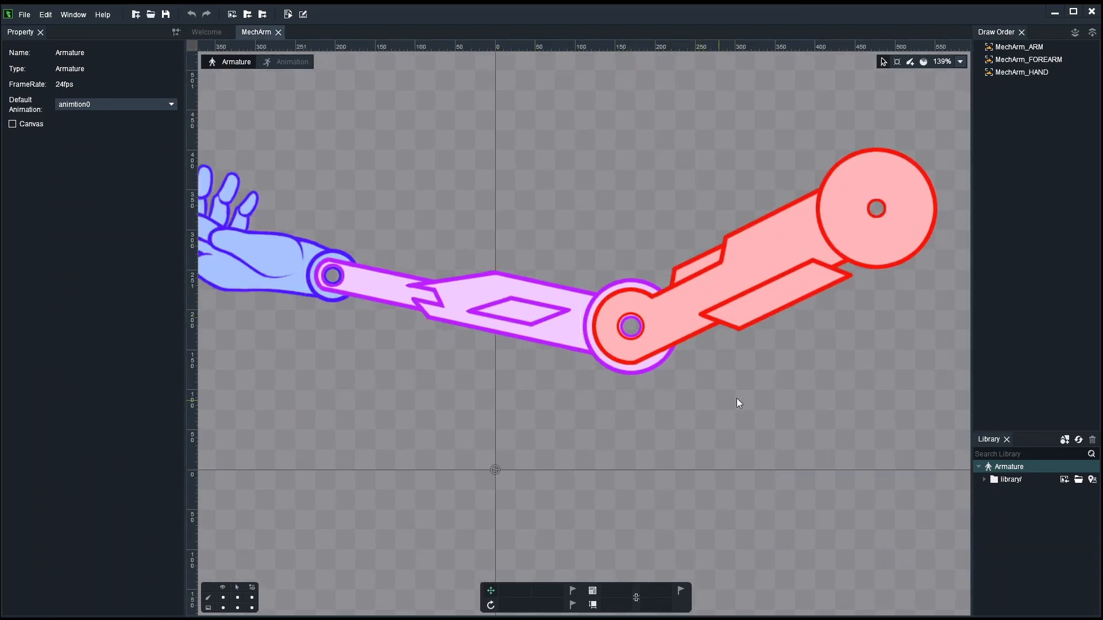
# Step: Zoom to about 200% on the red upper arm and its elbow joint
pyautogui.click(1017, 46)
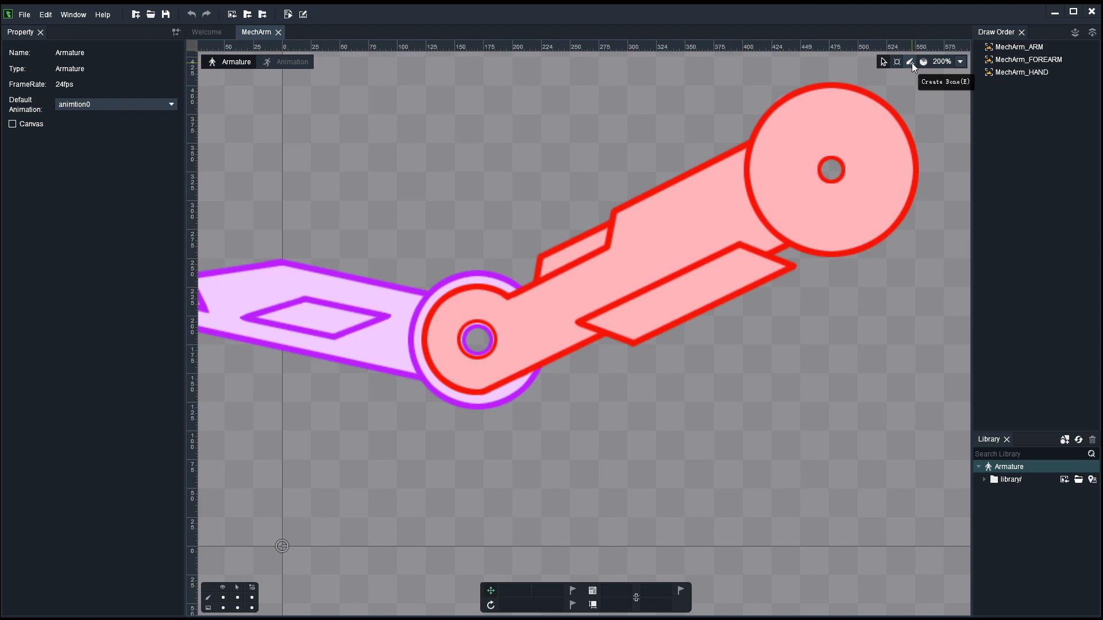
# Step: Choose the Create Bone tool and bring up the Scene panel listing root and the three image slots
pyautogui.click(910, 61)
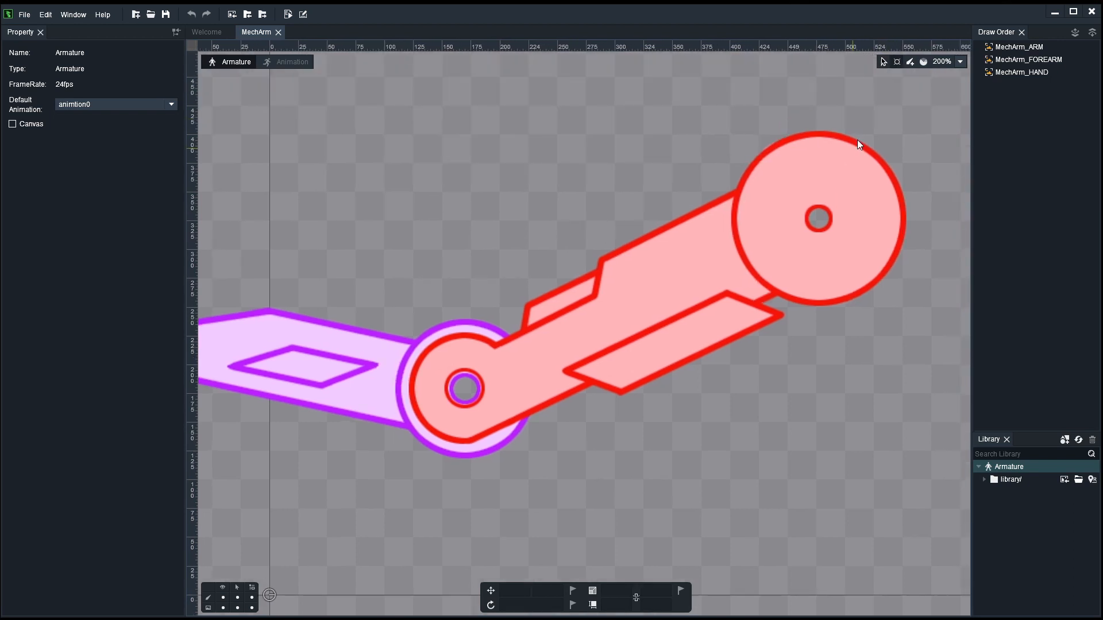
pyautogui.moveTo(909, 61)
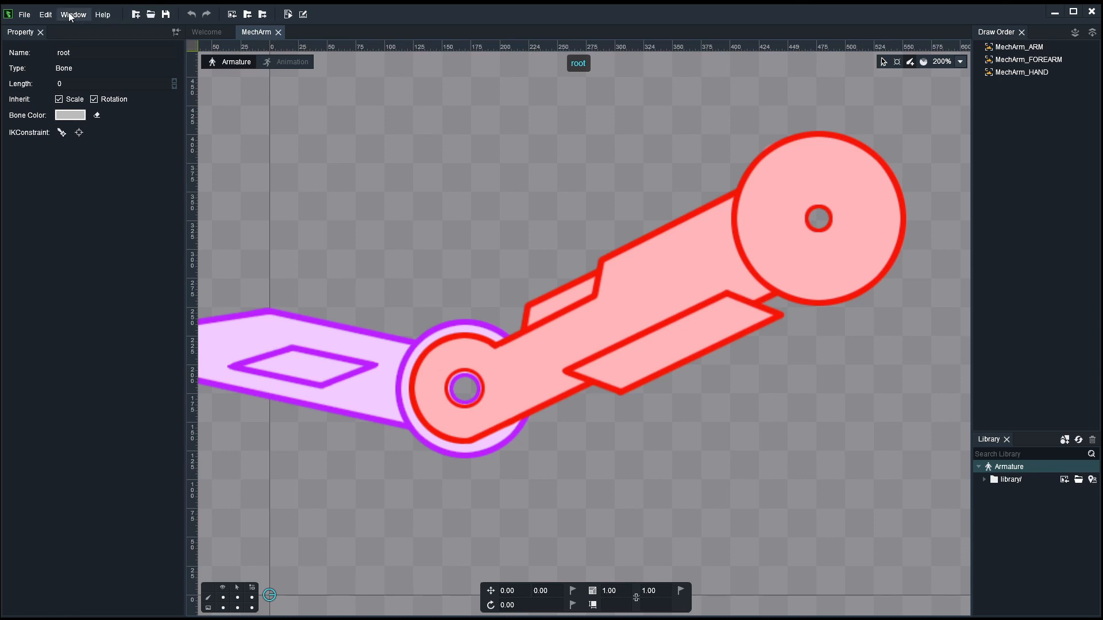
pyautogui.click(1043, 32)
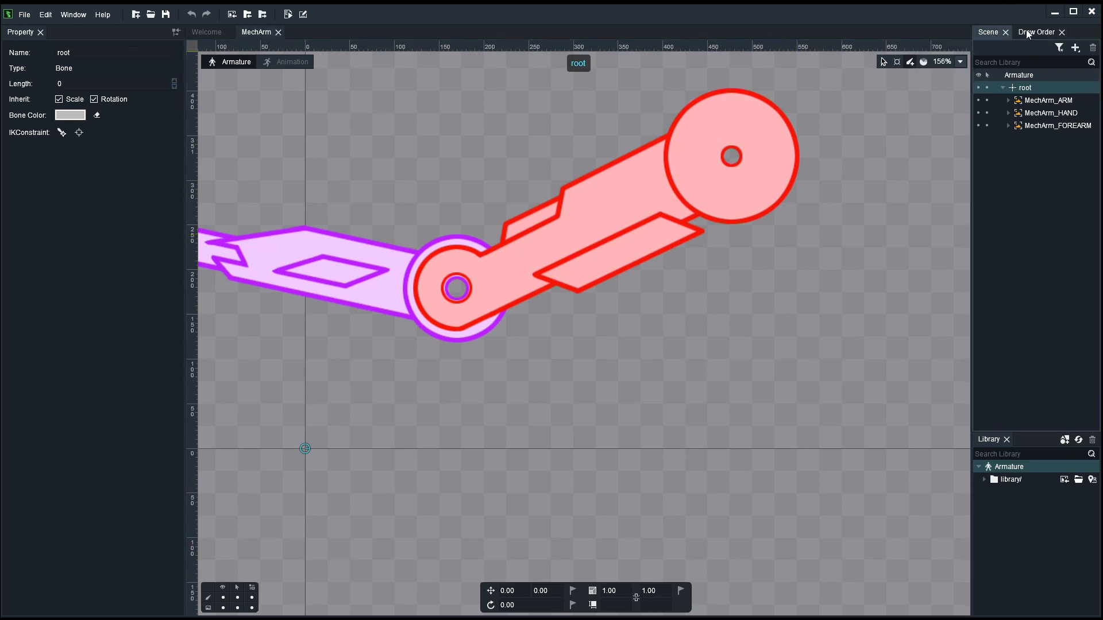
# Step: Toggle the root bone's eye and lock icons so it is hidden and locked above the arm, hand and forearm slots
pyautogui.click(988, 32)
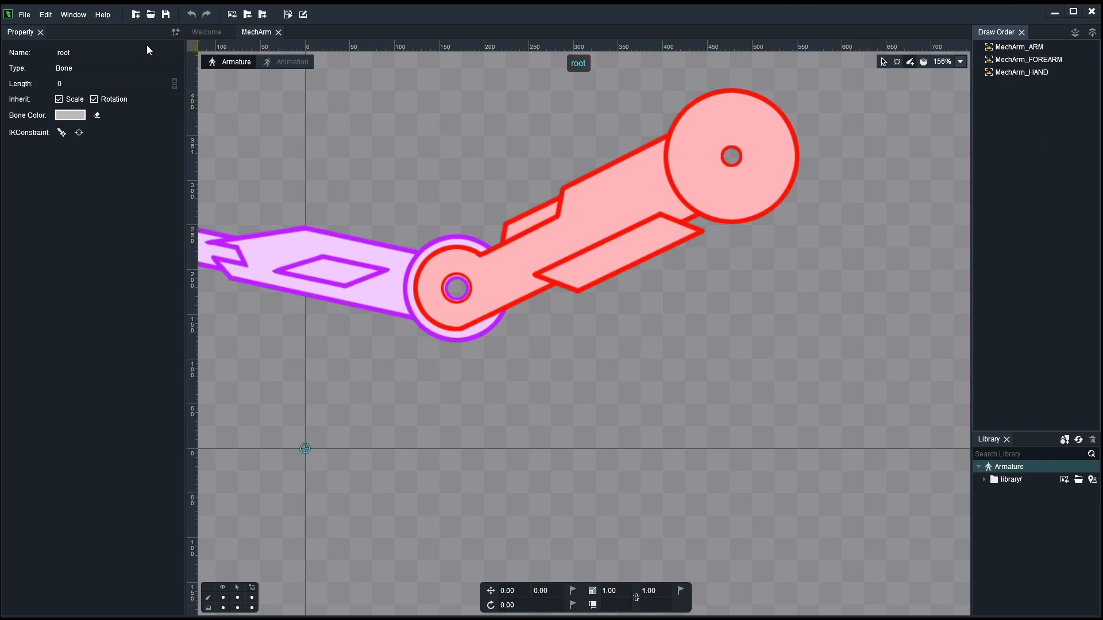
pyautogui.click(1046, 32)
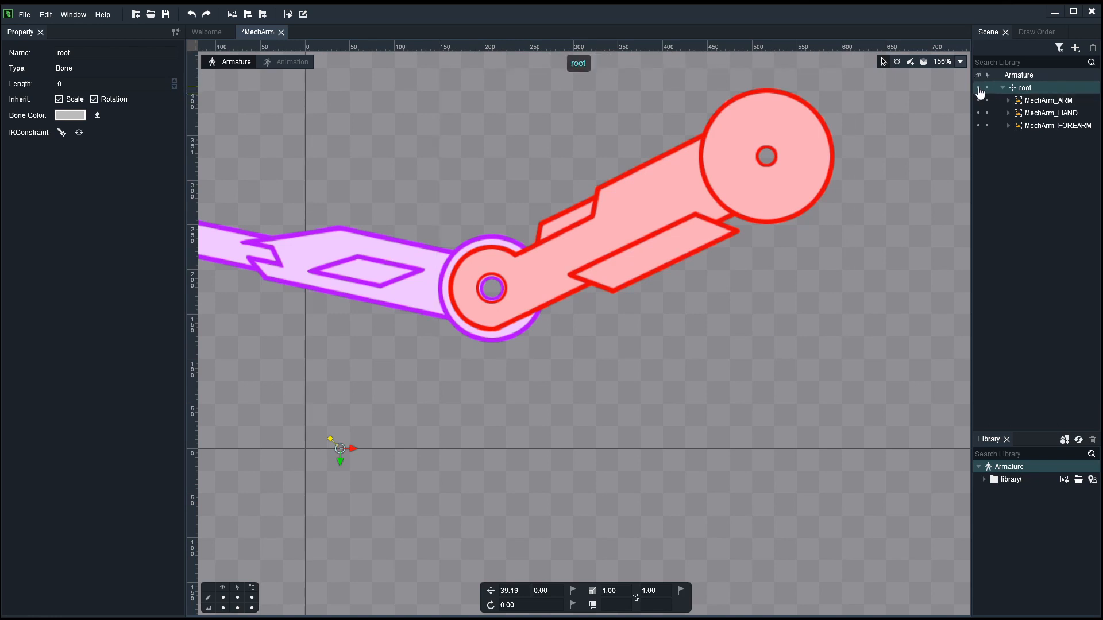
pyautogui.click(1018, 75)
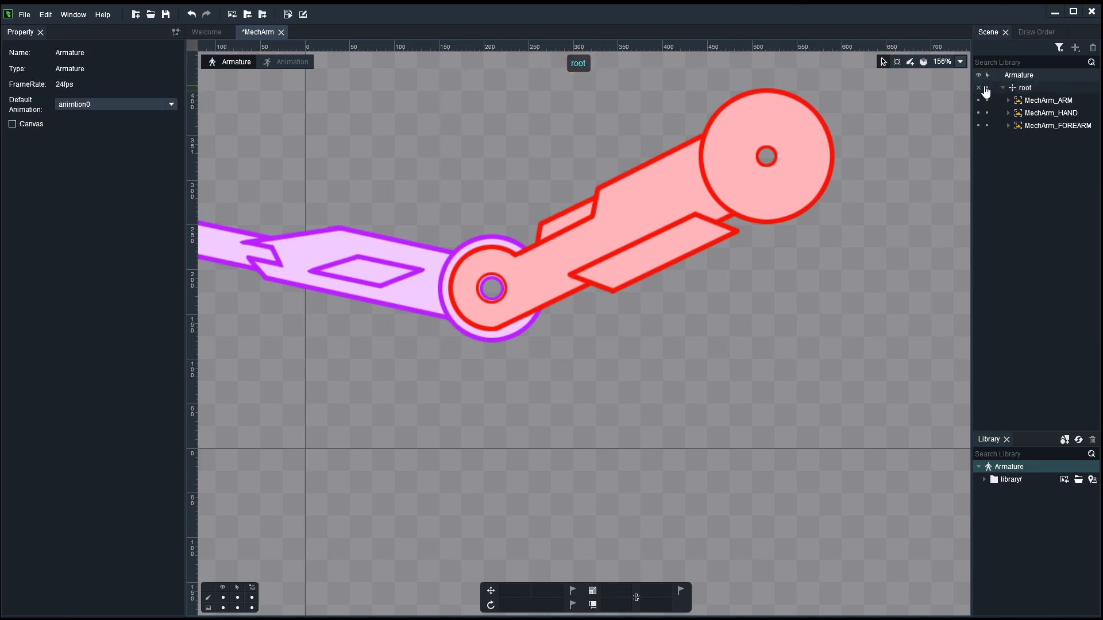
pyautogui.rightClick(834, 387)
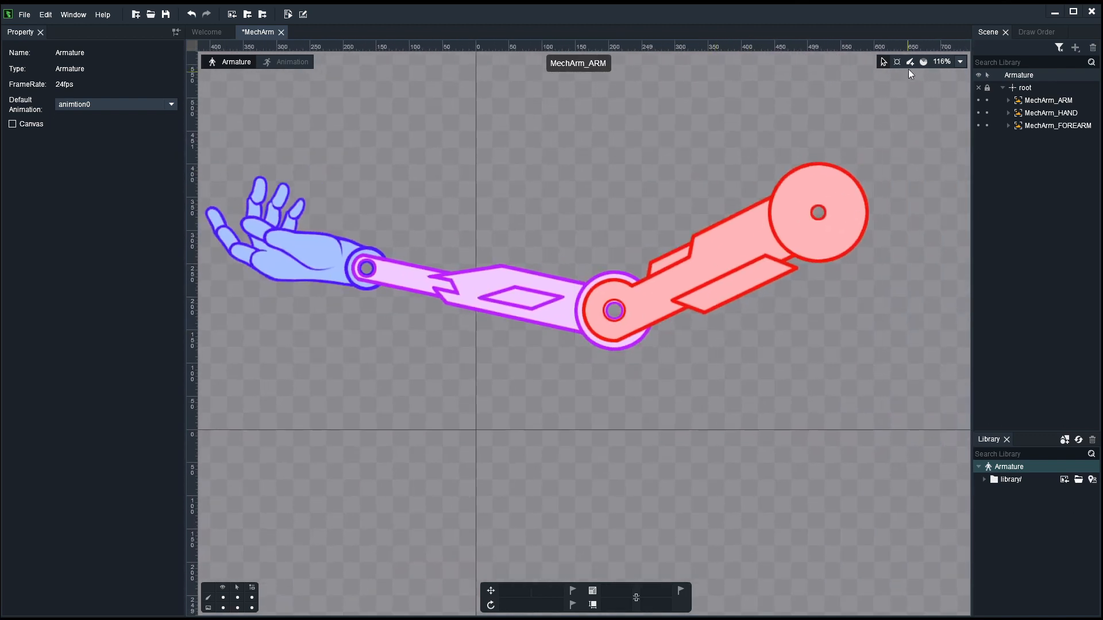
pyautogui.moveTo(904, 170)
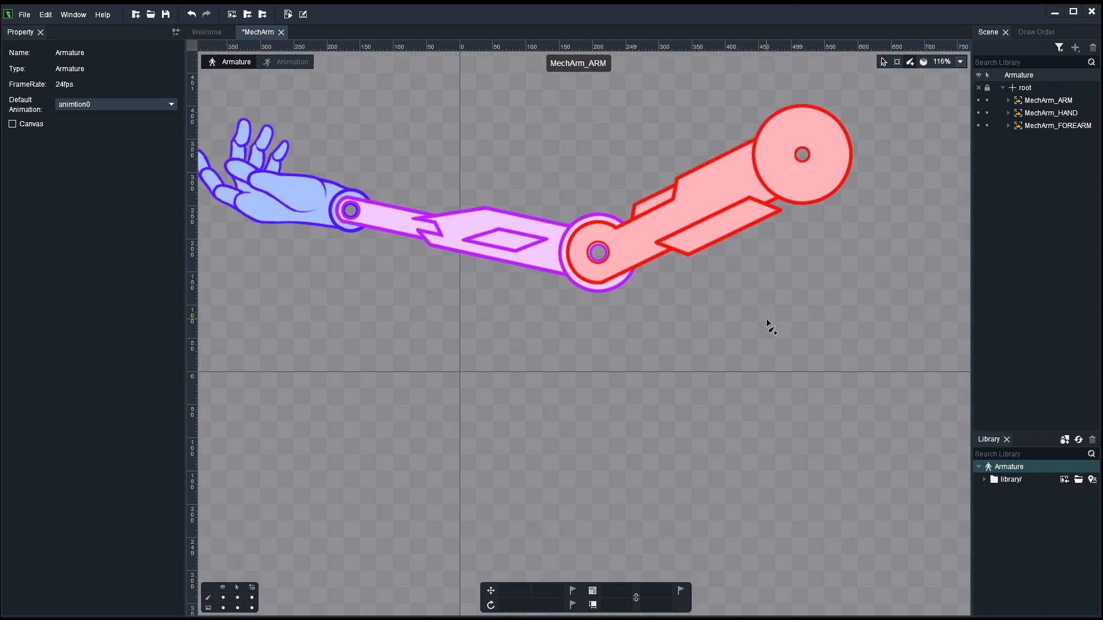
pyautogui.moveTo(878, 305)
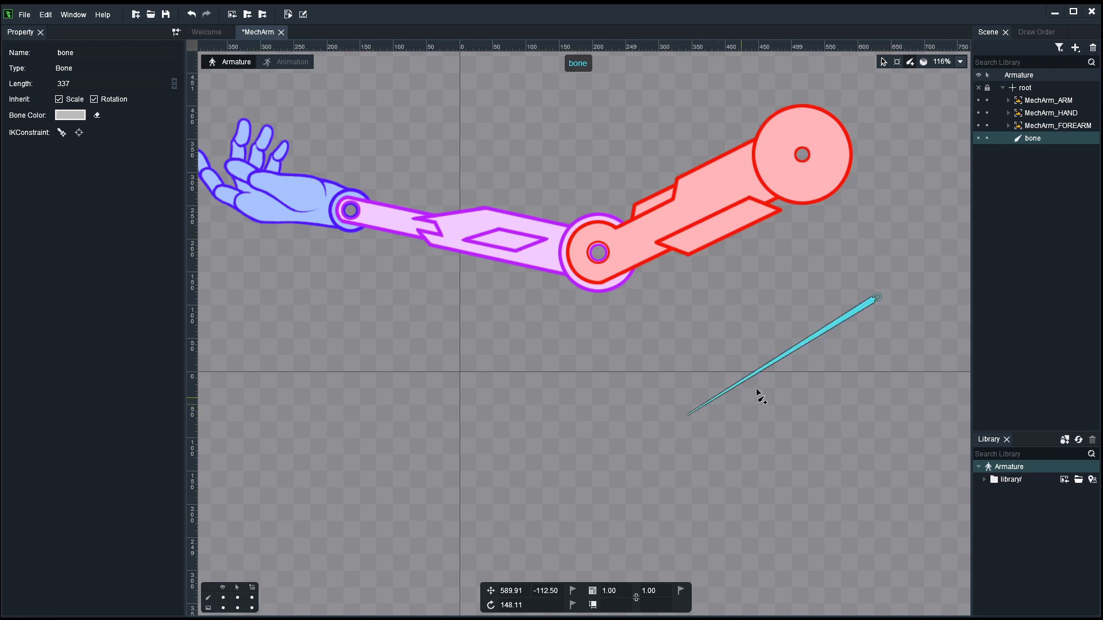
pyautogui.moveTo(808, 359)
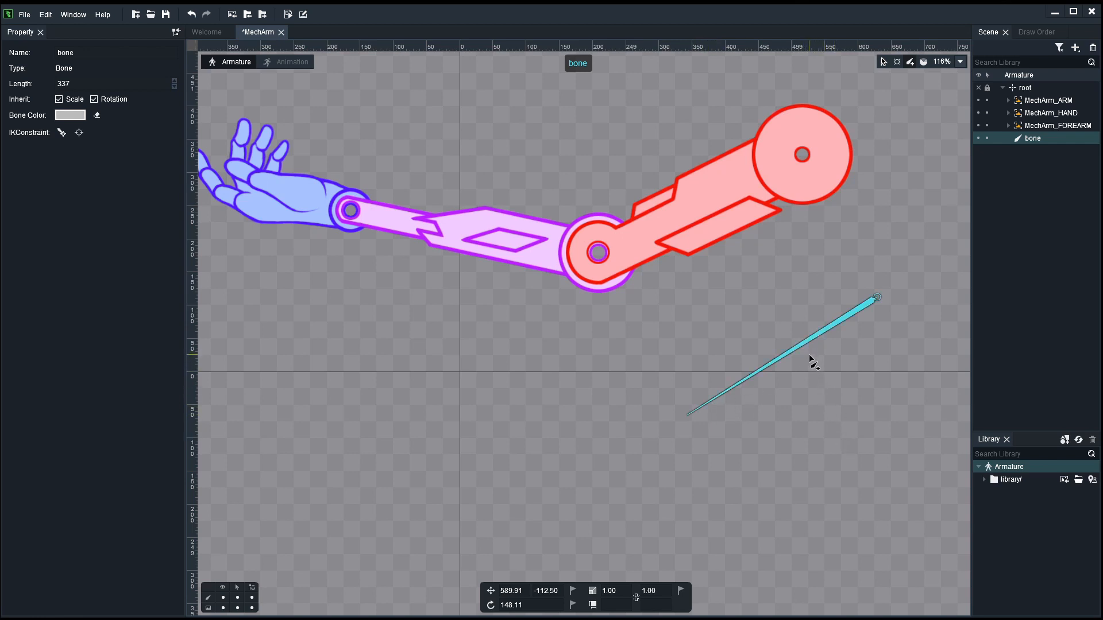
pyautogui.moveTo(843, 425)
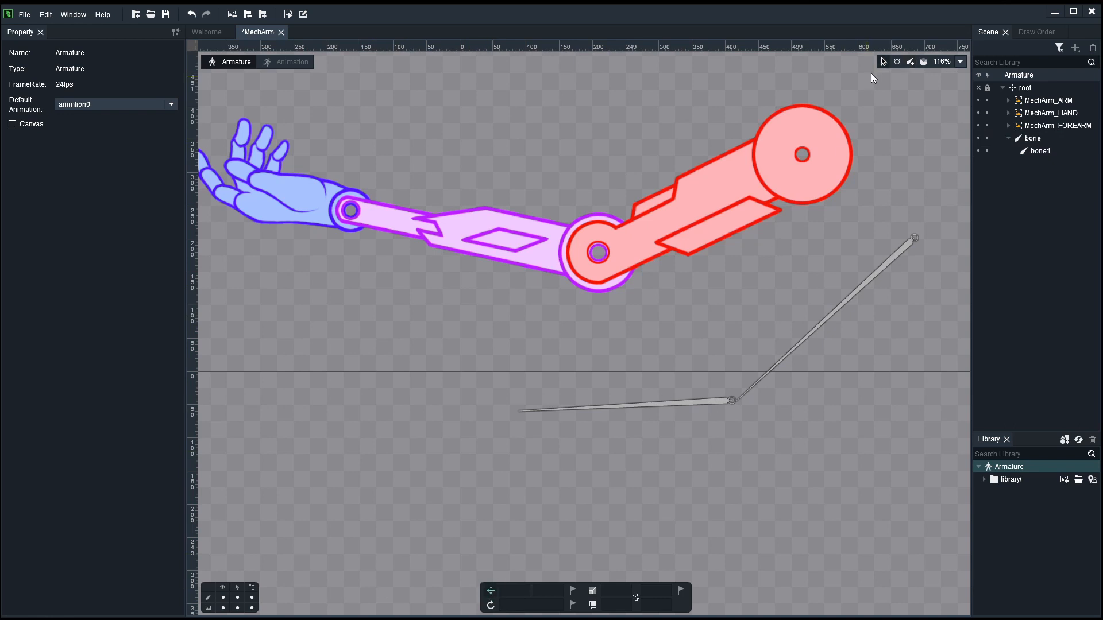
# Step: Return to the Select tool to pick the two practice bones, bone and bone1, for deletion
pyautogui.click(1033, 138)
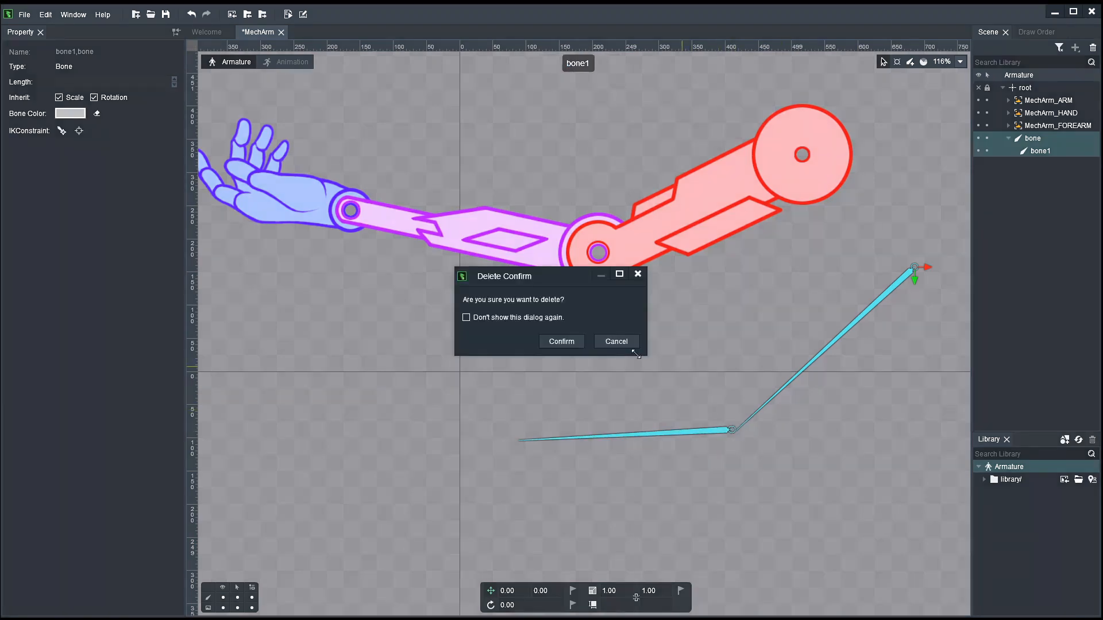
# Step: Confirm deleting the practice bones, then draw the MechArm_ARM bone from shoulder to elbow over the arm image
pyautogui.click(561, 341)
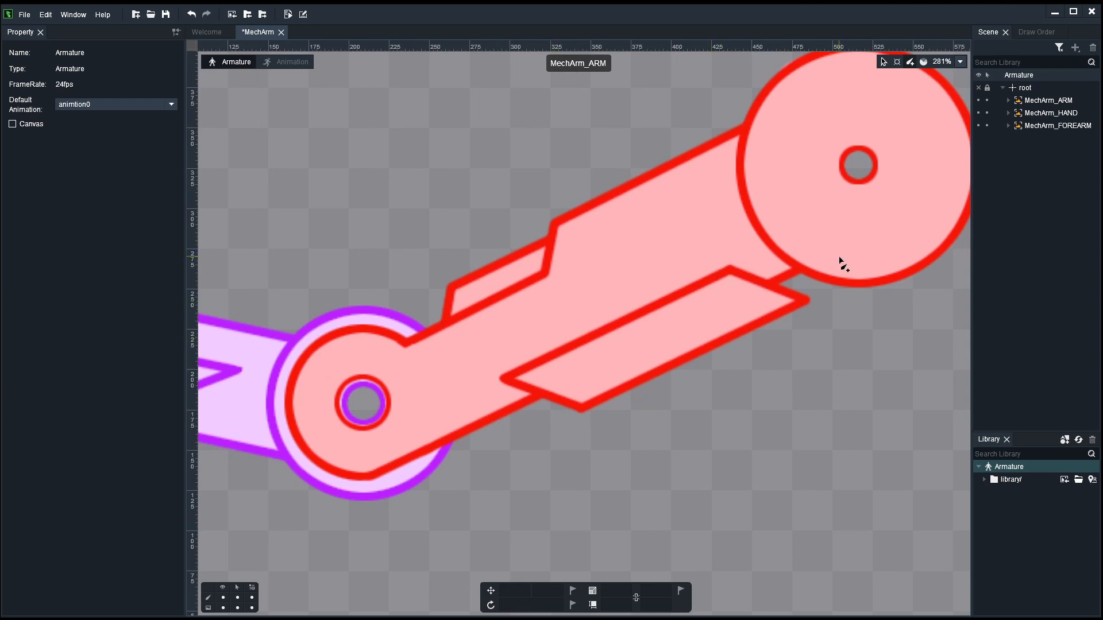
pyautogui.click(855, 166)
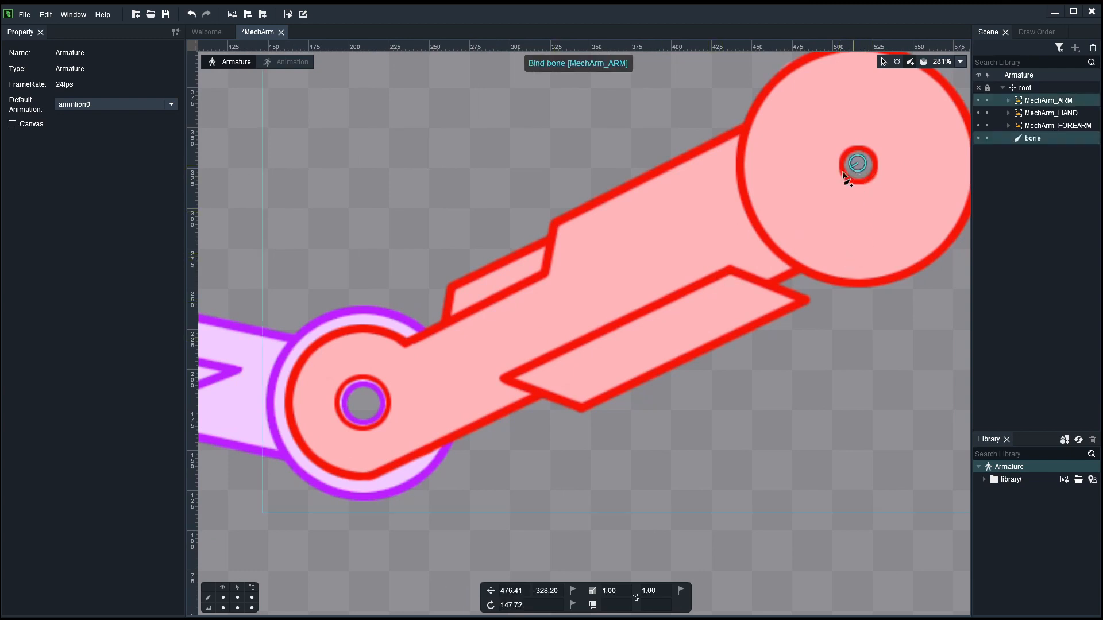
pyautogui.moveTo(857, 164); pyautogui.dragTo(364, 412)
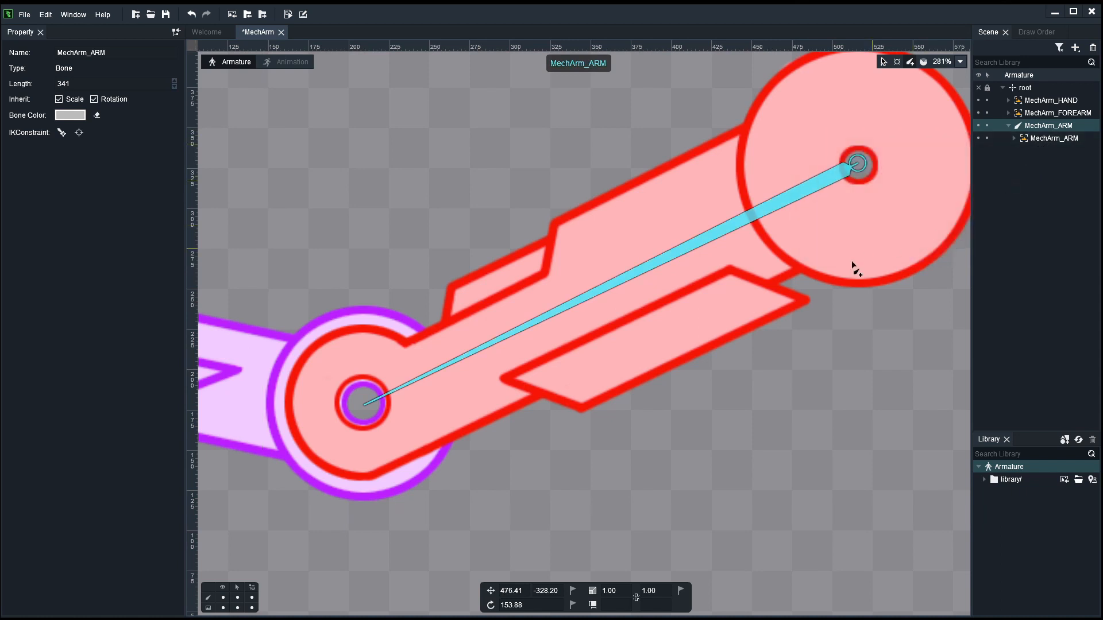
pyautogui.moveTo(779, 273)
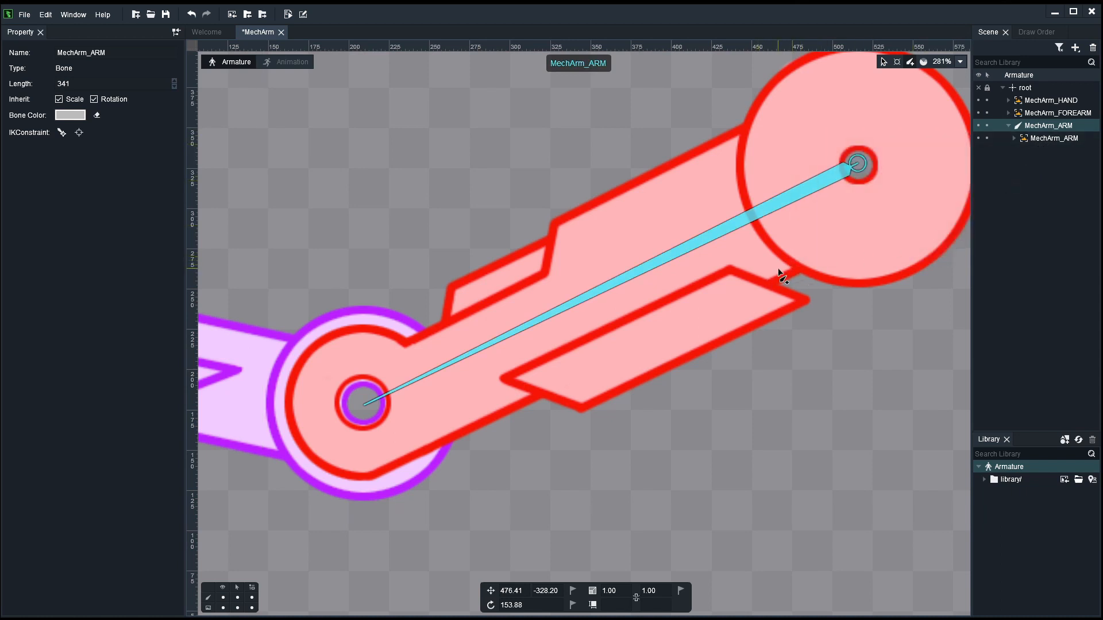
pyautogui.moveTo(579, 354)
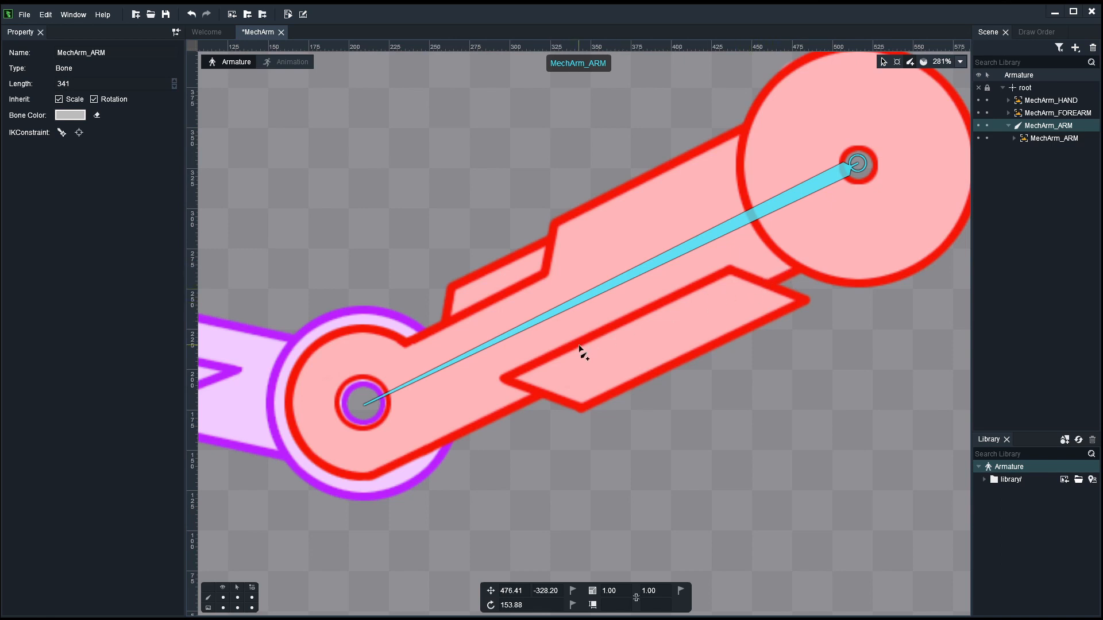
pyautogui.moveTo(362, 320)
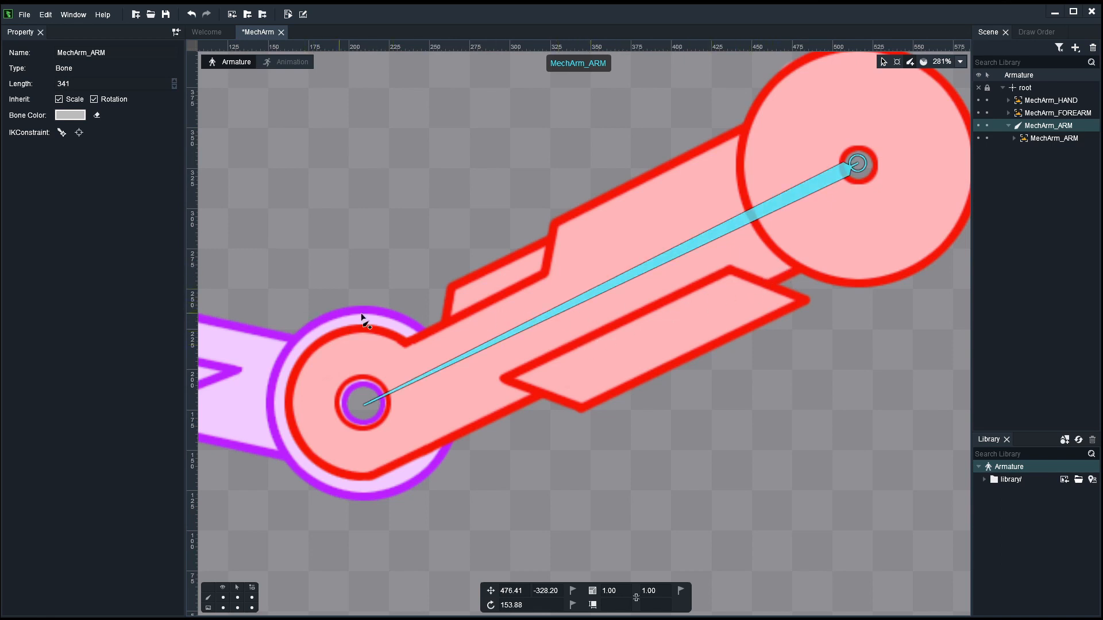
pyautogui.moveTo(589, 310)
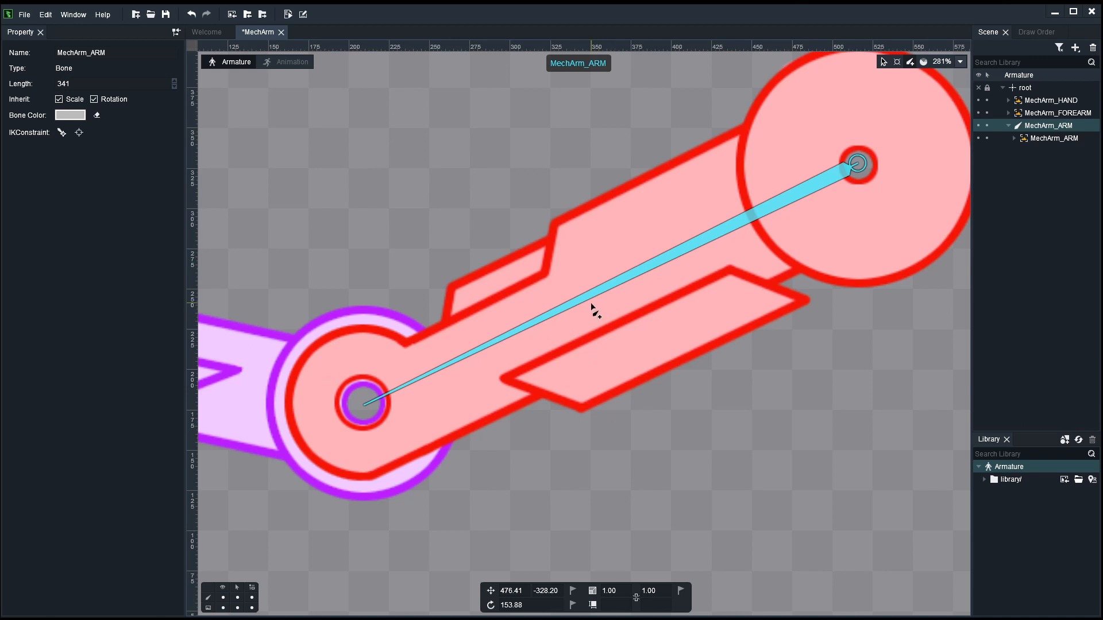
pyautogui.moveTo(344, 228)
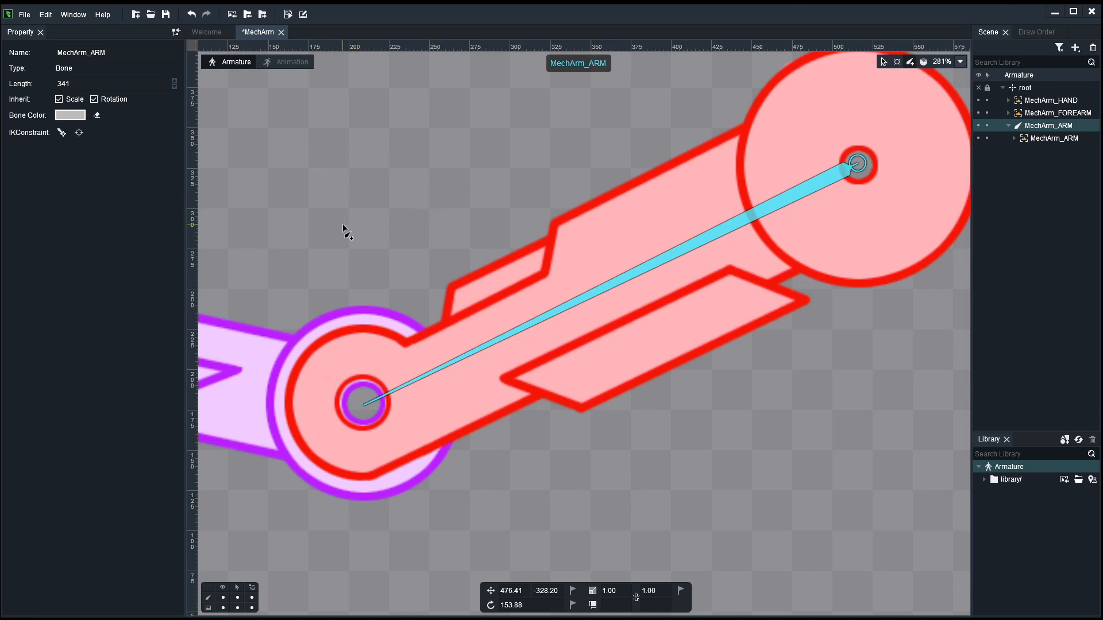
pyautogui.moveTo(345, 232); pyautogui.dragTo(337, 268)
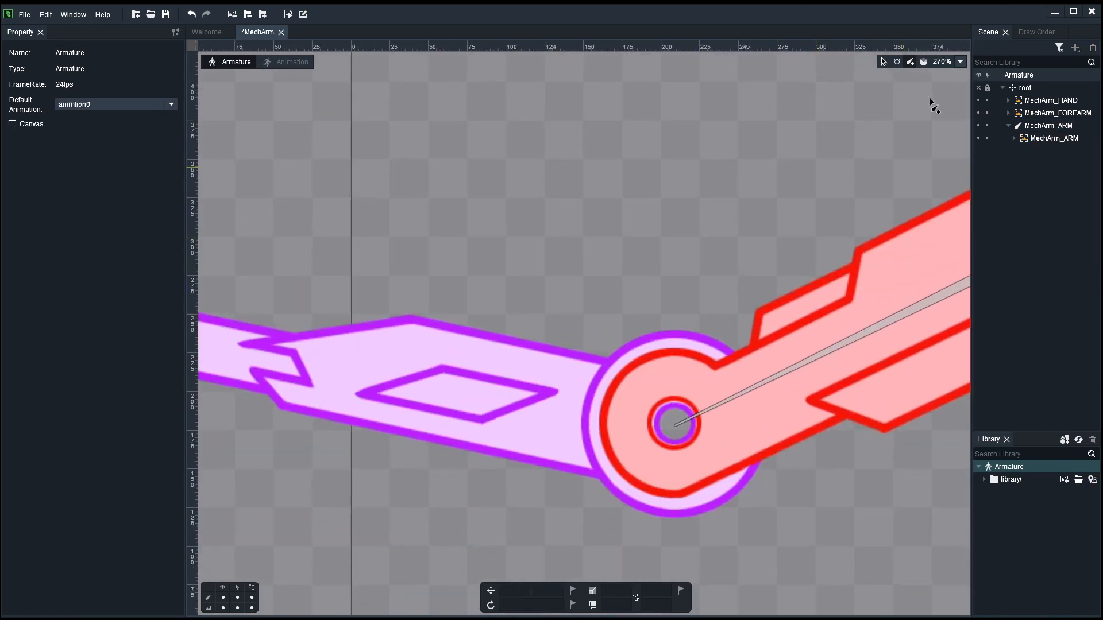
pyautogui.moveTo(883, 62)
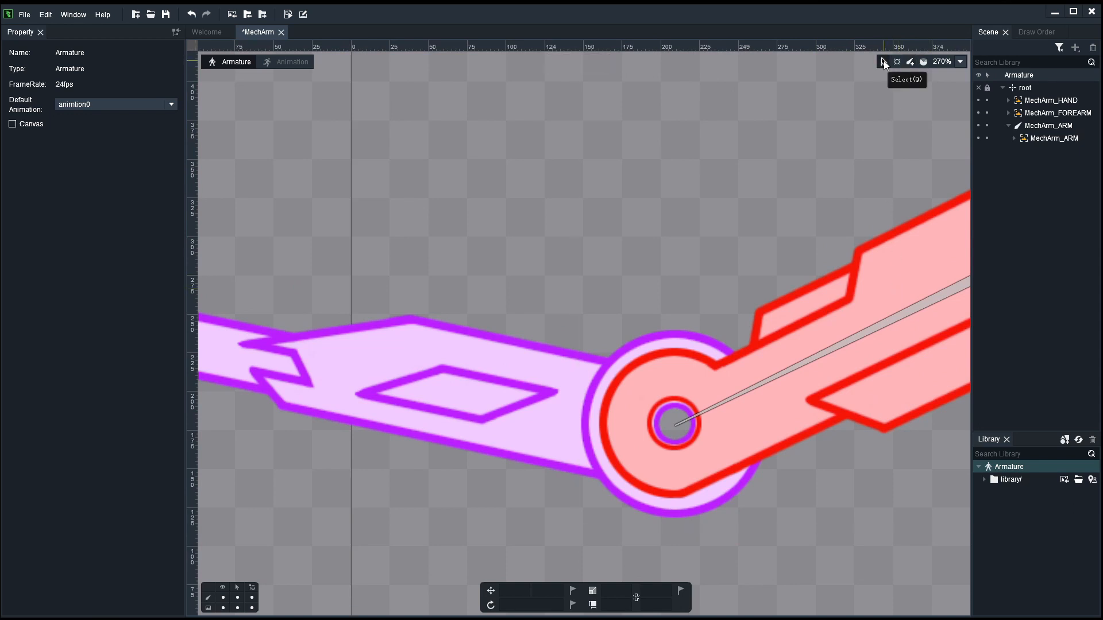
# Step: Draw the MechArm_FOREARM and MechArm_HAND bones from elbow and wrist, each bound to its image
pyautogui.click(1041, 126)
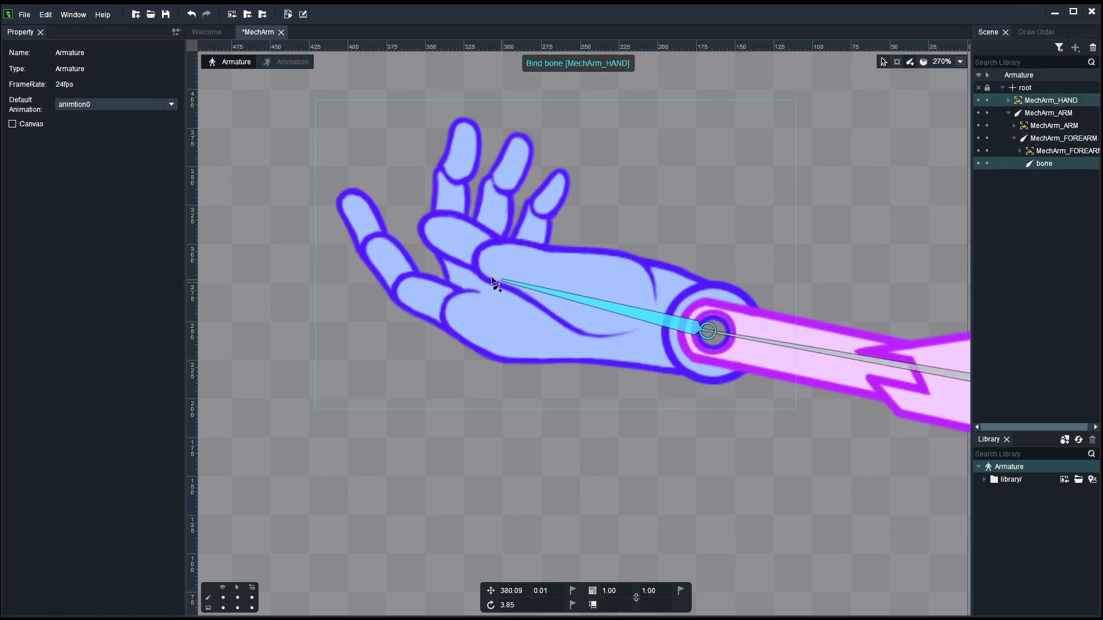
pyautogui.moveTo(496, 287); pyautogui.dragTo(437, 236)
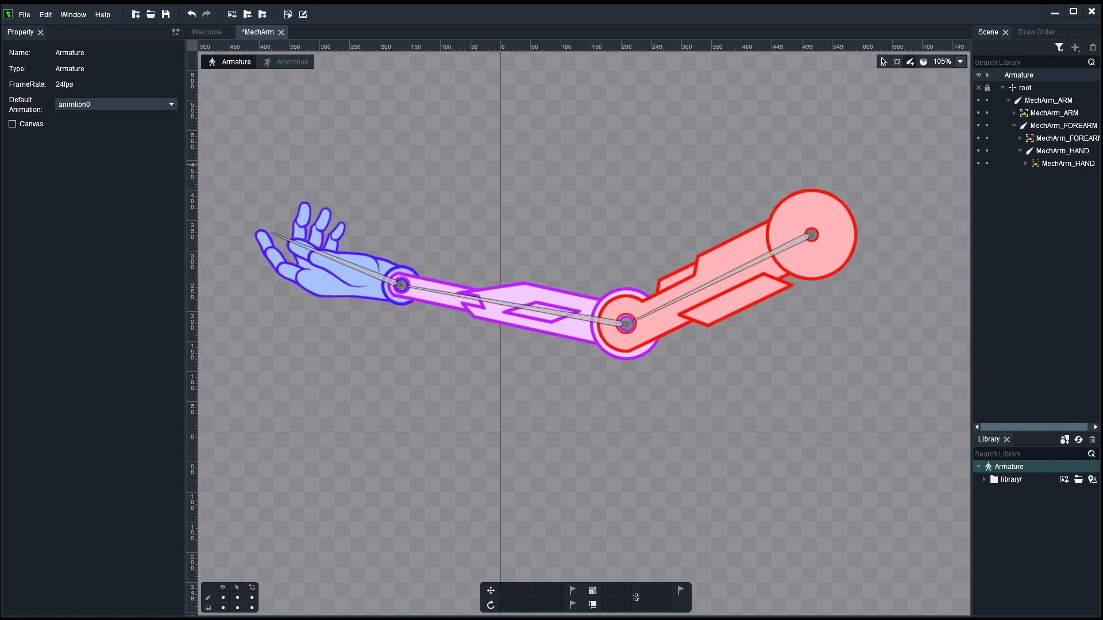
pyautogui.moveTo(1082, 104)
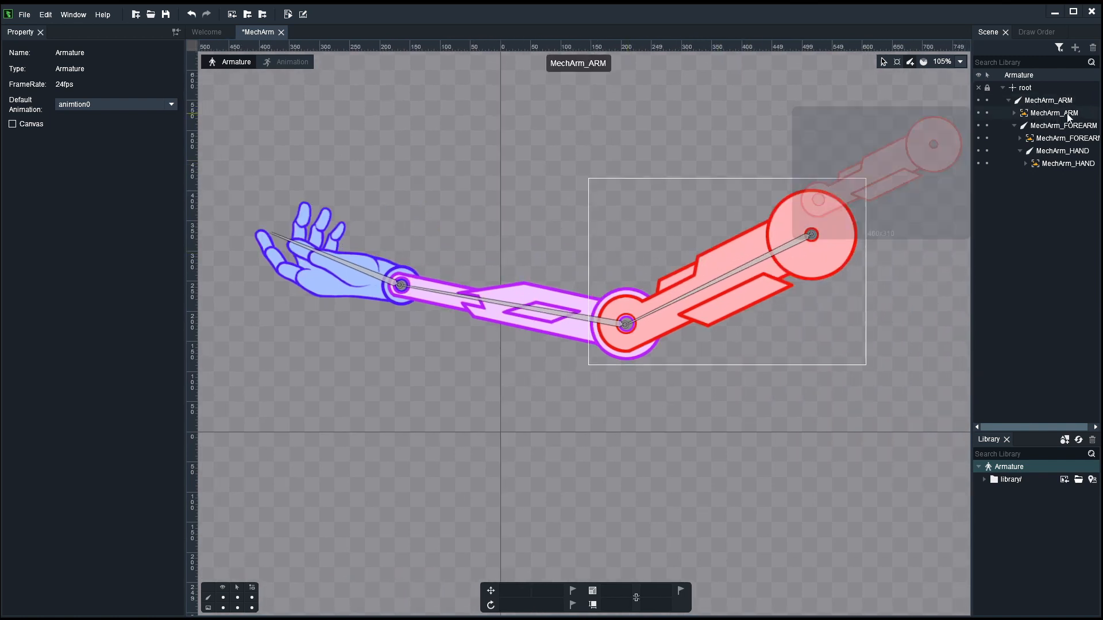
# Step: Select and rotate MechArm_ARM, then MechArm_FOREARM, confirming the lower parts follow
pyautogui.click(1063, 138)
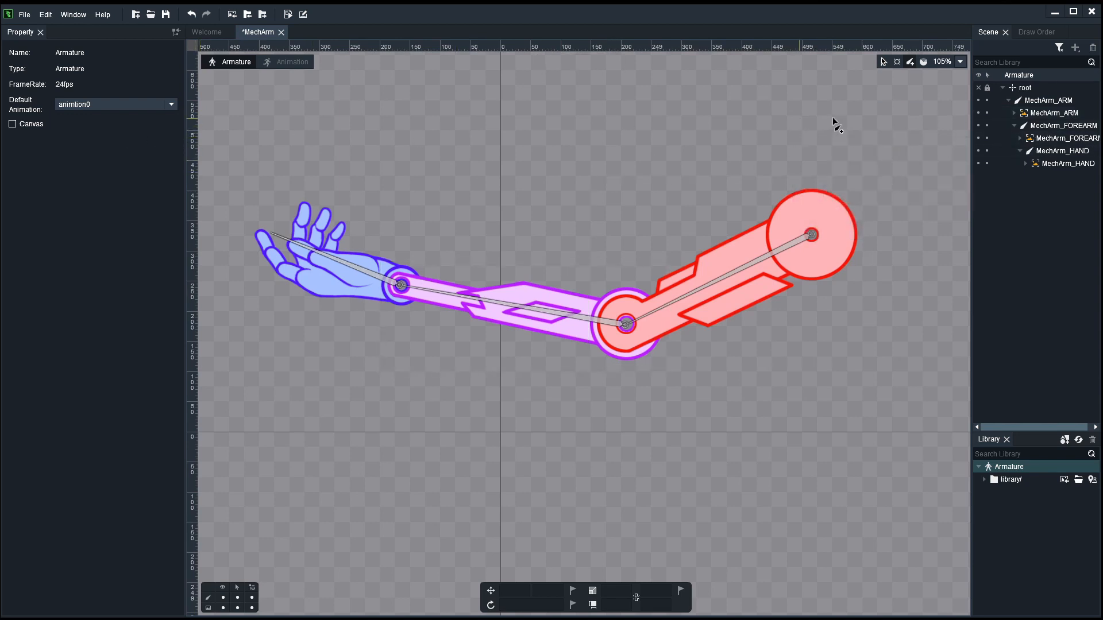
pyautogui.moveTo(896, 62)
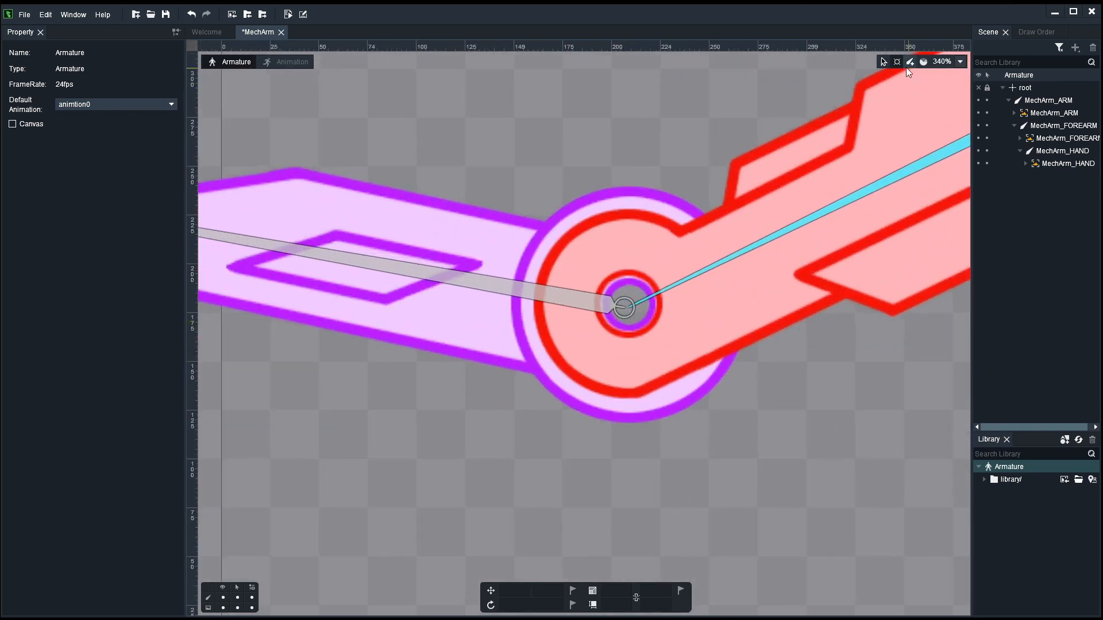
pyautogui.moveTo(629, 316)
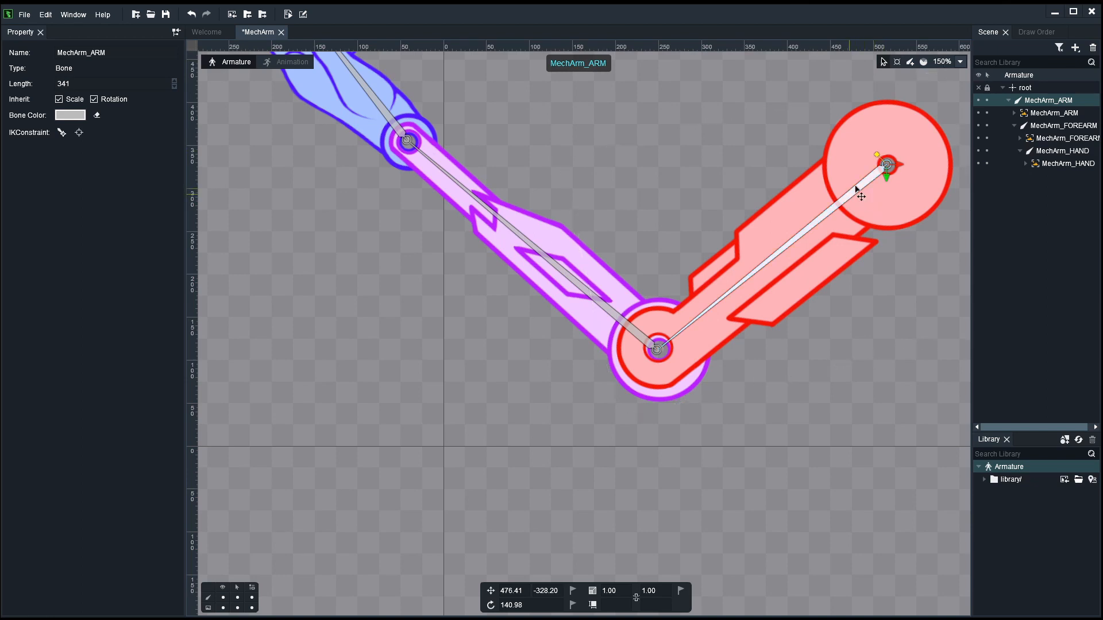
pyautogui.click(656, 354)
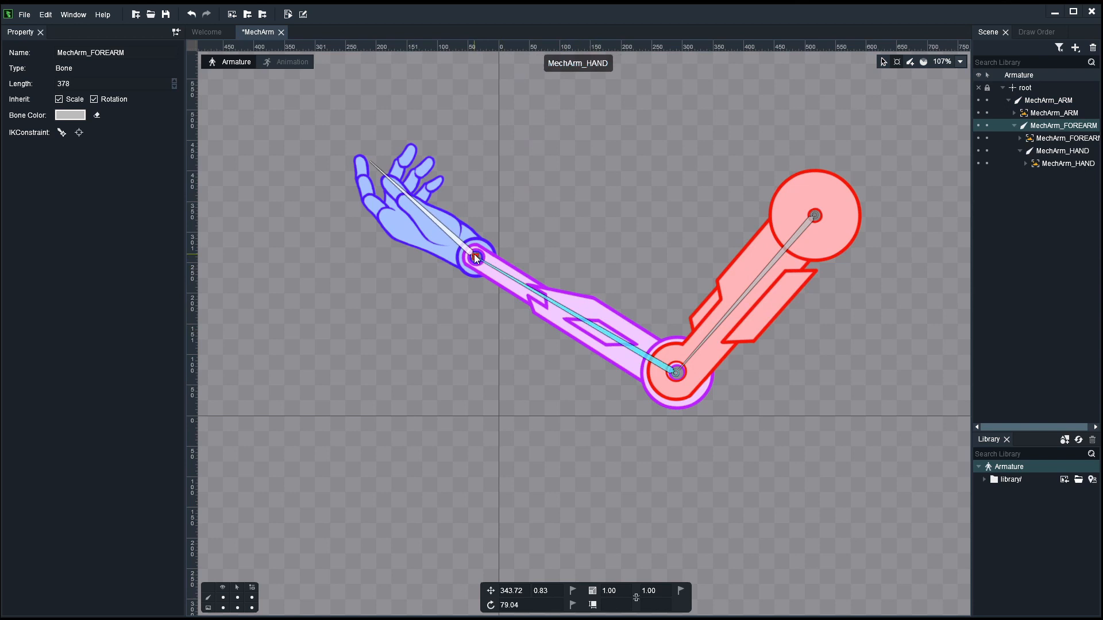
pyautogui.click(1059, 151)
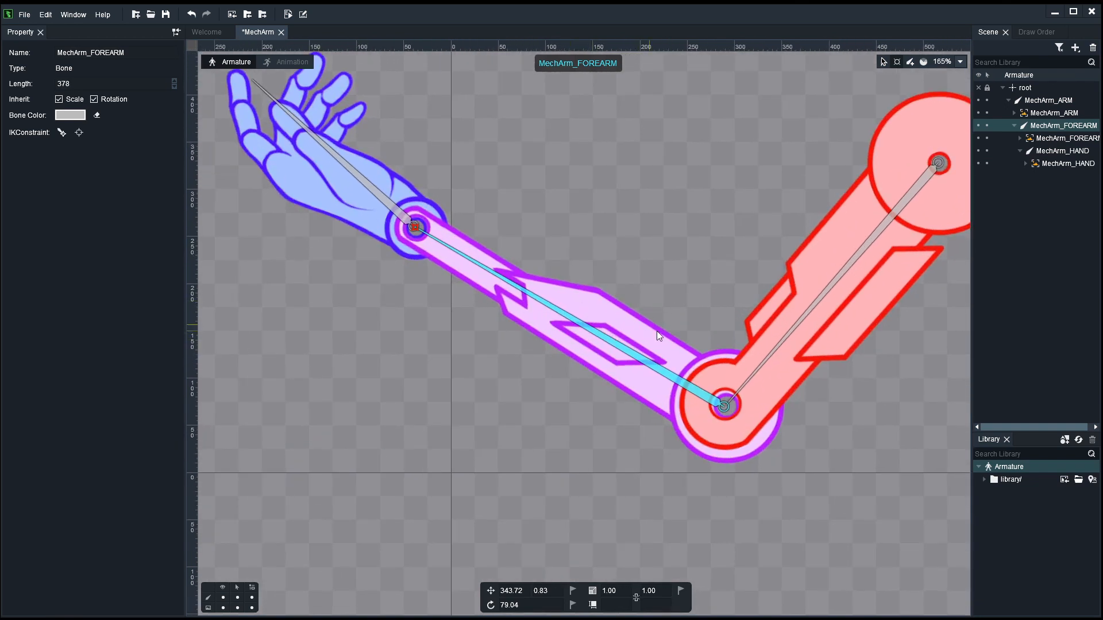
pyautogui.moveTo(629, 182)
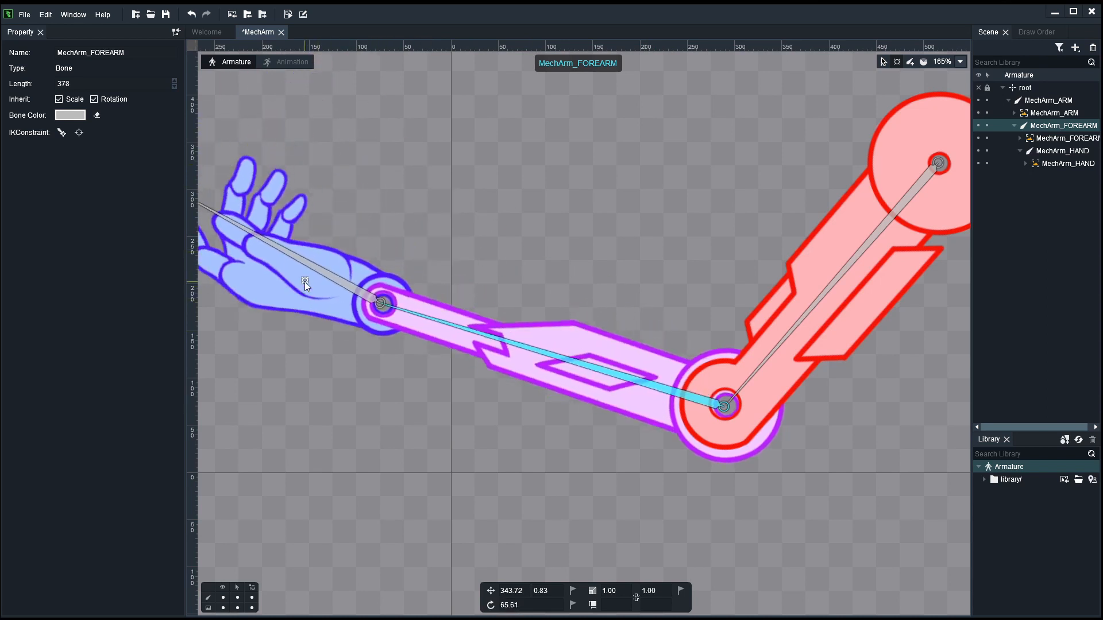
# Step: Lock the three image slots and rotate MechArm_HAND around the wrist so the hand image turns with it
pyautogui.click(1050, 112)
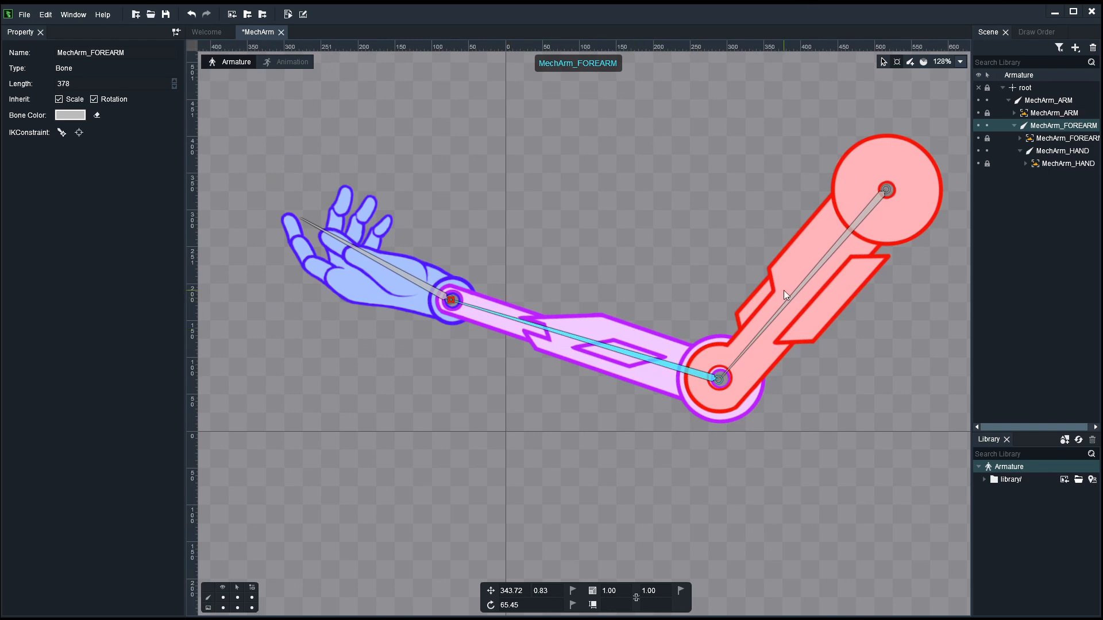
pyautogui.moveTo(390, 277)
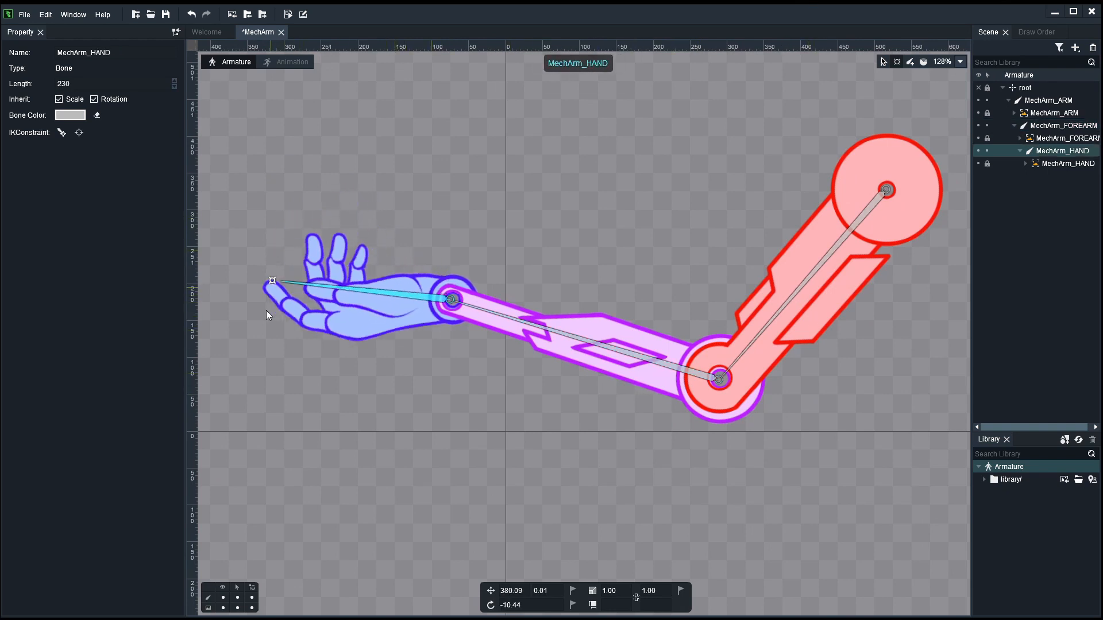
pyautogui.moveTo(274, 280); pyautogui.dragTo(408, 116)
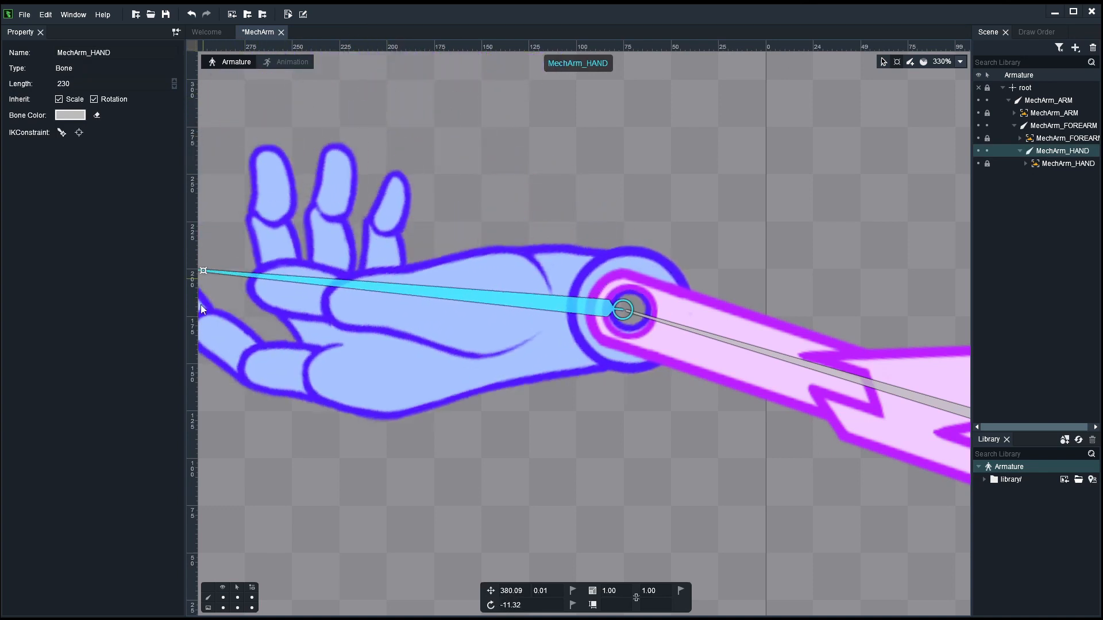
pyautogui.moveTo(202, 271); pyautogui.dragTo(222, 137)
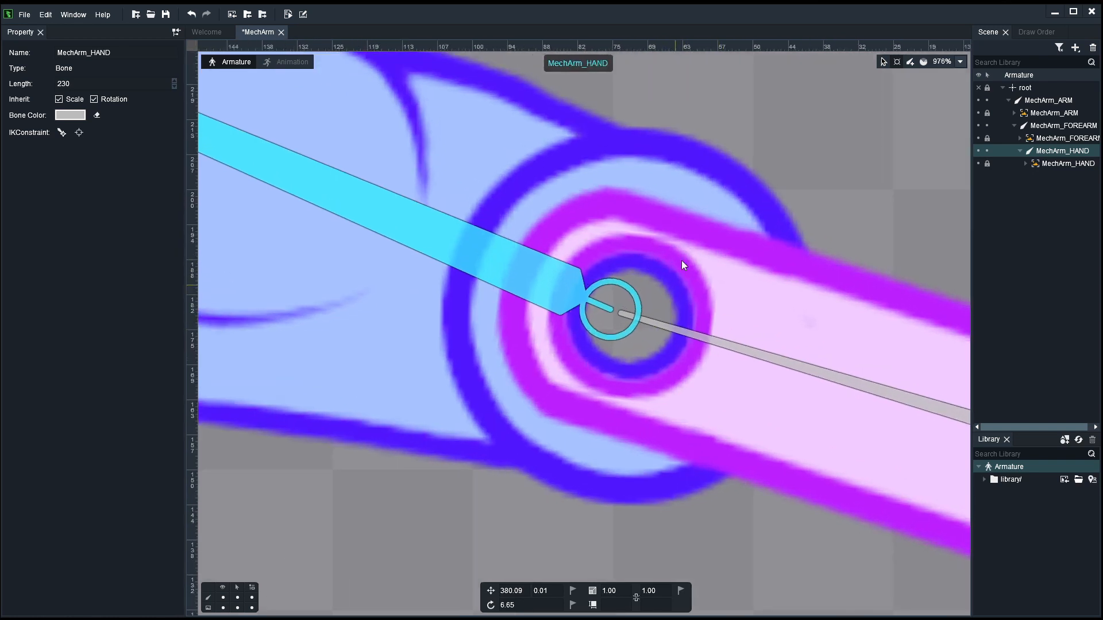
pyautogui.click(614, 310)
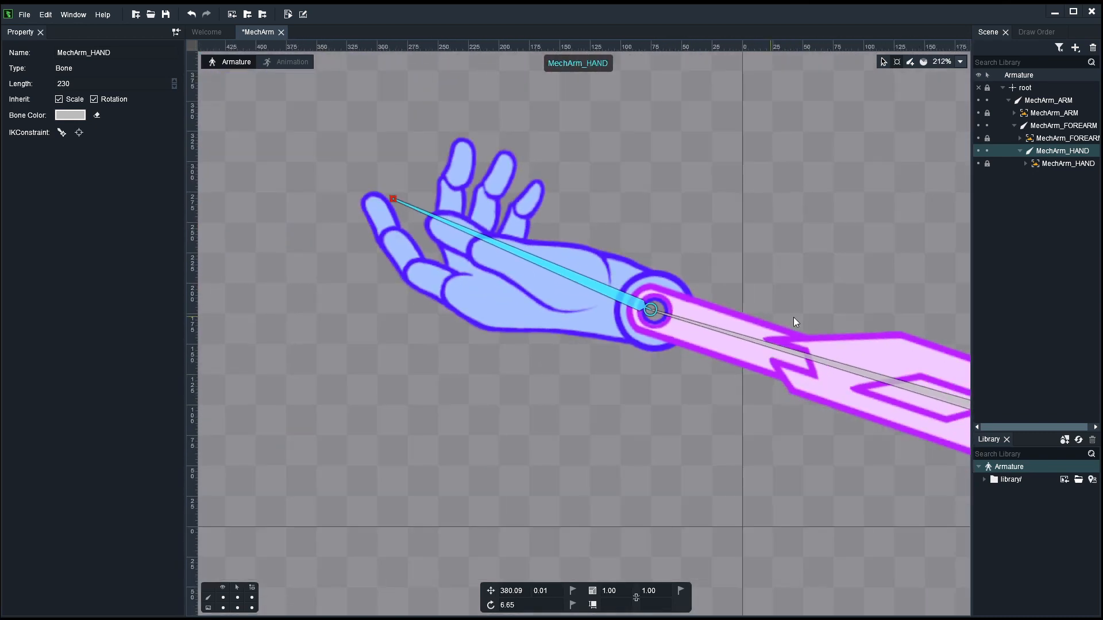
pyautogui.scroll(-3)
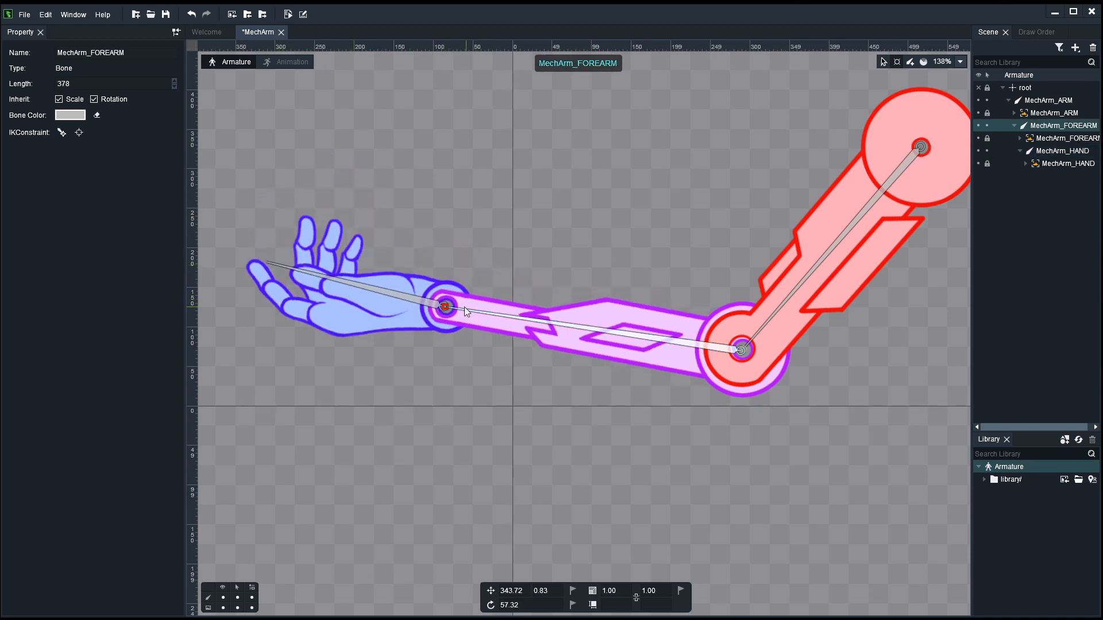
# Step: Test-rotate the forearm and shoulder bones, return the rig to its rest pose and clear the selection
pyautogui.click(741, 350)
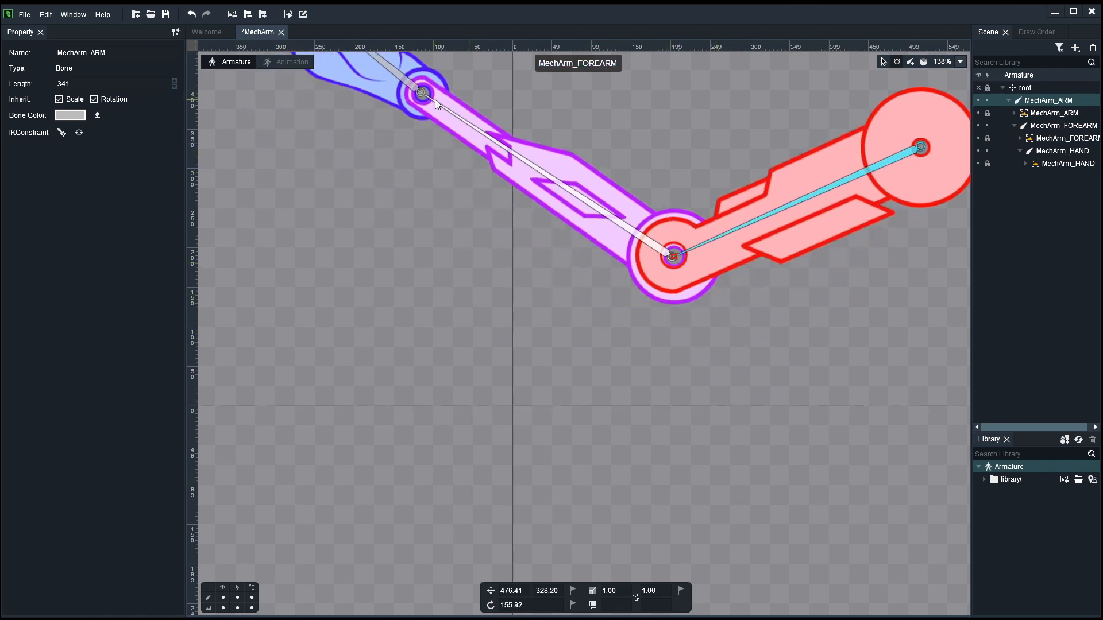
pyautogui.click(1059, 151)
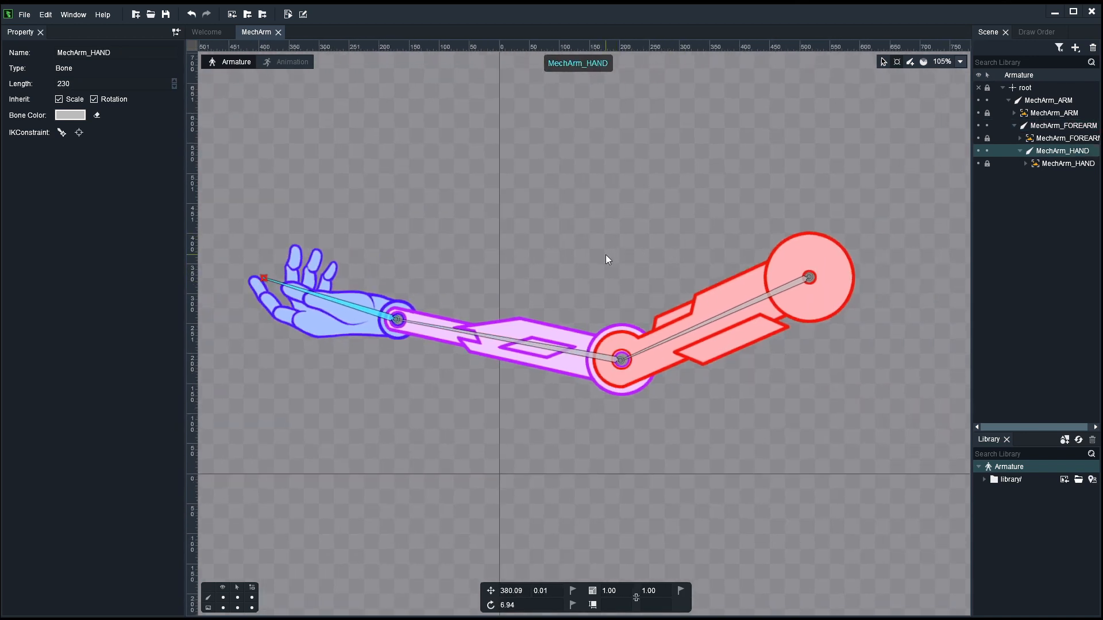
pyautogui.scroll(3)
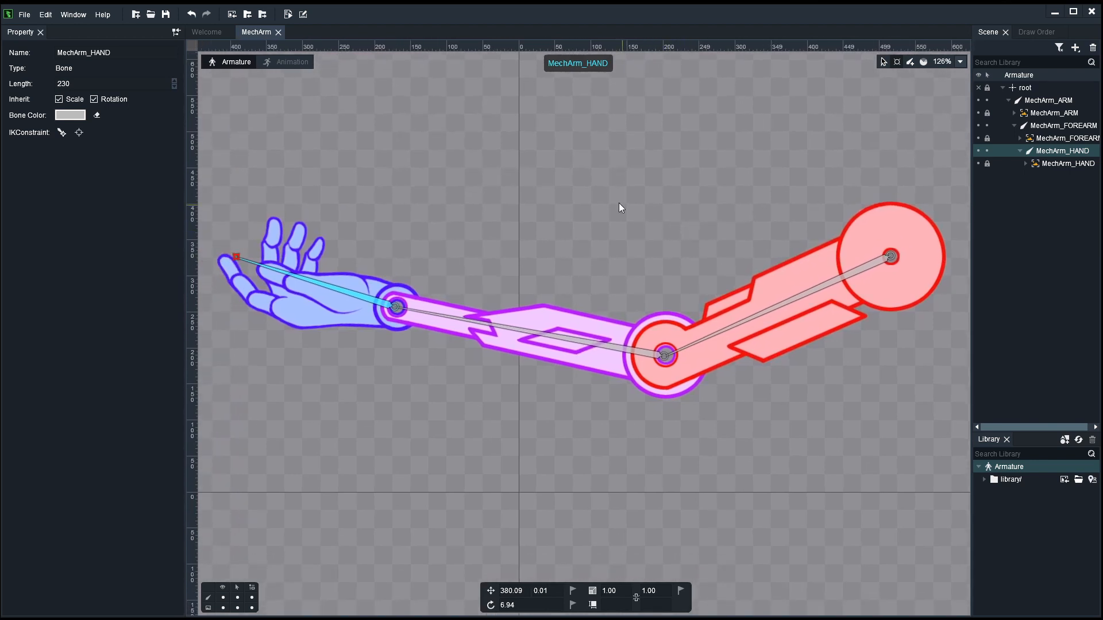
pyautogui.click(781, 317)
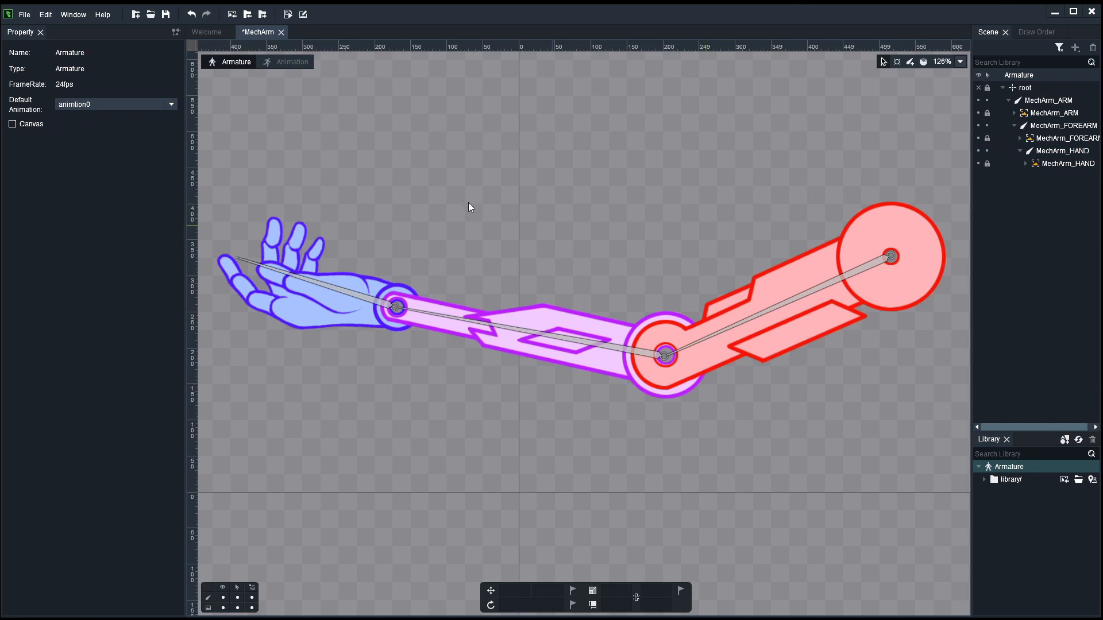
pyautogui.moveTo(367, 314)
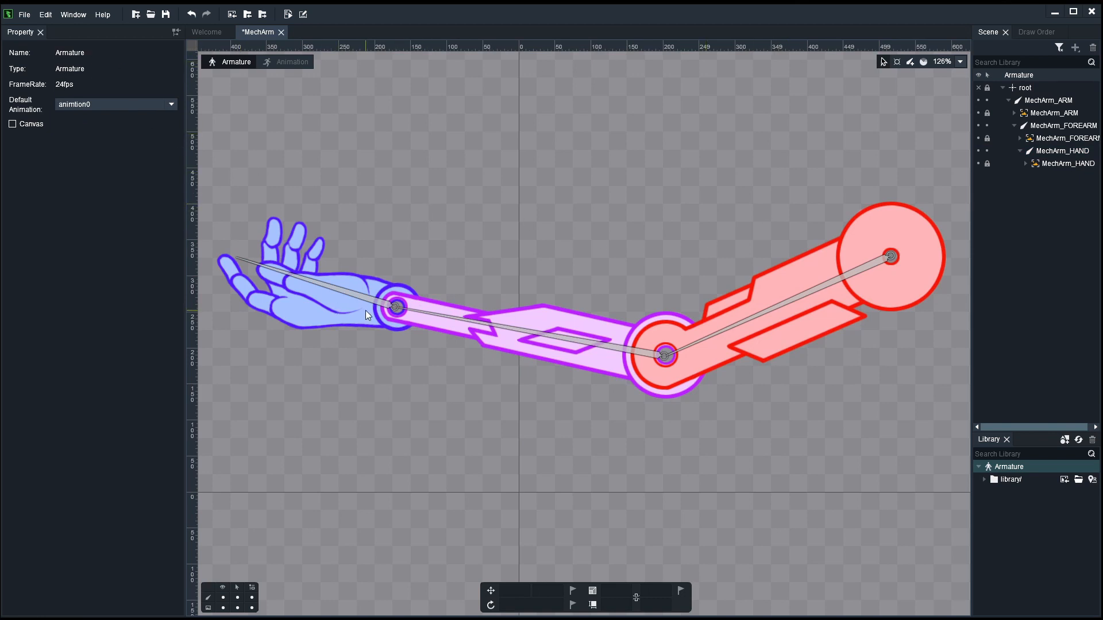
pyautogui.moveTo(604, 364)
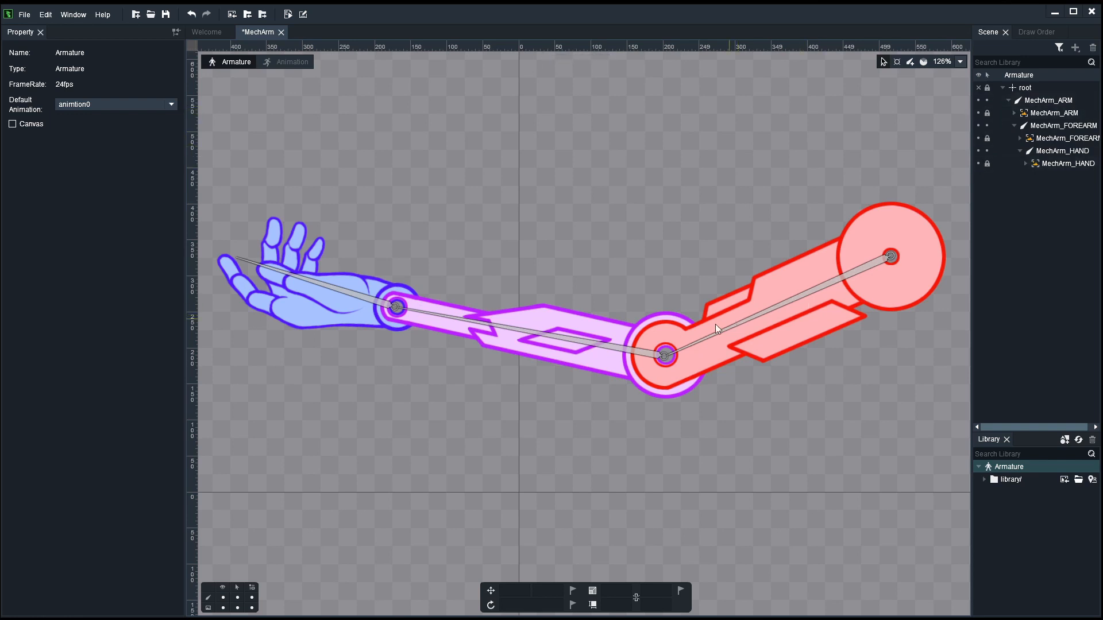
pyautogui.moveTo(786, 303)
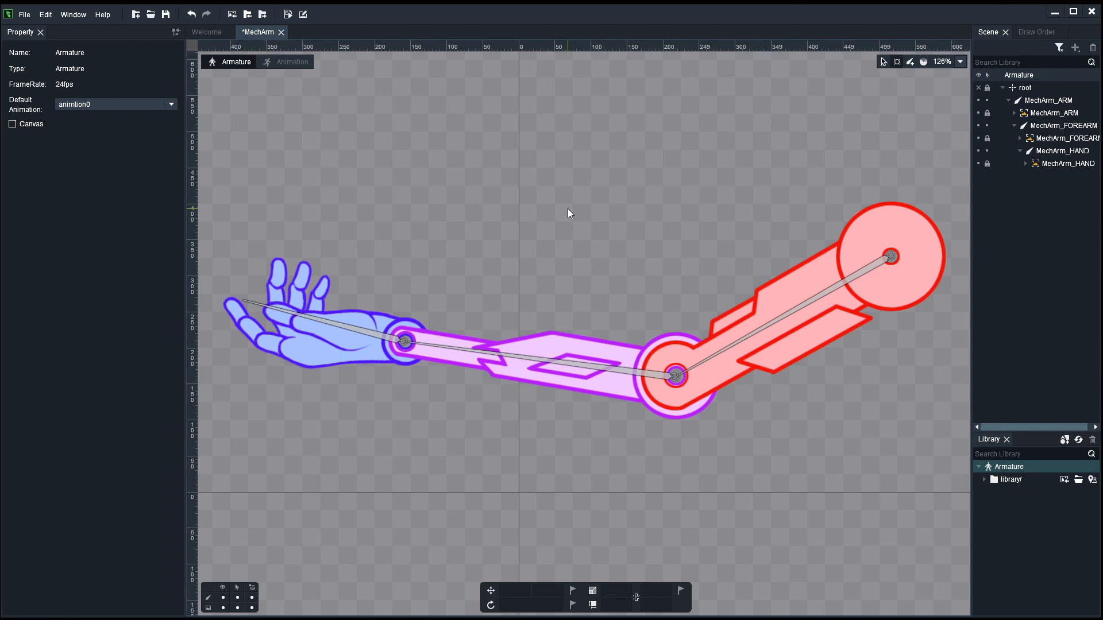
pyautogui.moveTo(524, 331)
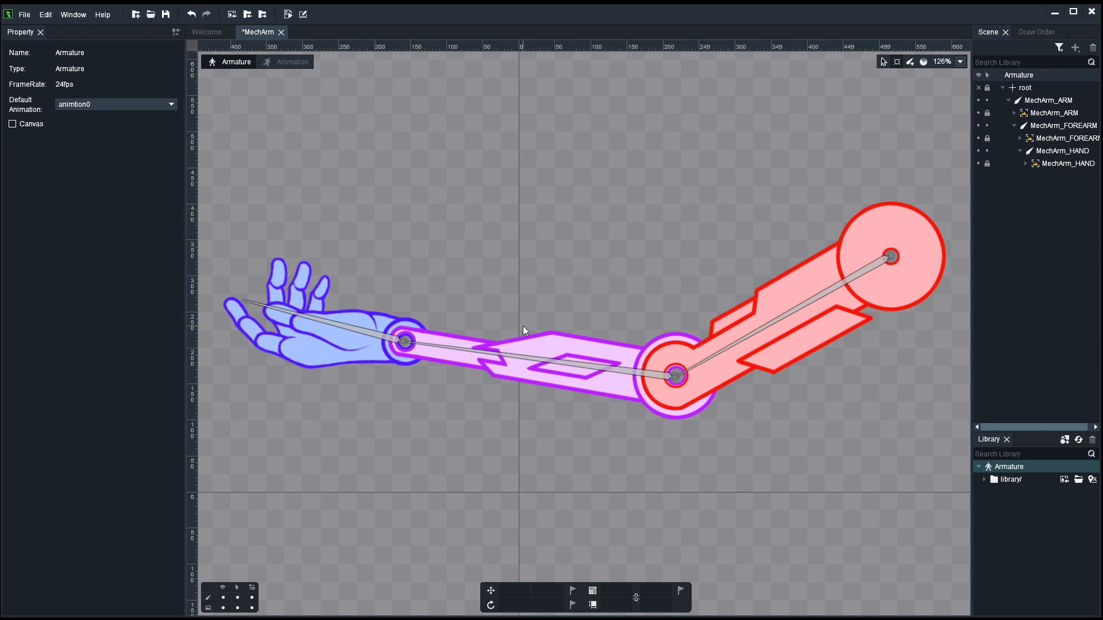
# Step: Swing the arm into a slightly rotated pose and bring up the File menu commands
pyautogui.click(292, 61)
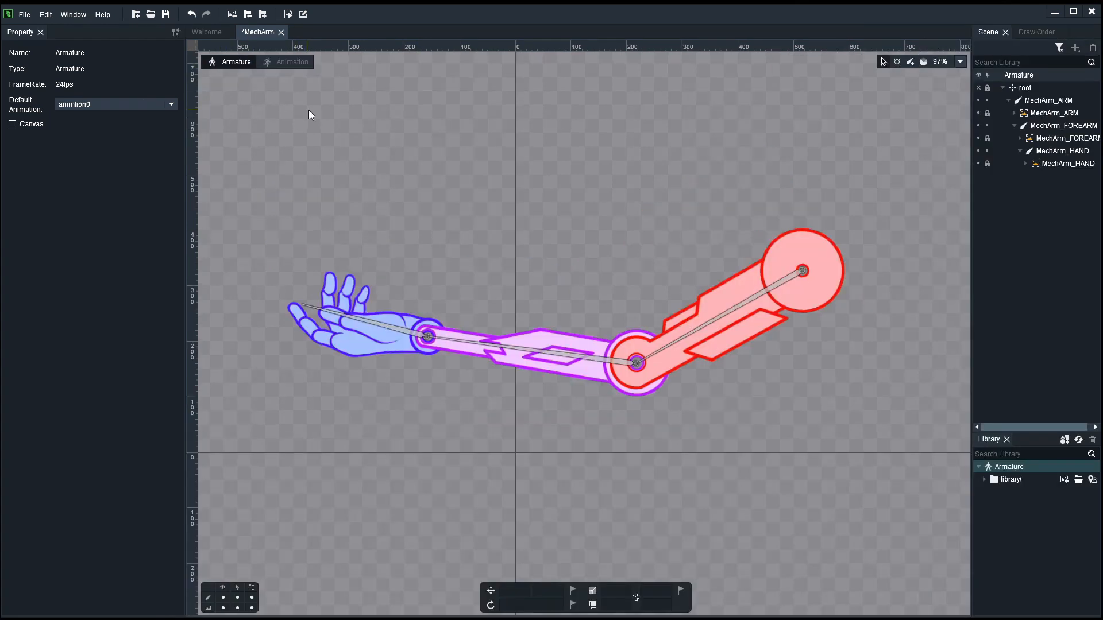
pyautogui.click(27, 15)
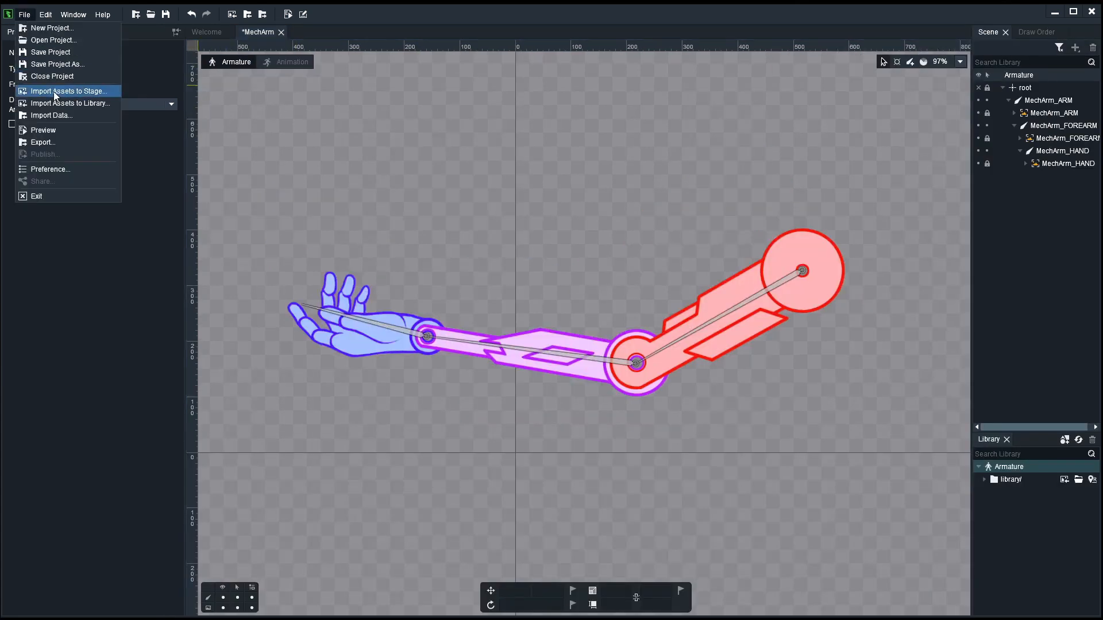